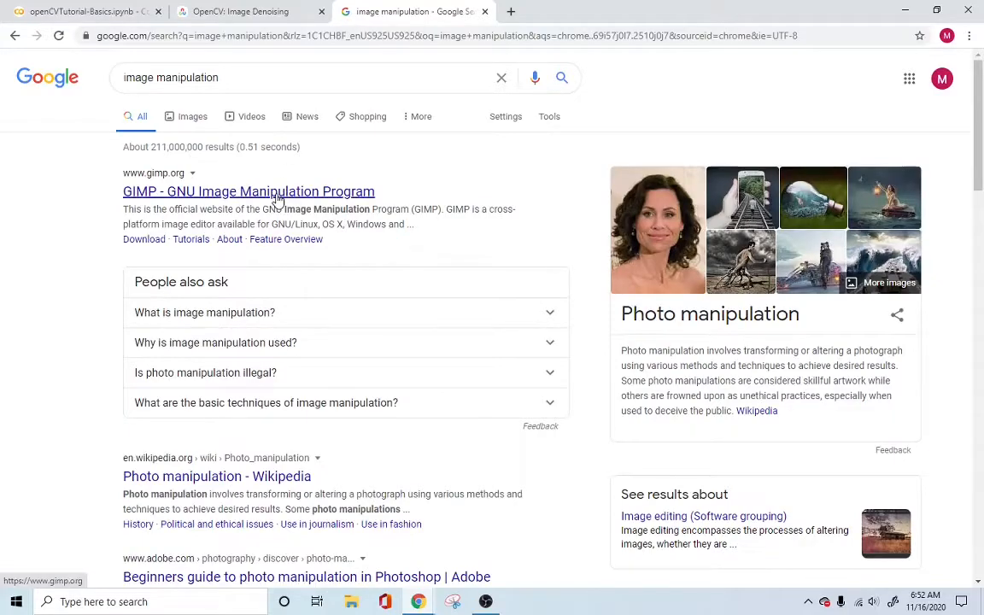
# Step: Add 'opencv' to the image manipulation search and open the 'Image Processing in OpenCV' tutorial
pyautogui.click(299, 78)
pyautogui.write(' opencv')
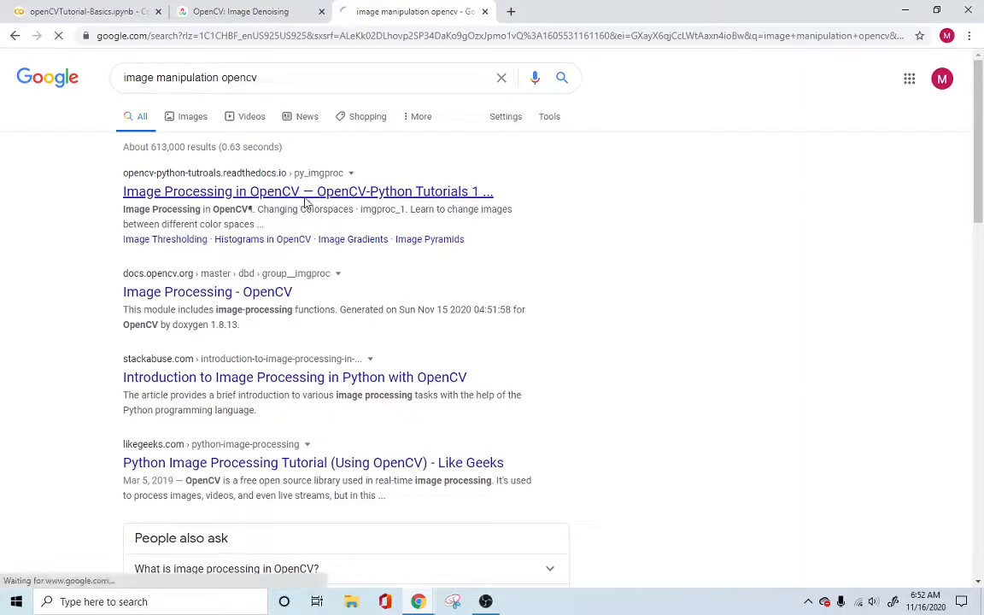
pyautogui.click(308, 190)
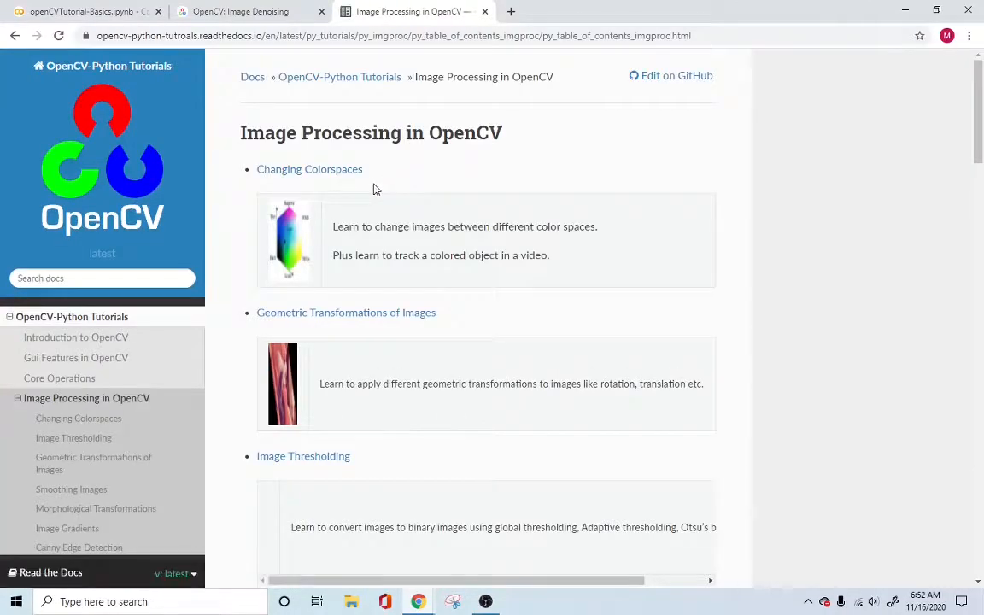
pyautogui.moveTo(325, 184)
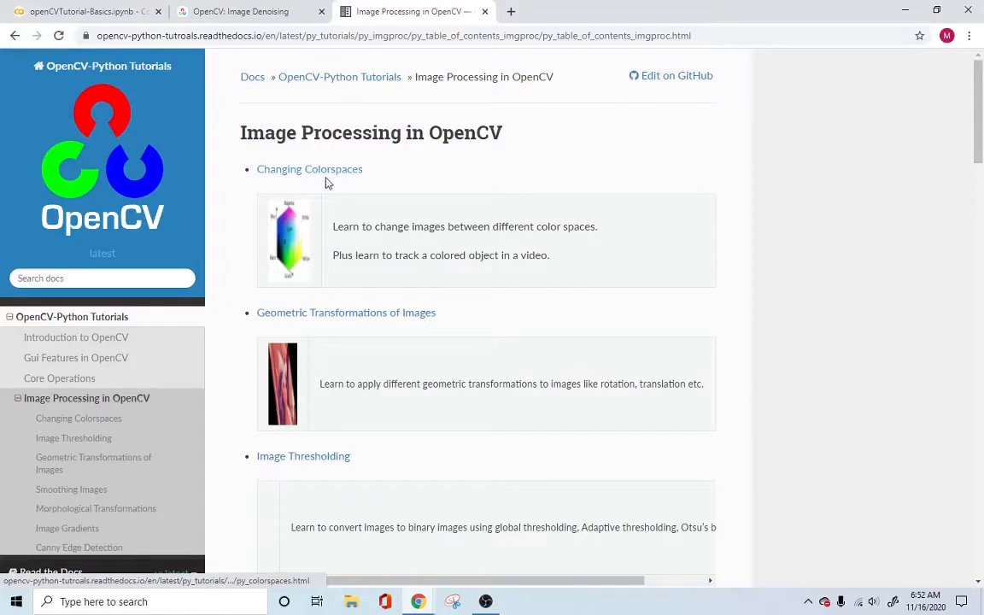
pyautogui.moveTo(325, 329)
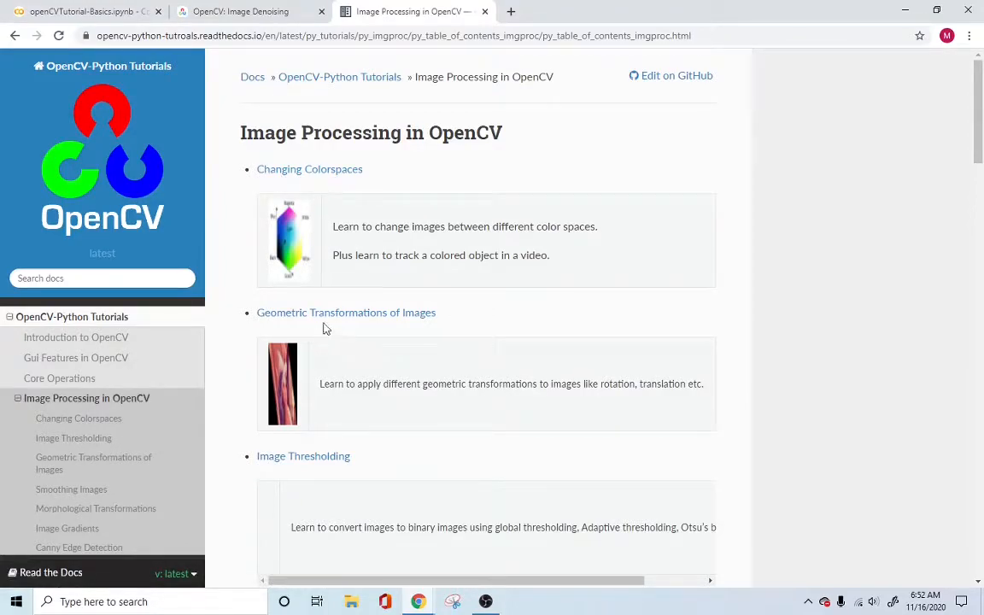
pyautogui.scroll(-3)
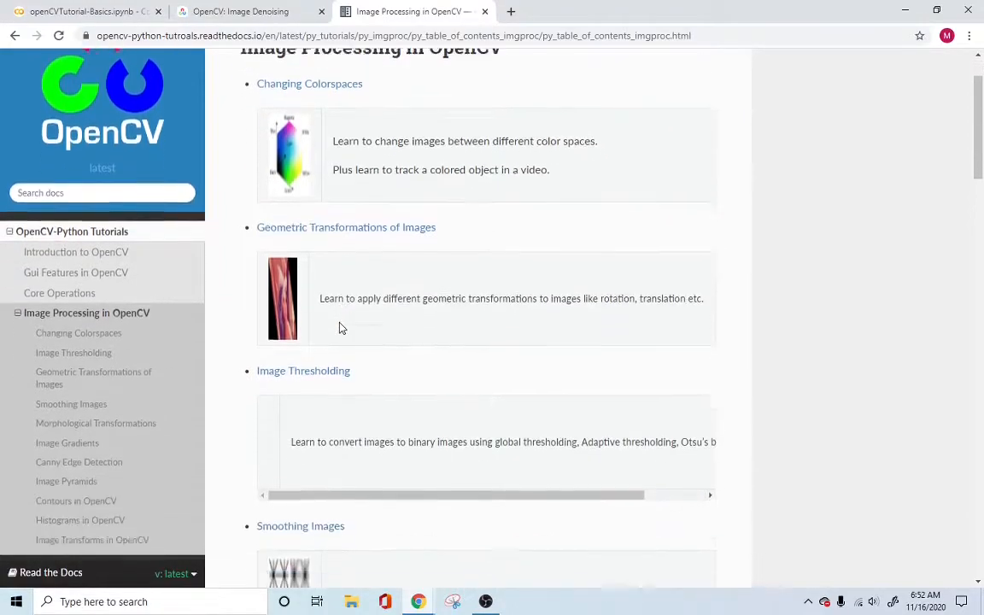
pyautogui.scroll(-3)
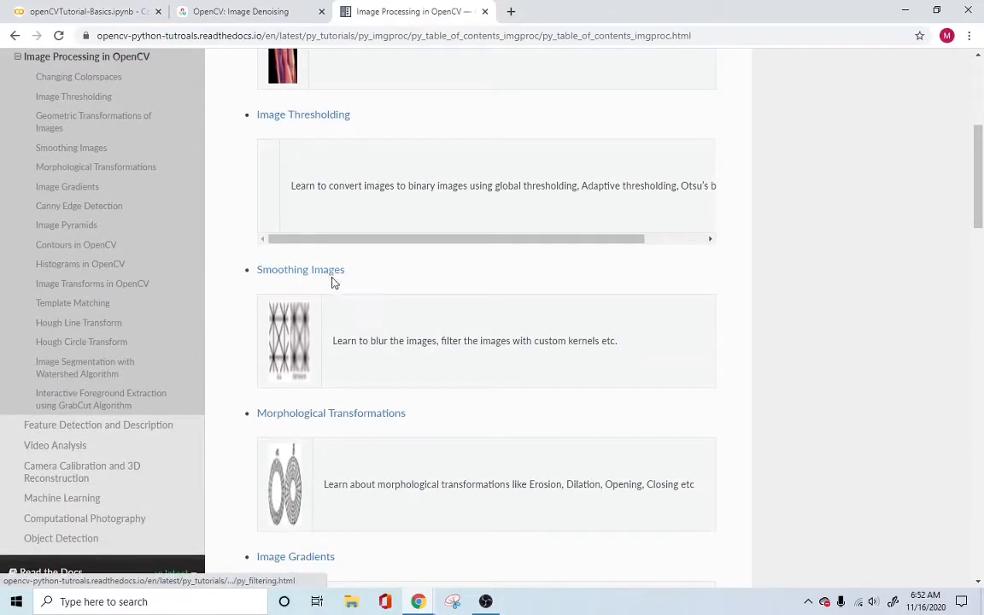
pyautogui.moveTo(323, 282)
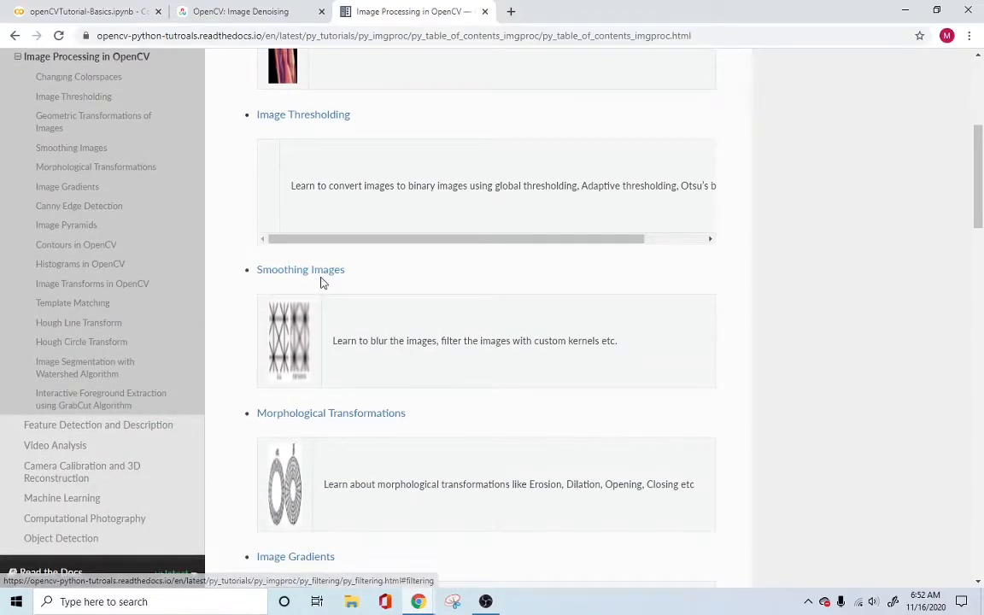
pyautogui.scroll(-3)
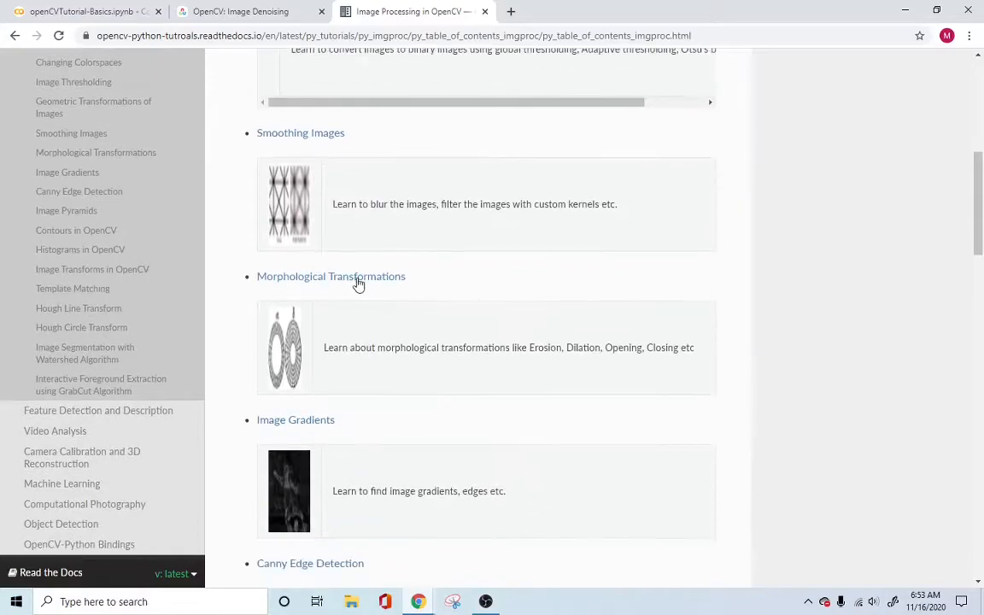
pyautogui.scroll(-3)
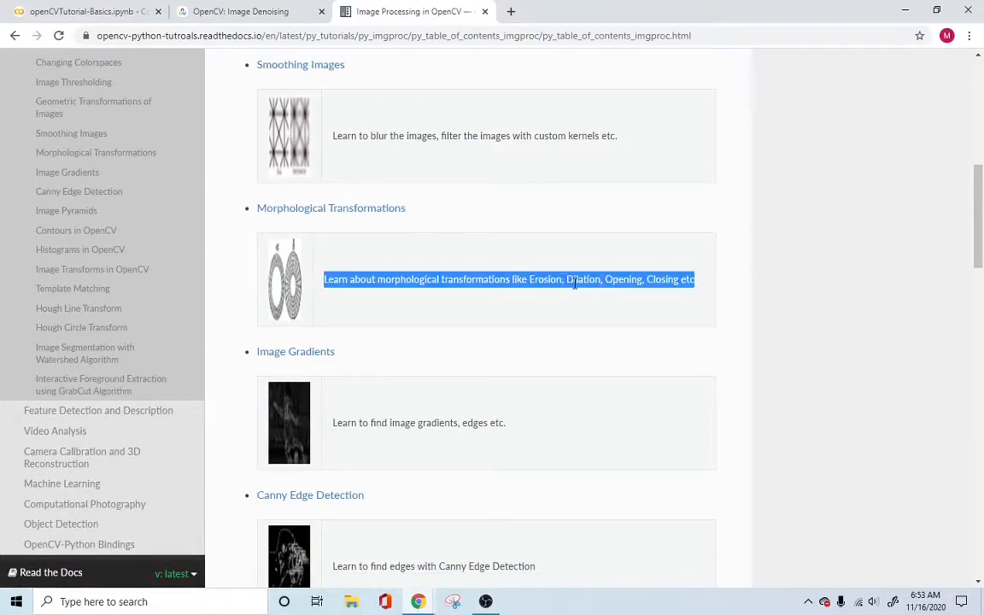
pyautogui.click(509, 279)
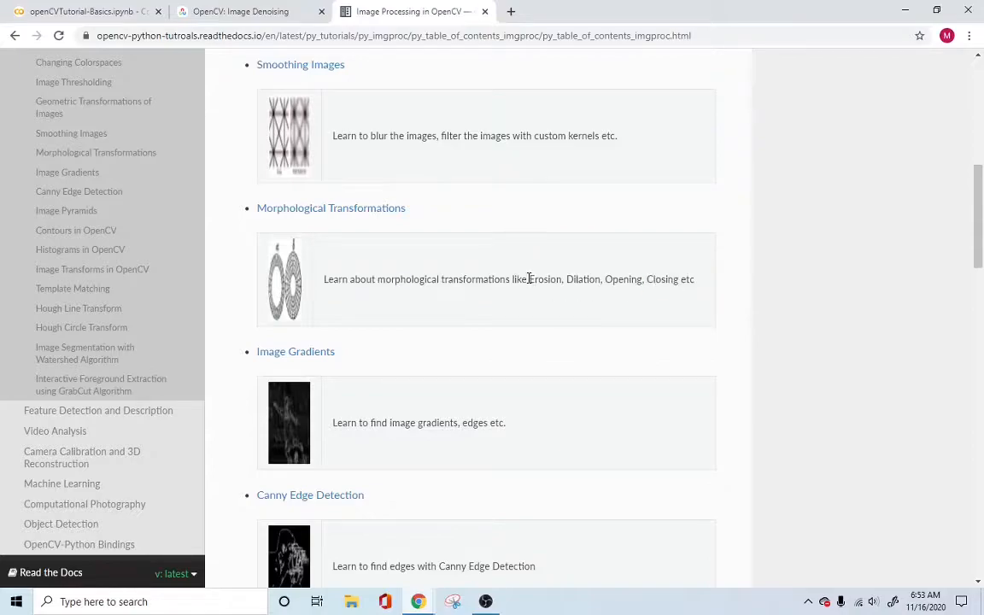
pyautogui.moveTo(529, 279); pyautogui.dragTo(601, 279)
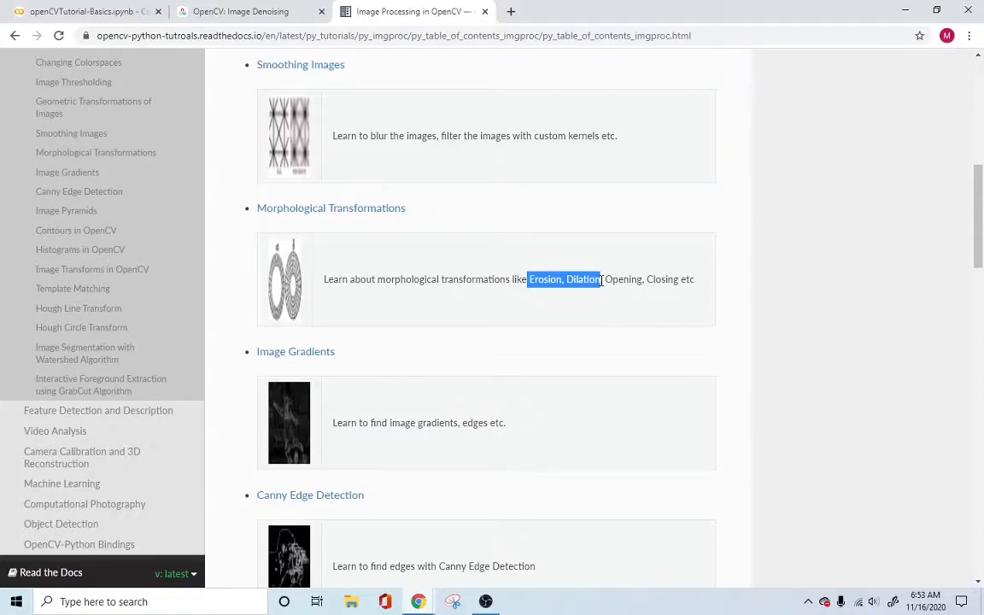
pyautogui.moveTo(299, 278)
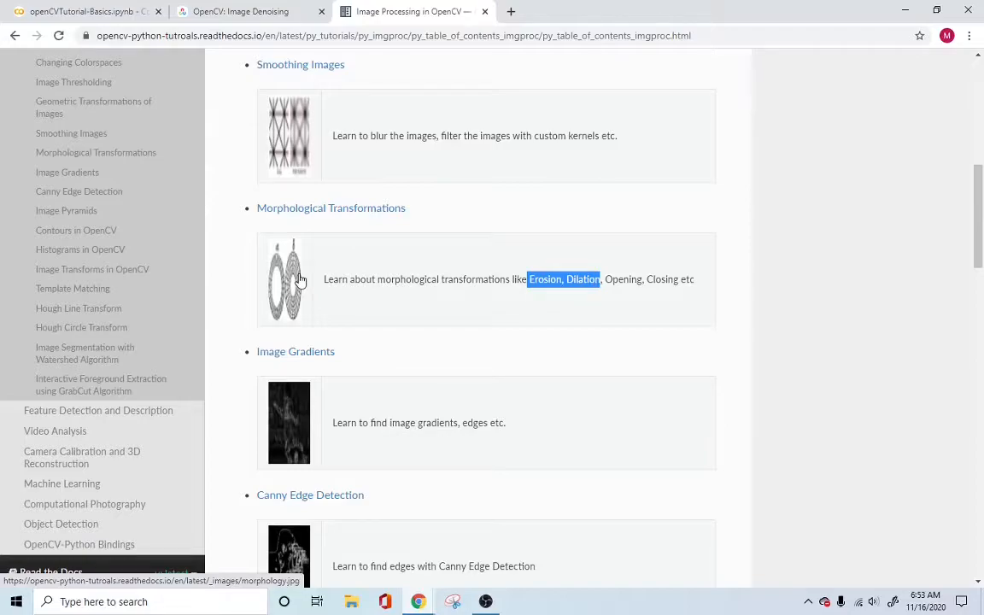
pyautogui.scroll(-3)
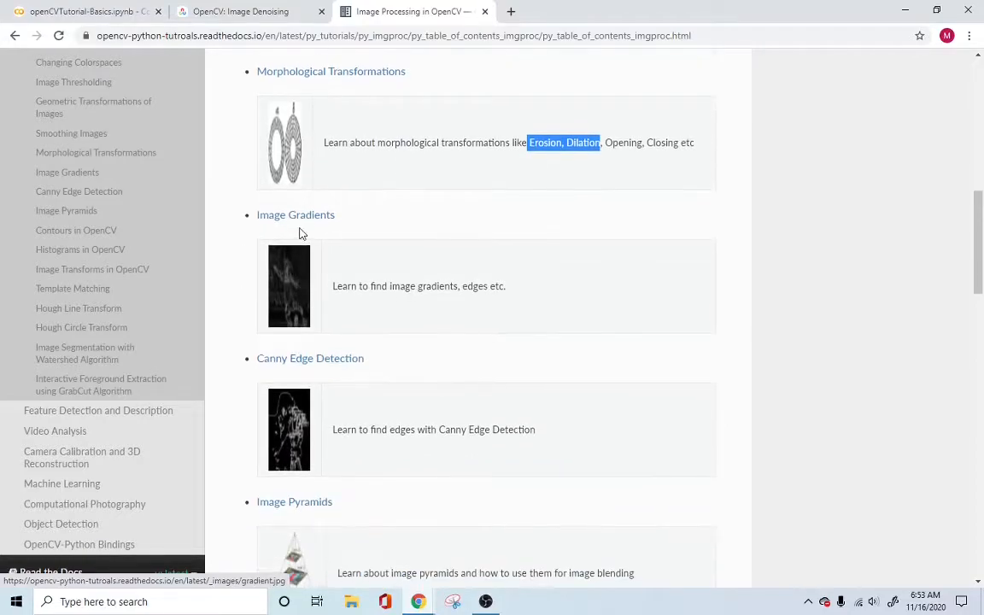
pyautogui.scroll(-3)
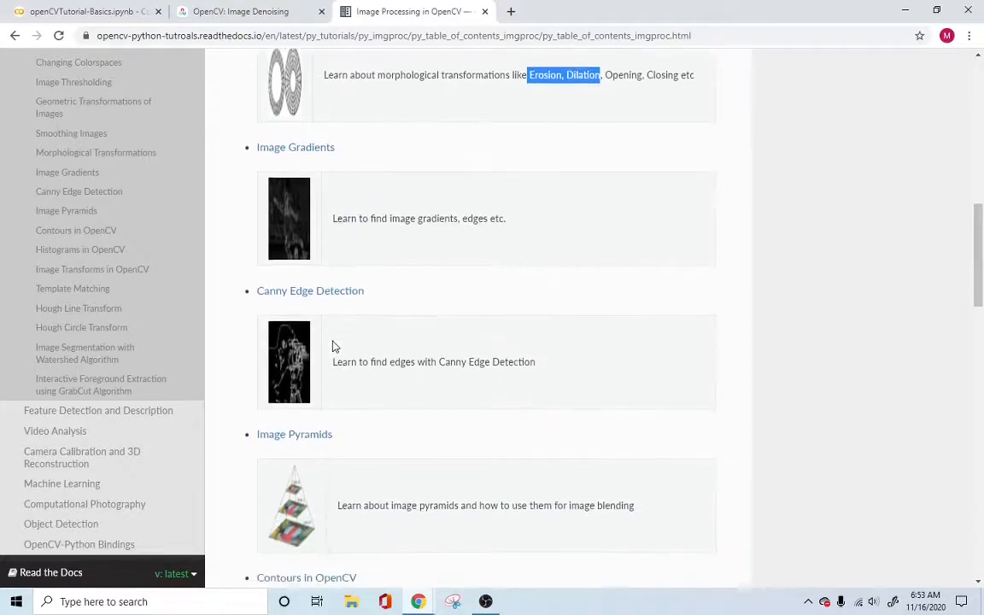
pyautogui.scroll(-3)
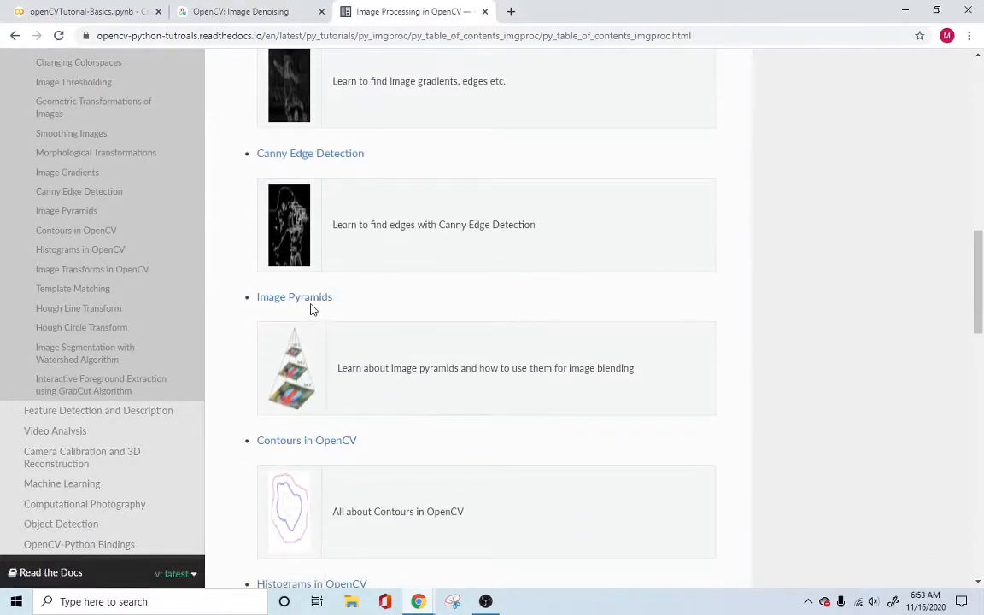
pyautogui.scroll(-3)
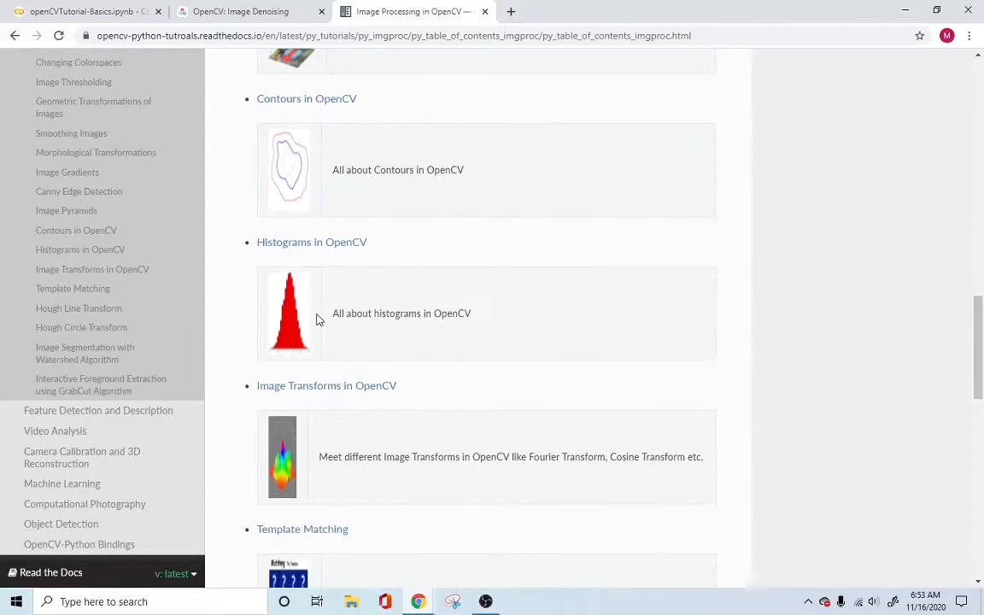
pyautogui.scroll(-3)
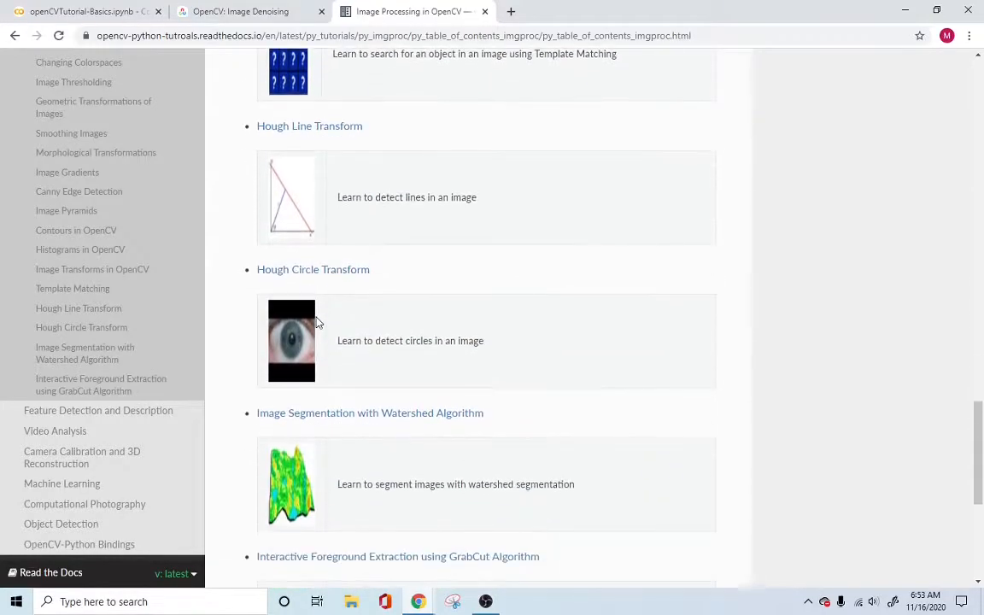
pyautogui.scroll(-3)
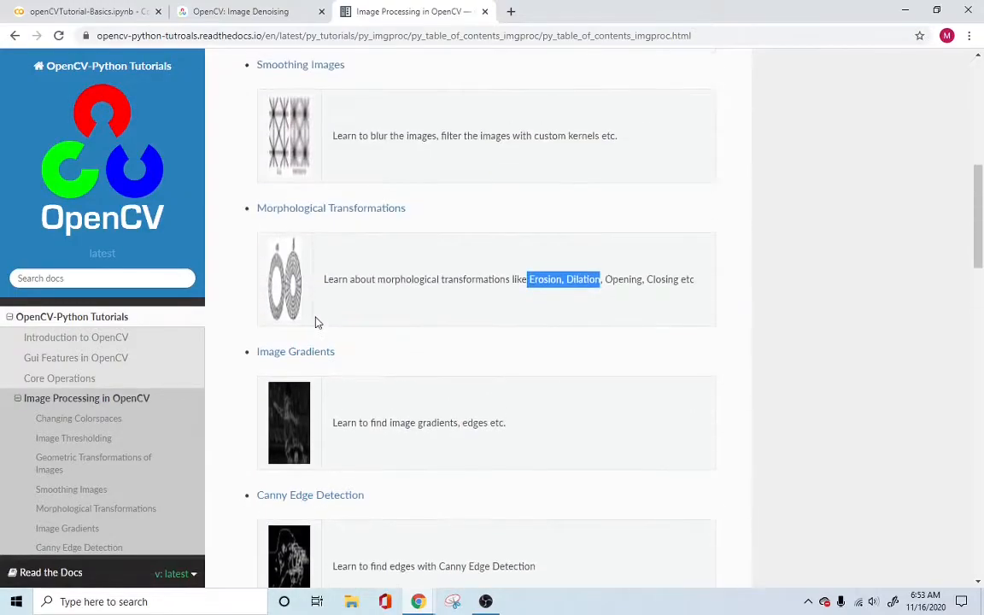
pyautogui.scroll(3)
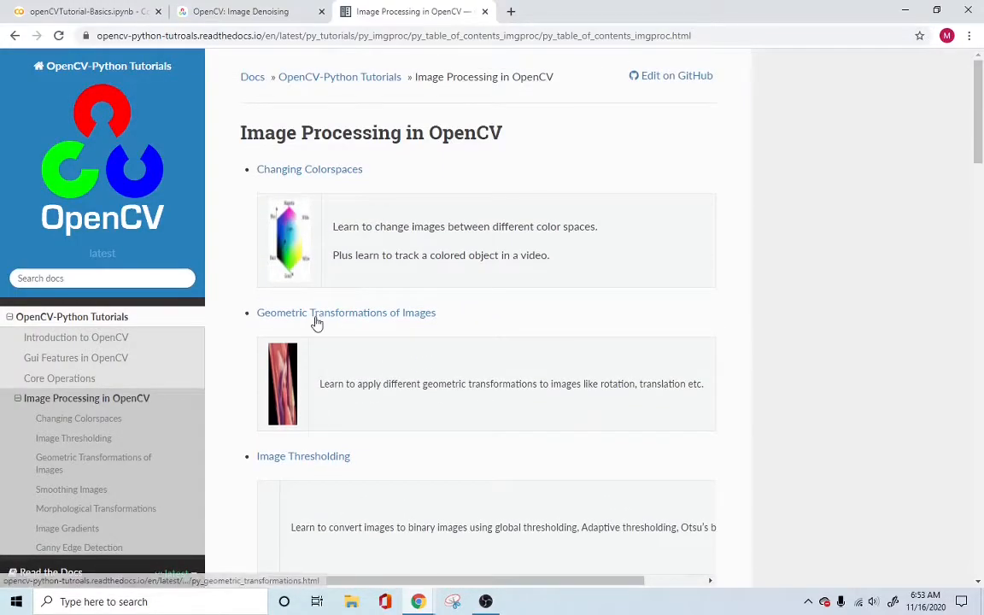
pyautogui.moveTo(322, 324)
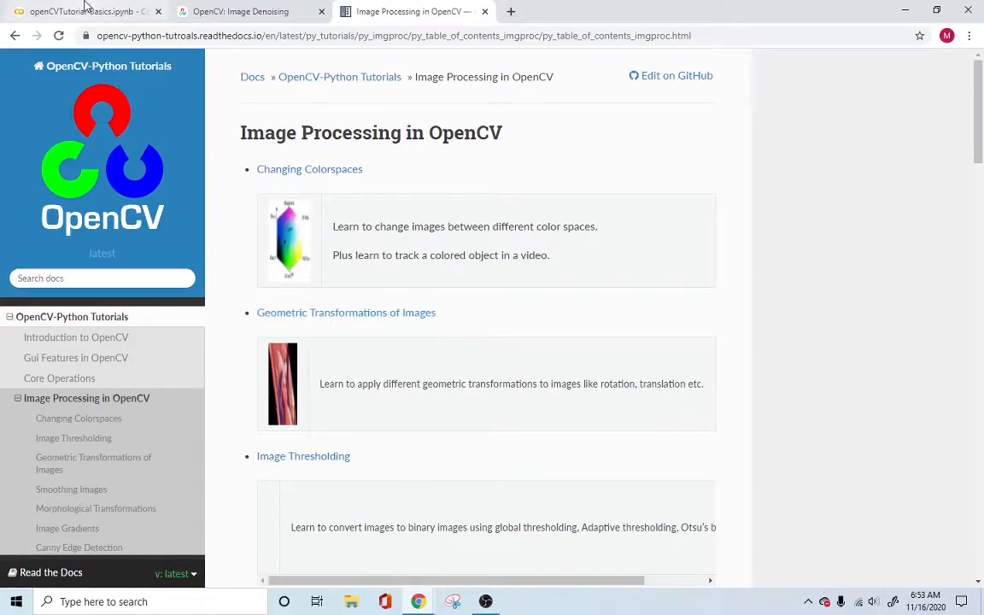
# Step: Return to the Colab notebook and run the !git clone opencvTutorial cell
pyautogui.click(81, 11)
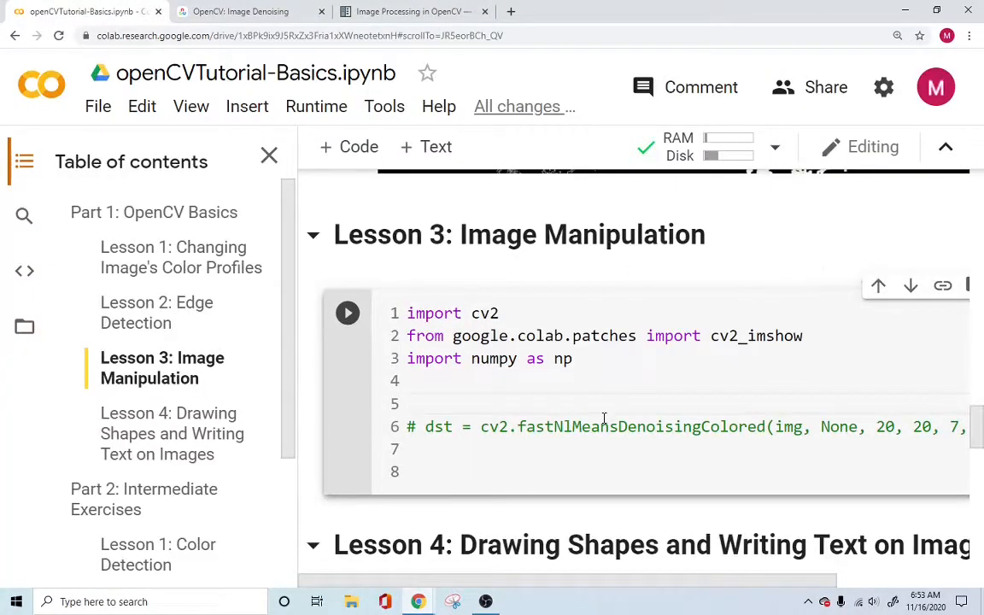
pyautogui.doubleClick(641, 427)
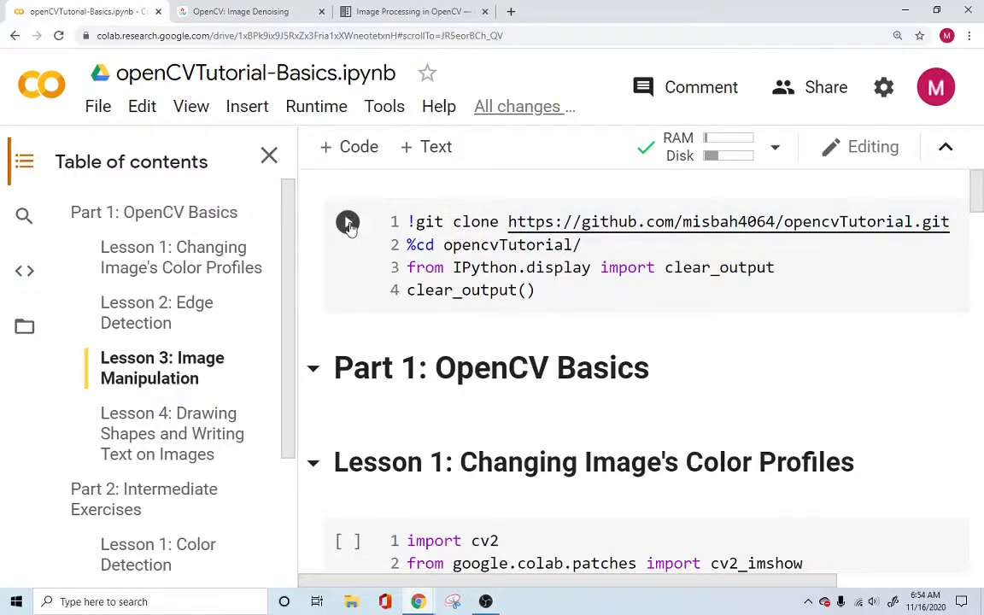
pyautogui.click(347, 222)
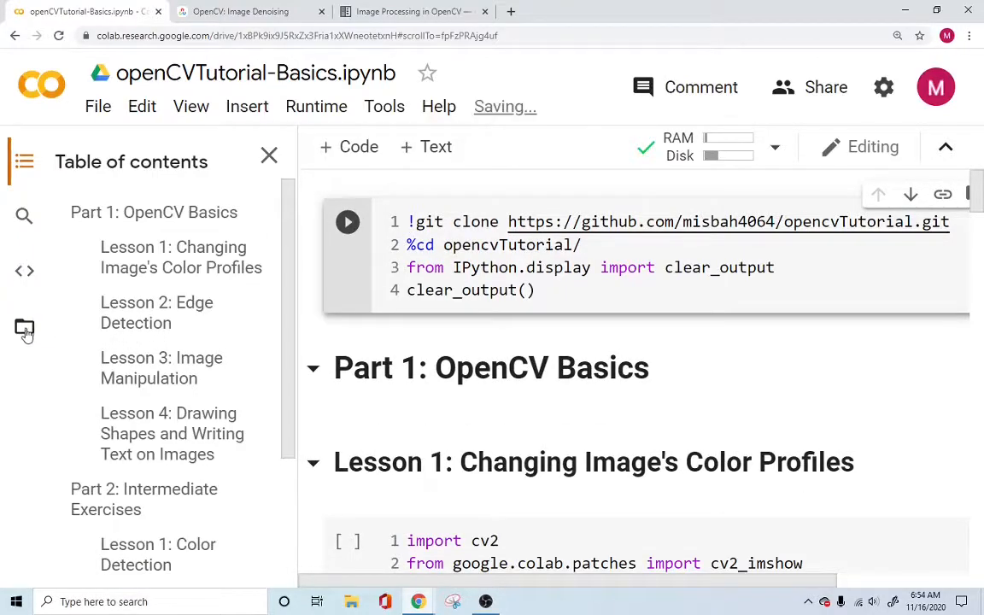
# Step: Show the Files sidebar and expand the cloned opencvTutorial folder
pyautogui.click(24, 329)
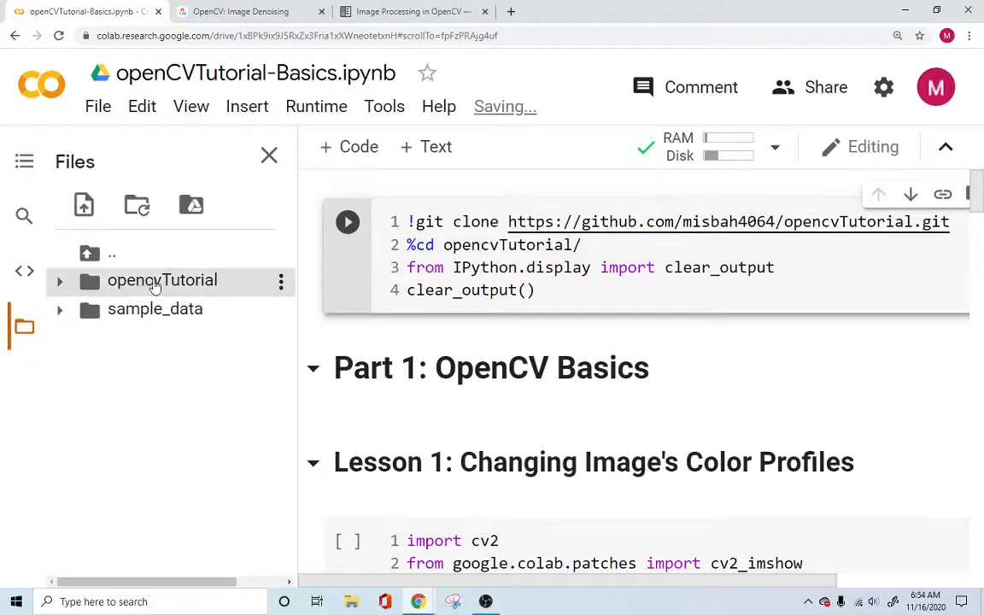
pyautogui.click(60, 280)
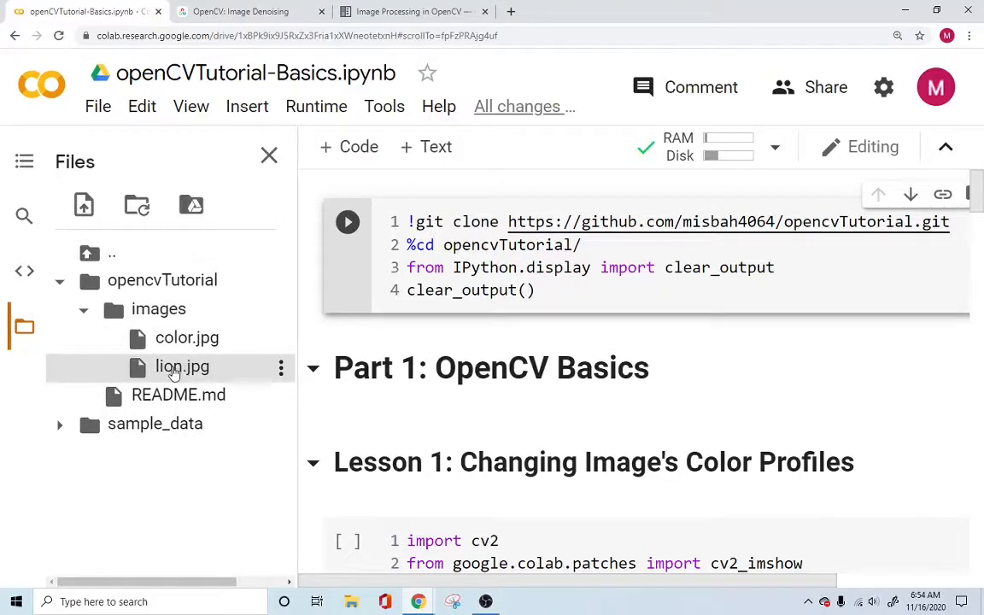
pyautogui.moveTo(182, 366)
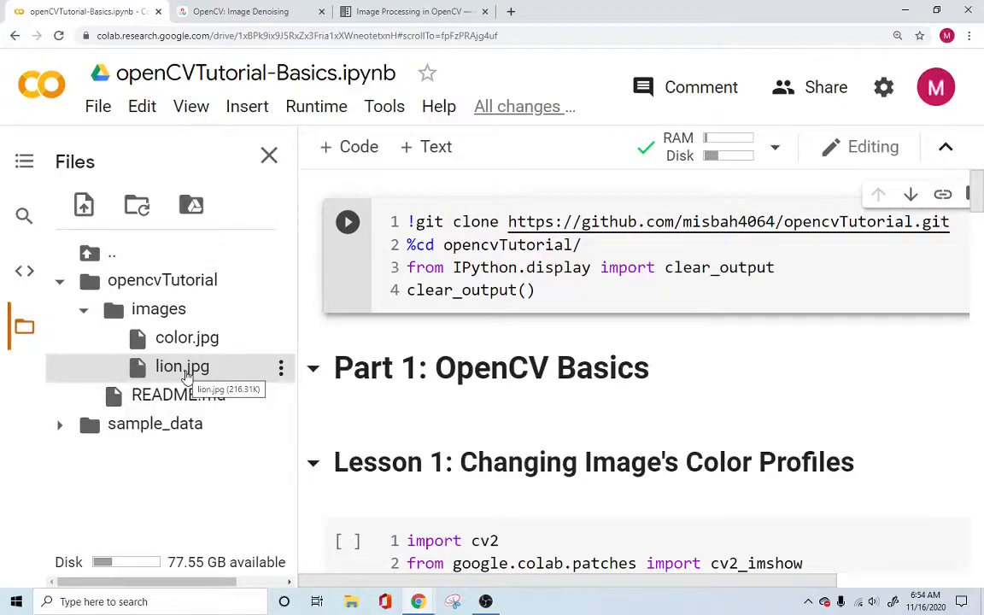
pyautogui.moveTo(181, 365)
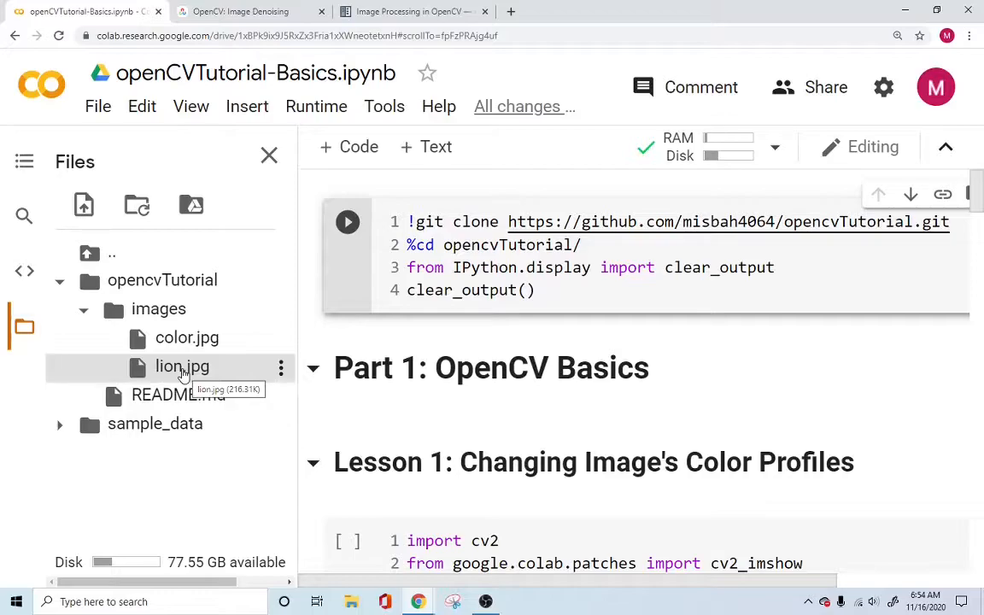
pyautogui.moveTo(182, 376)
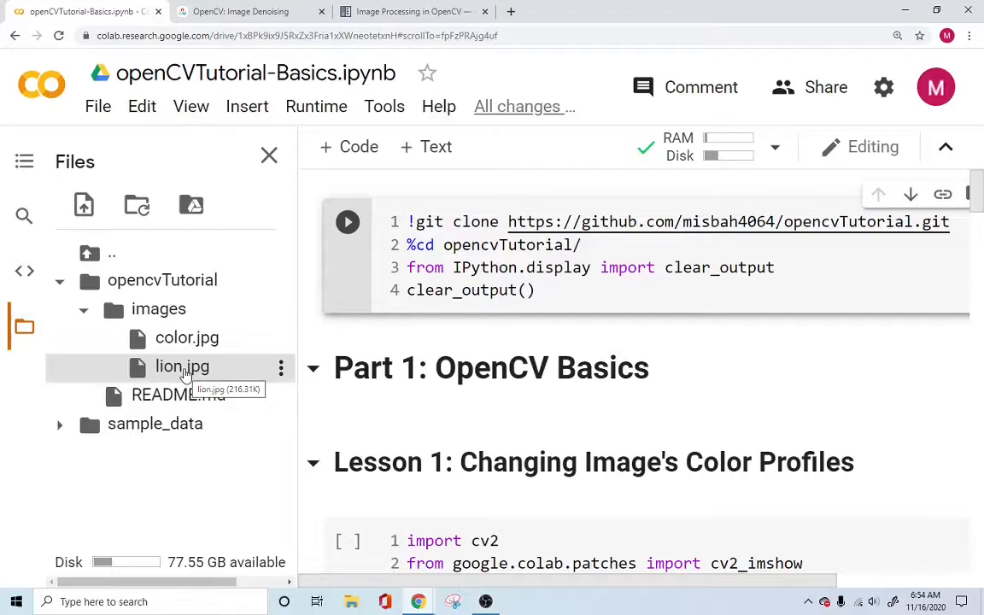
pyautogui.moveTo(185, 376)
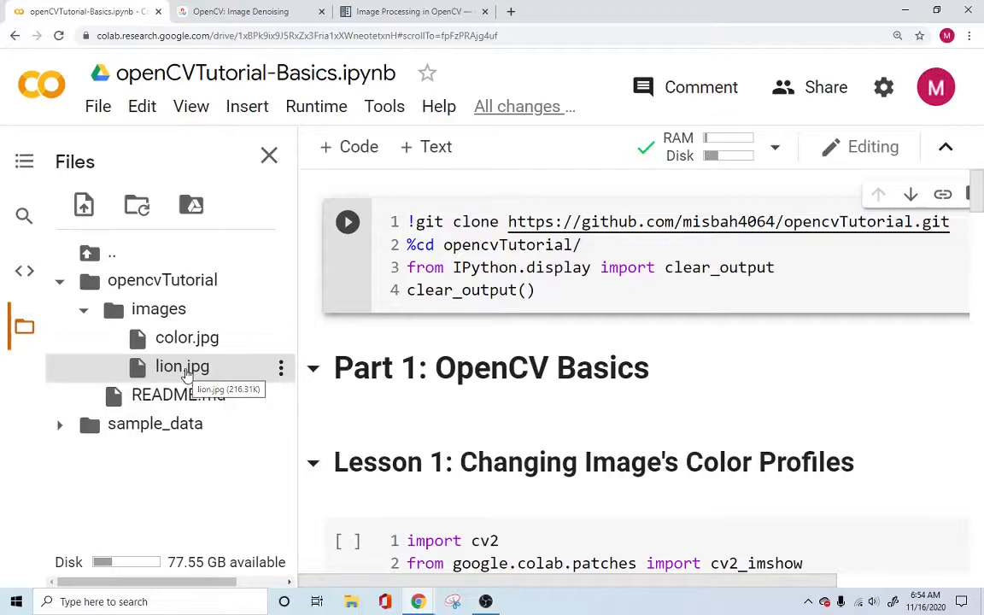
pyautogui.moveTo(177, 380)
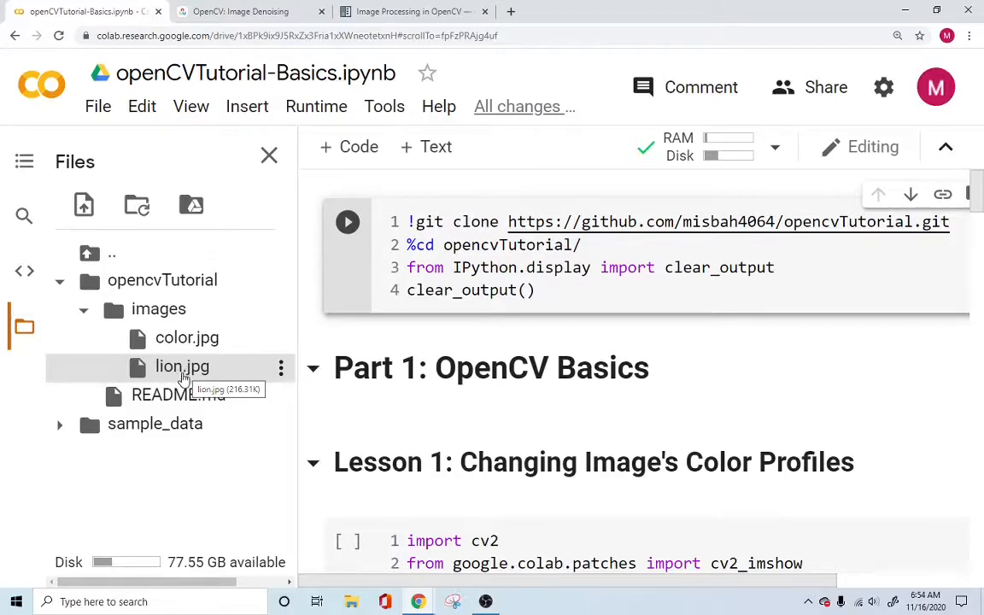
pyautogui.moveTo(182, 376)
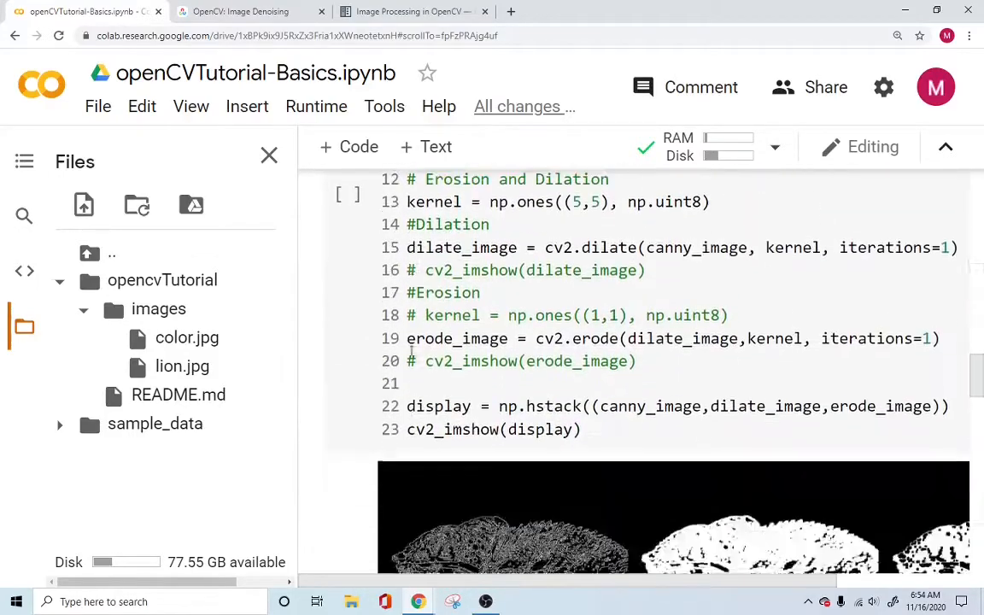
# Step: Scroll to the Lesson 3 cell and put the cursor on empty line 5 after the imports
pyautogui.scroll(-3)
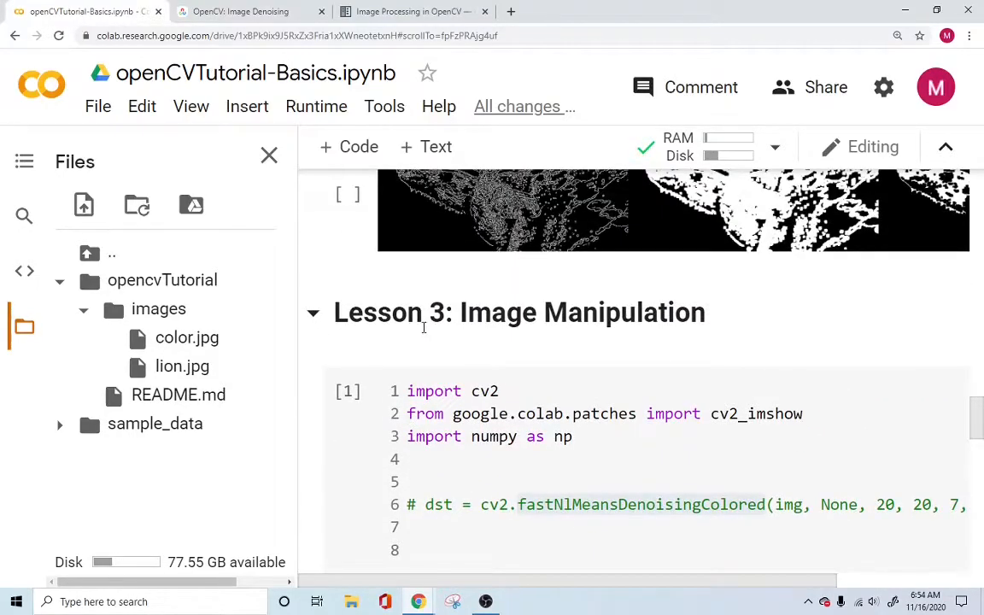
pyautogui.scroll(-3)
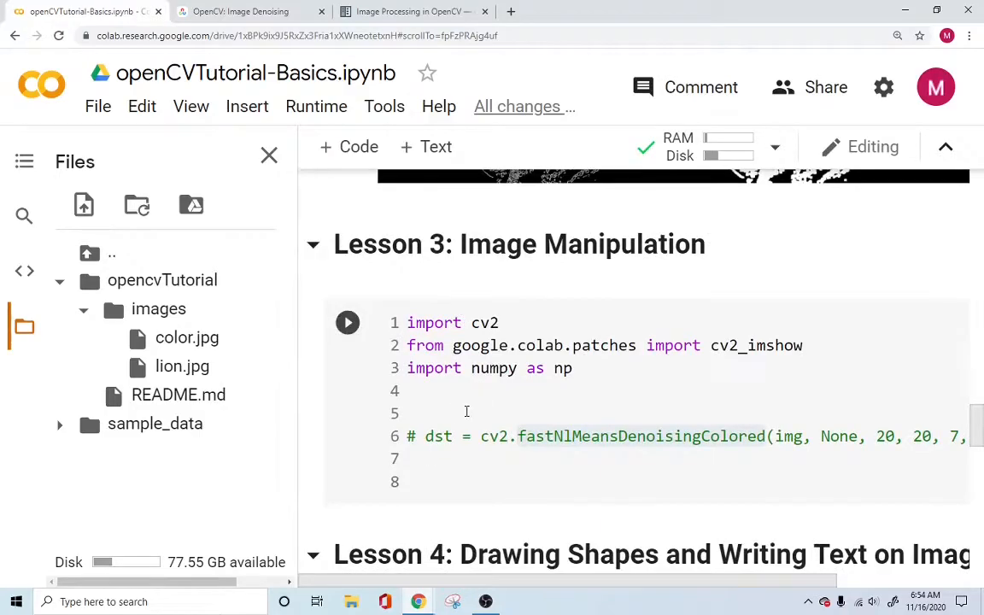
pyautogui.click(472, 407)
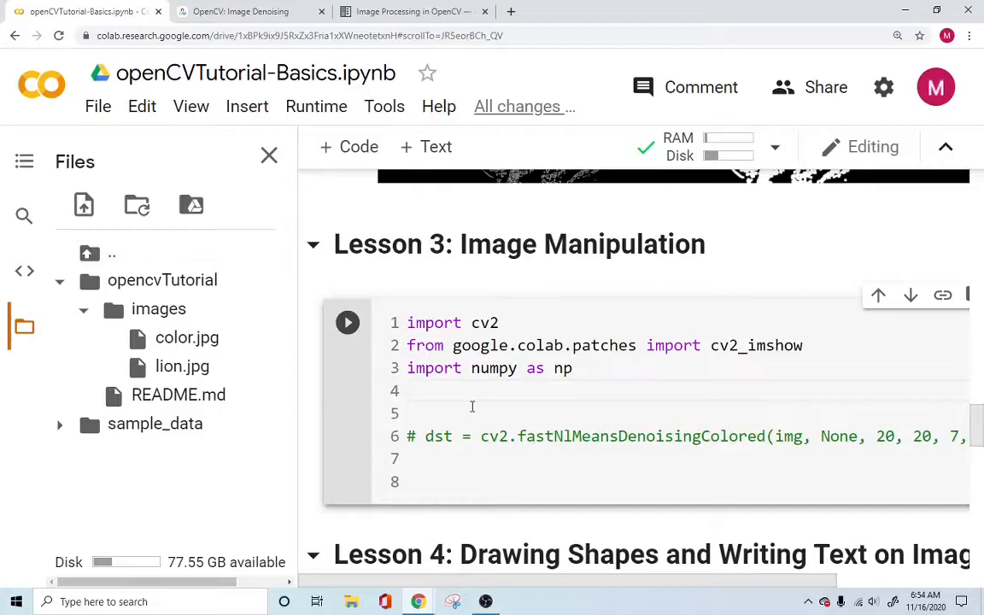
pyautogui.doubleClick(485, 323)
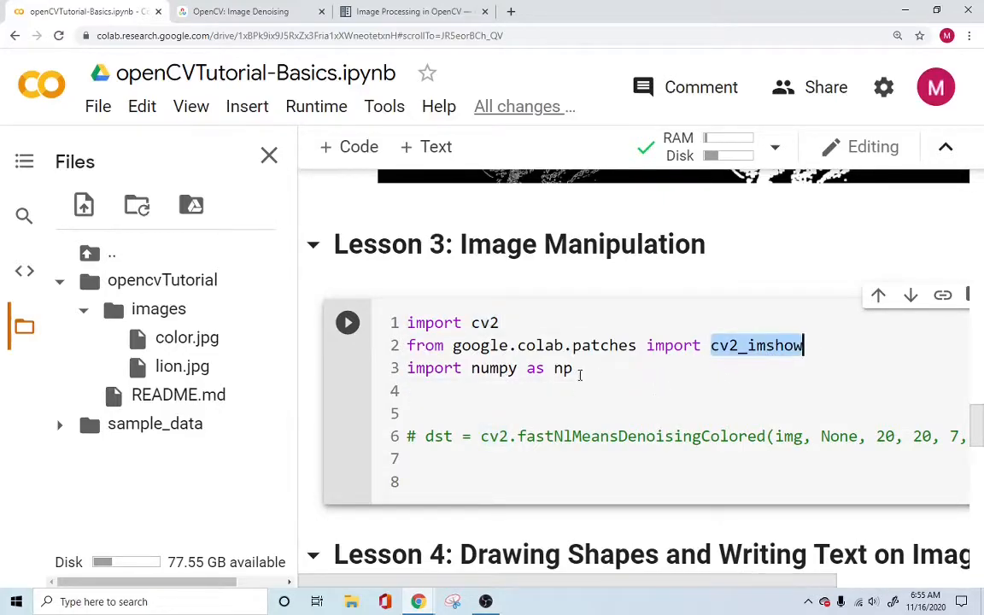
pyautogui.doubleClick(494, 368)
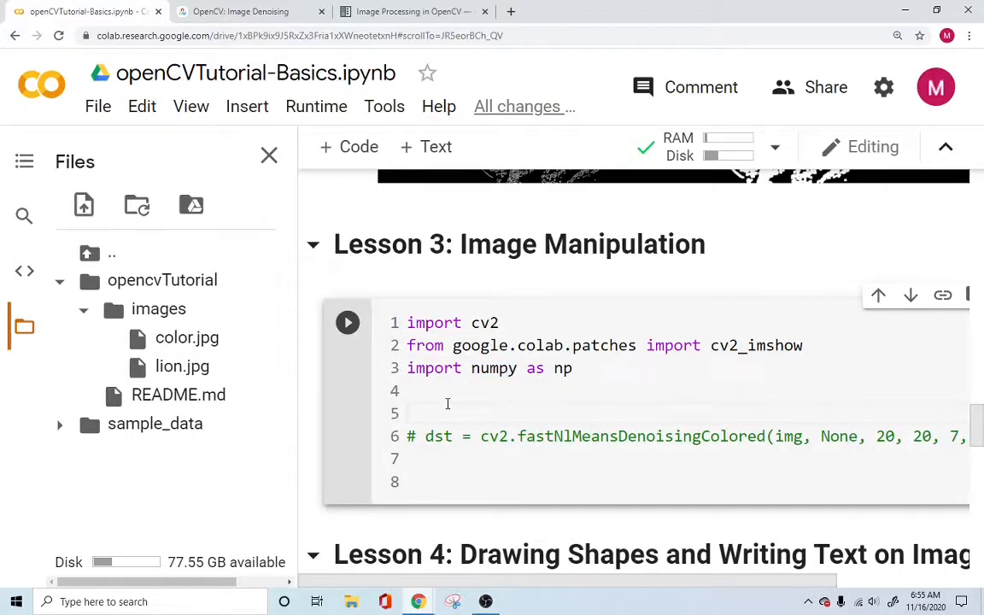
# Step: Type image = cv2.imread("opencvTutorial/lion.jpg") on line 5
pyautogui.write('image = c')
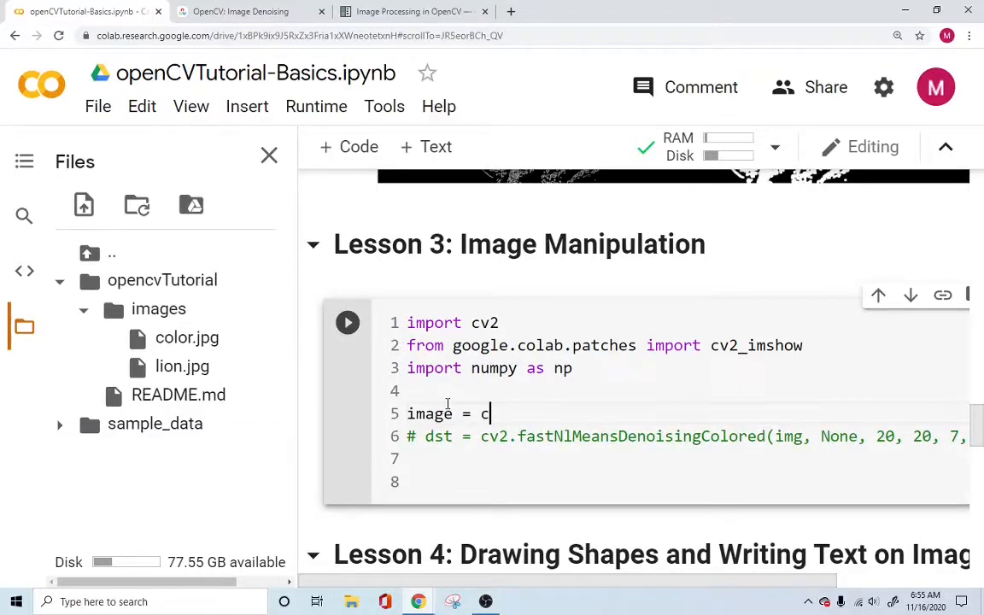
pyautogui.write('v2.')
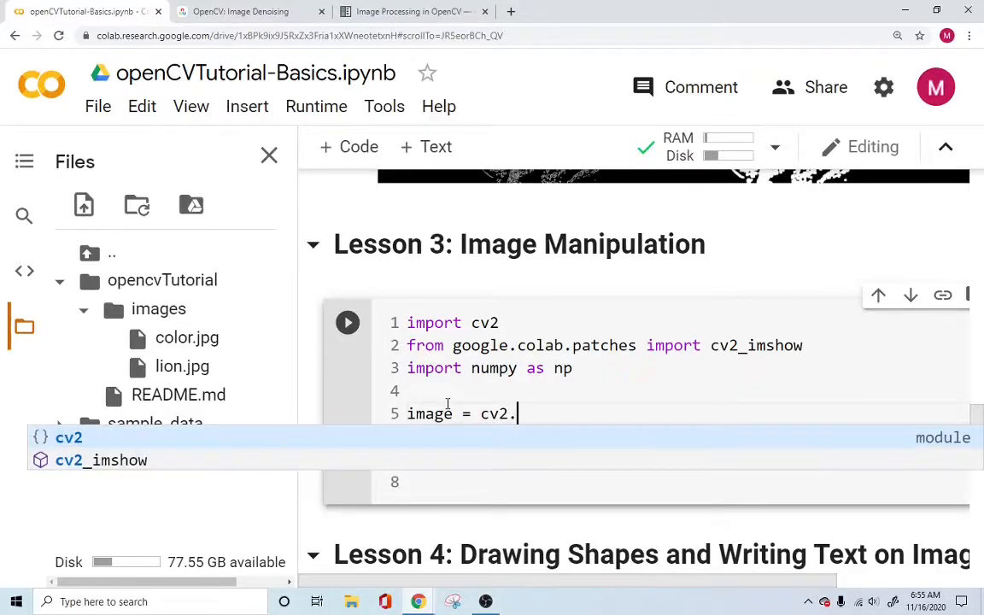
pyautogui.write('imread(')
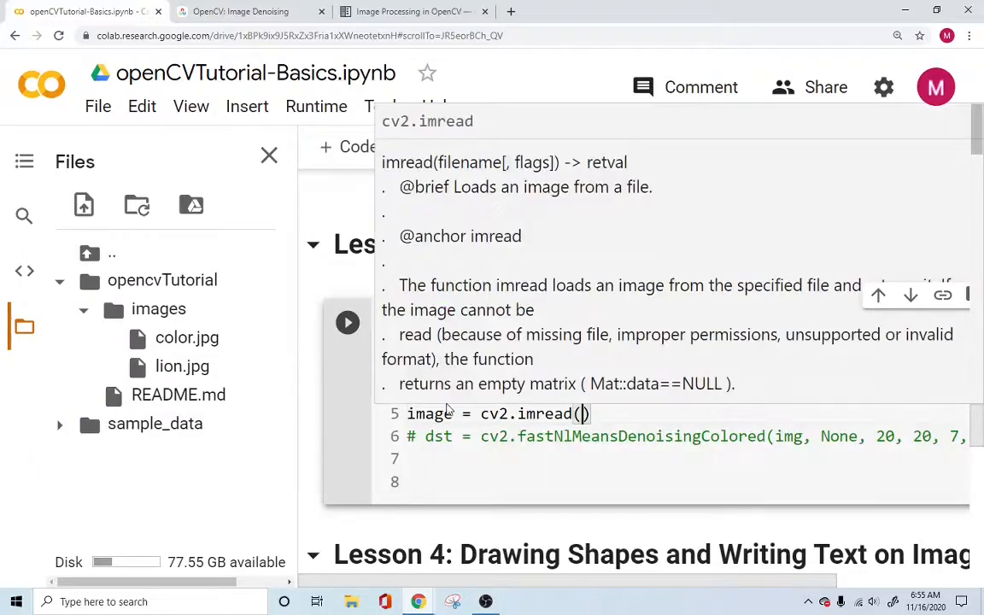
pyautogui.write('""')
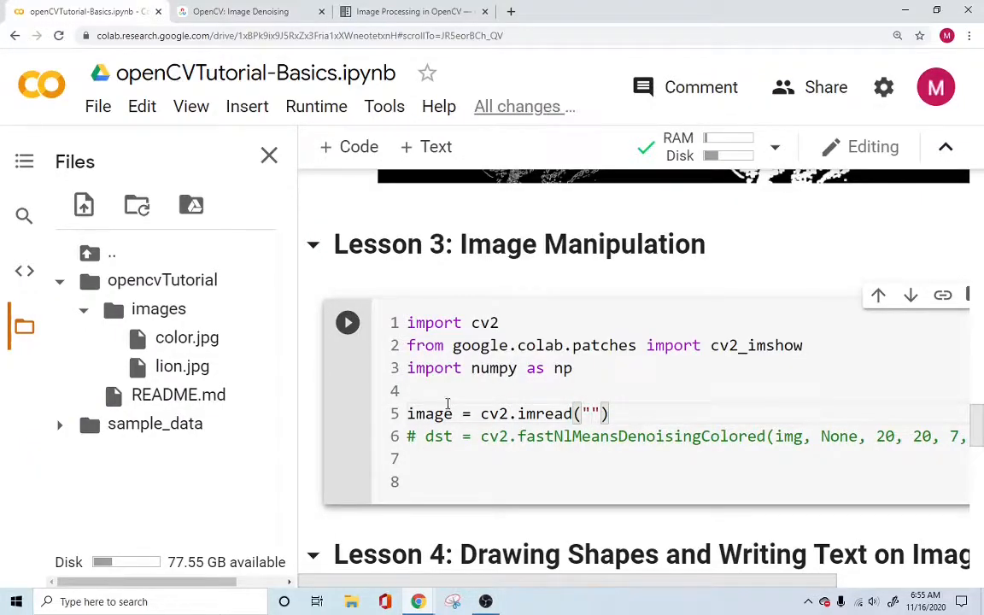
pyautogui.write('open')
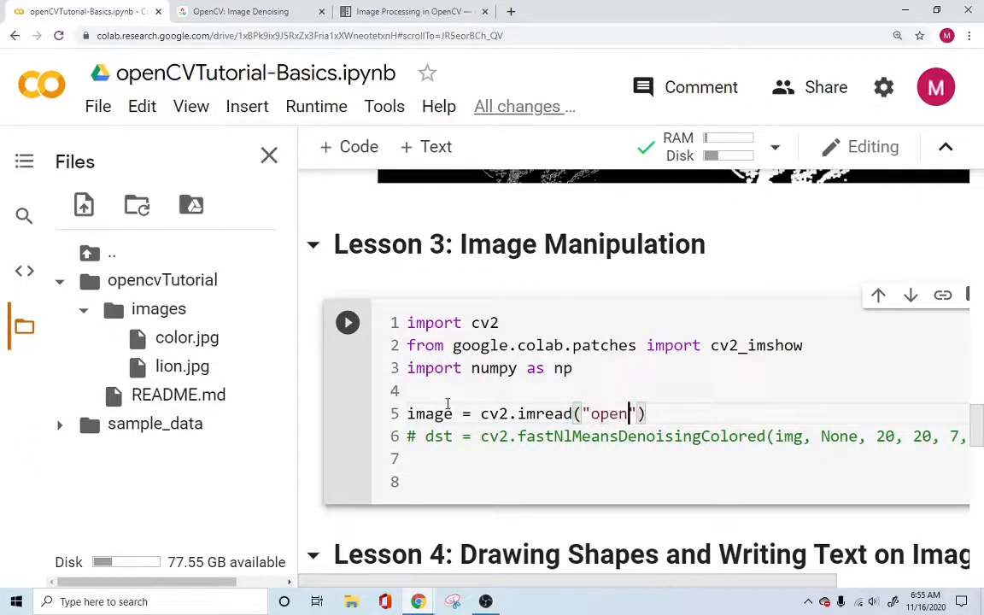
pyautogui.write('cvTutorial/')
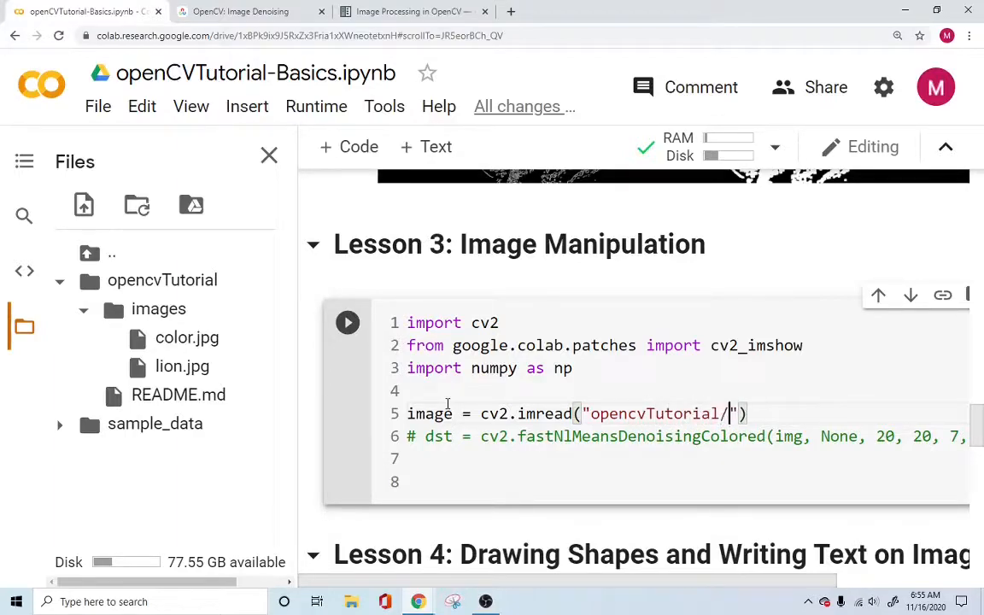
pyautogui.write('lion.jpg')
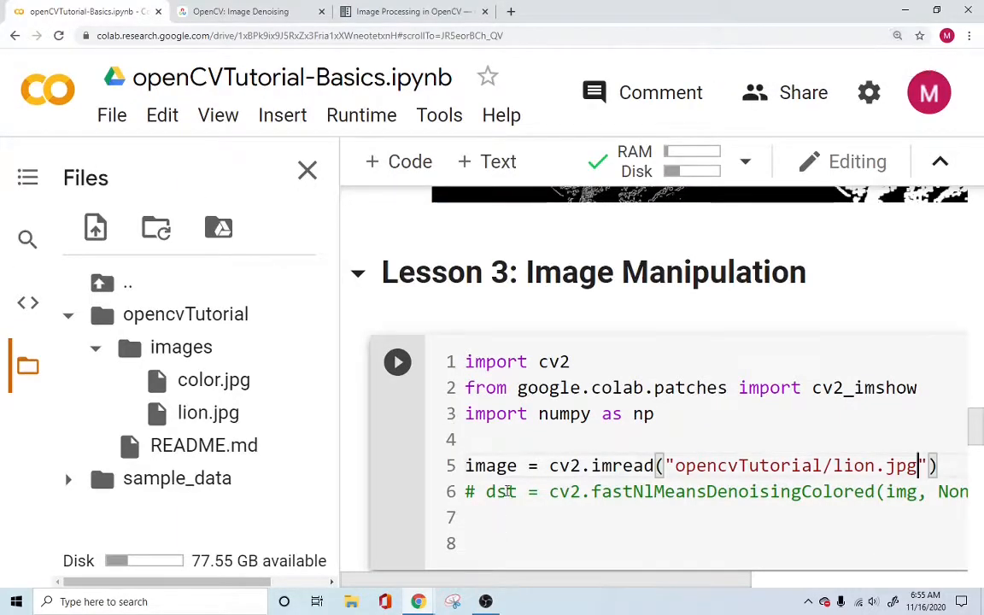
# Step: Check the file browser for lion.jpg's folder and select the opencvTutorial path part
pyautogui.scroll(-3)
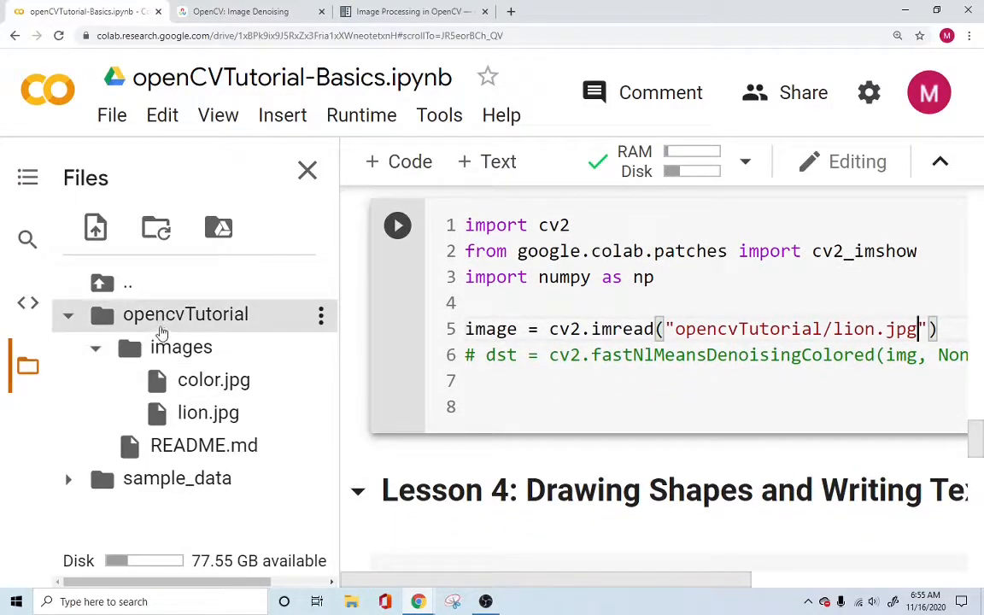
pyautogui.click(214, 381)
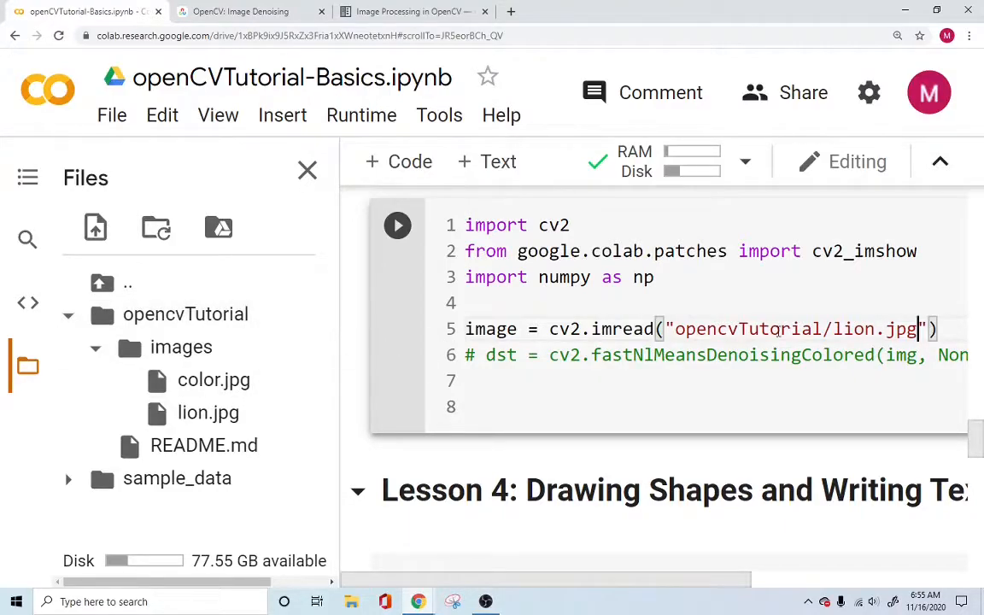
pyautogui.doubleClick(746, 329)
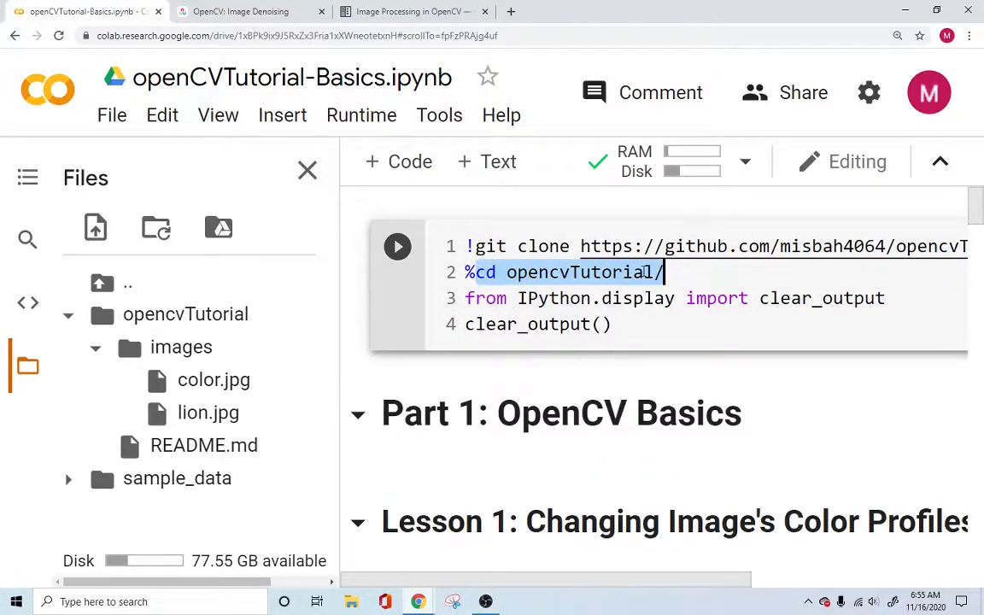
pyautogui.moveTo(185, 315)
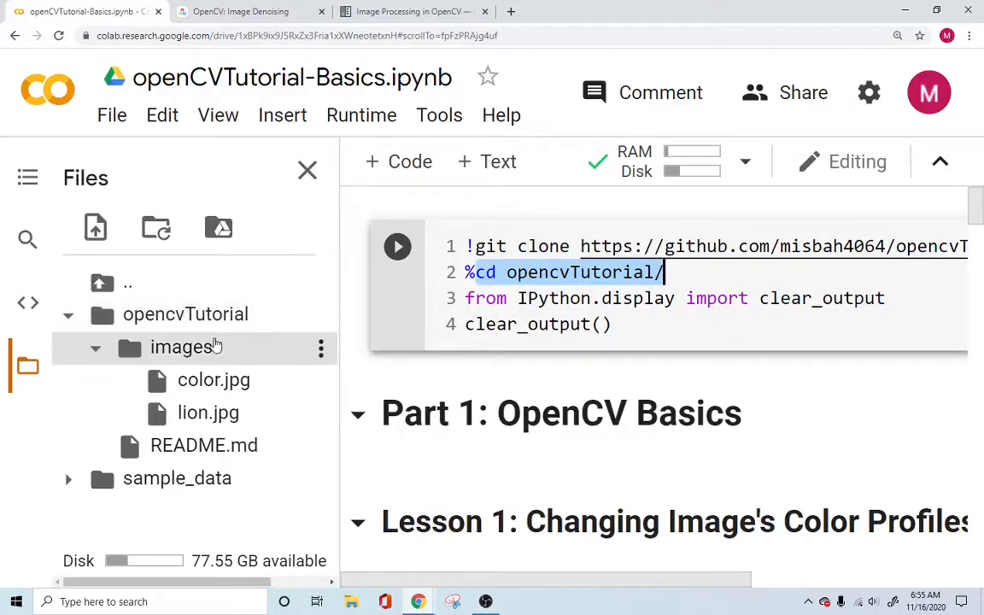
# Step: Hide the Files sidebar and scroll back to the Lesson 3 imread line
pyautogui.click(306, 170)
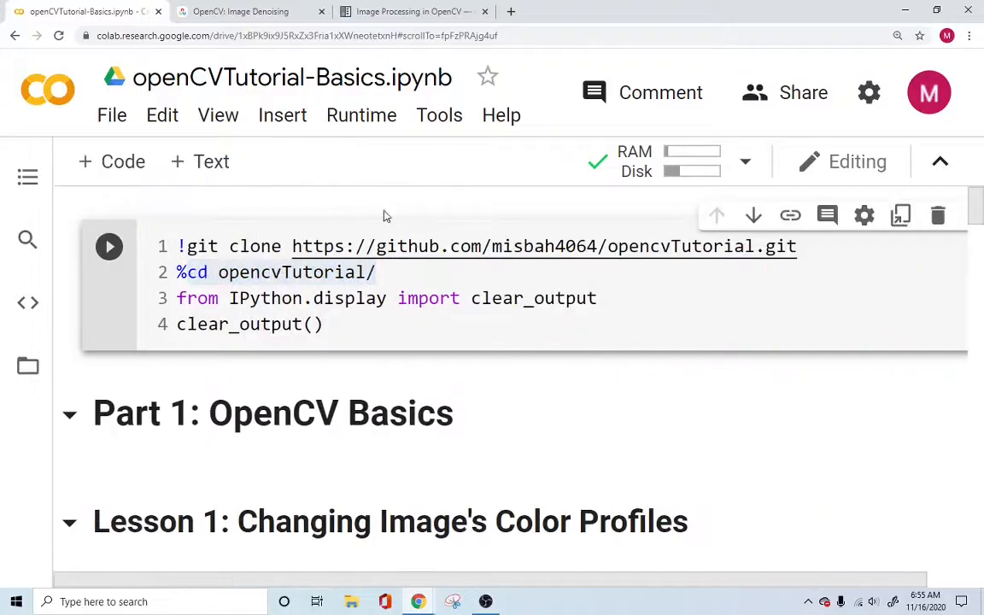
pyautogui.click(108, 246)
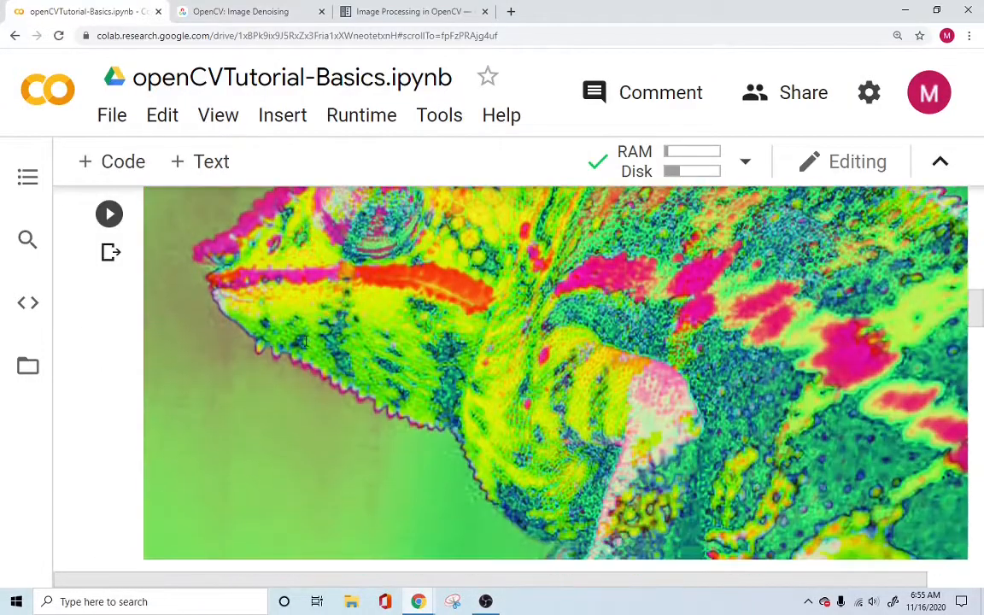
pyautogui.scroll(-3)
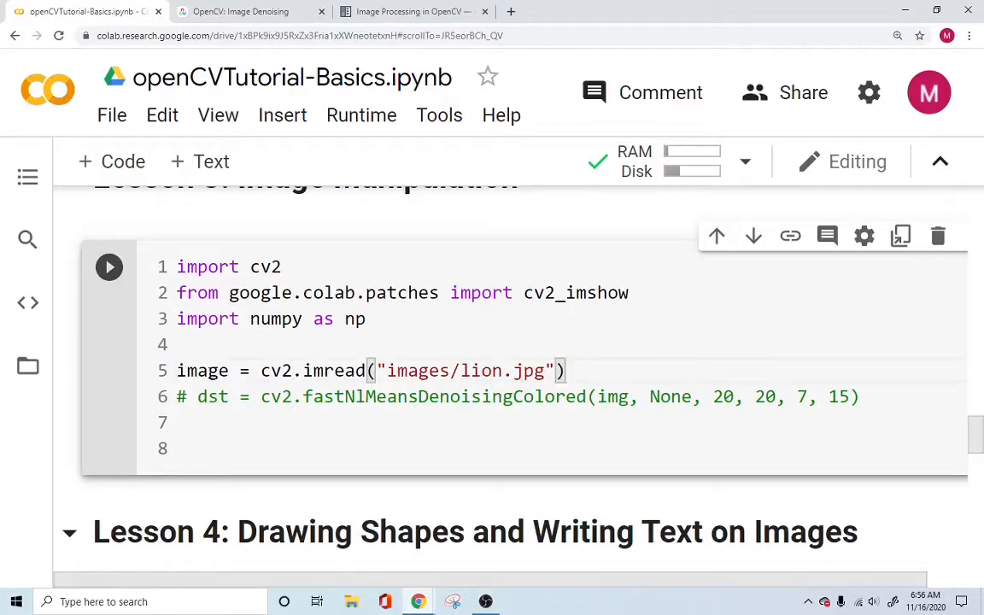
# Step: Add cv2_imshow(image) on a new line after the imread line
pyautogui.doubleClick(202, 370)
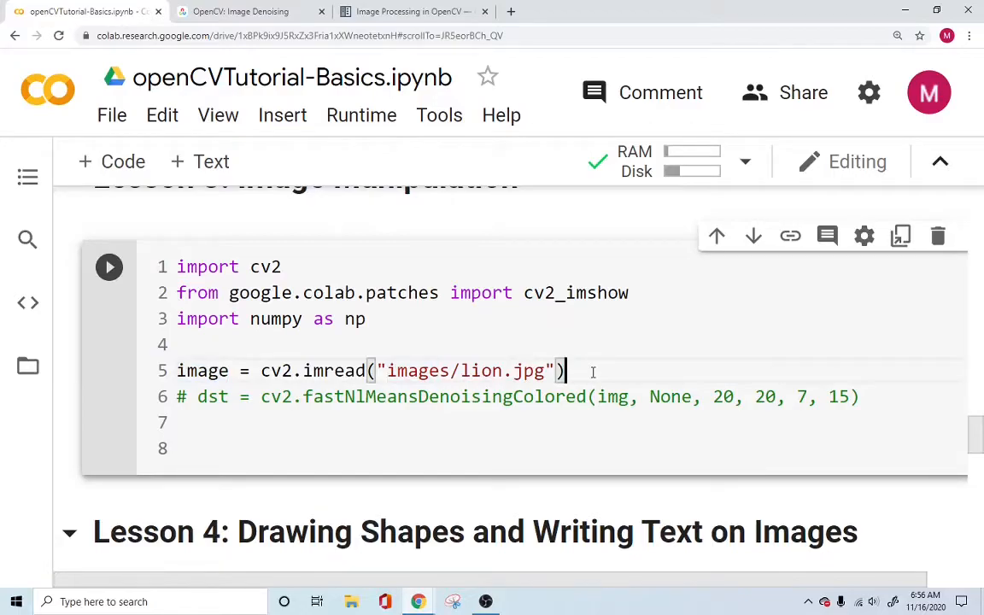
pyautogui.write('cv2')
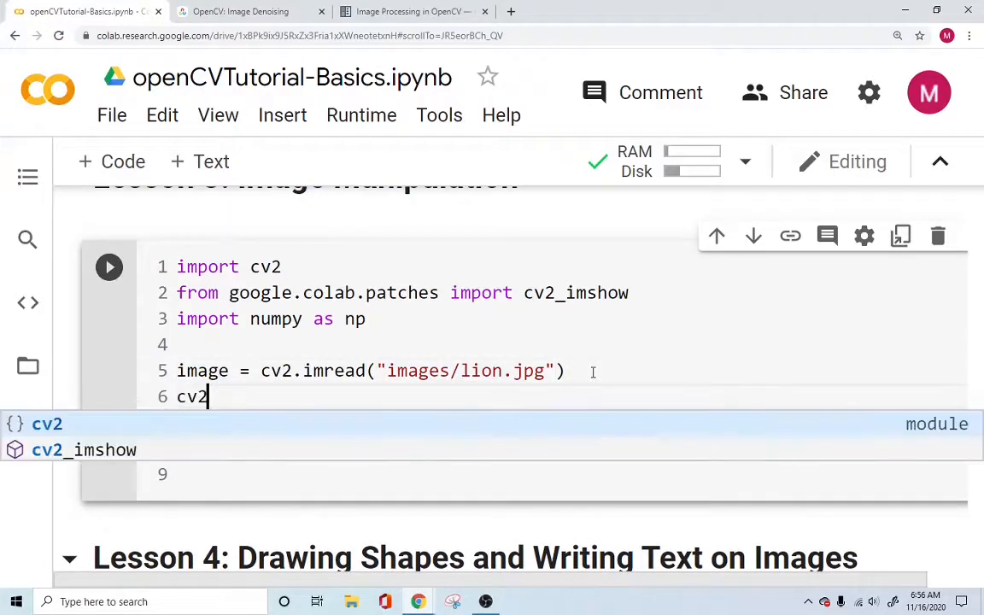
pyautogui.write('_')
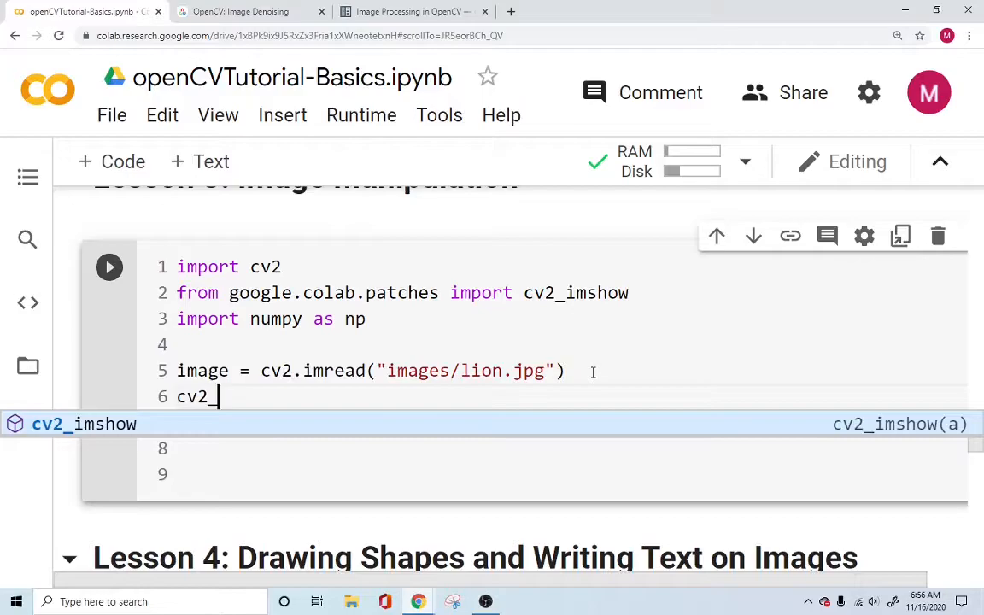
pyautogui.write('imshow')
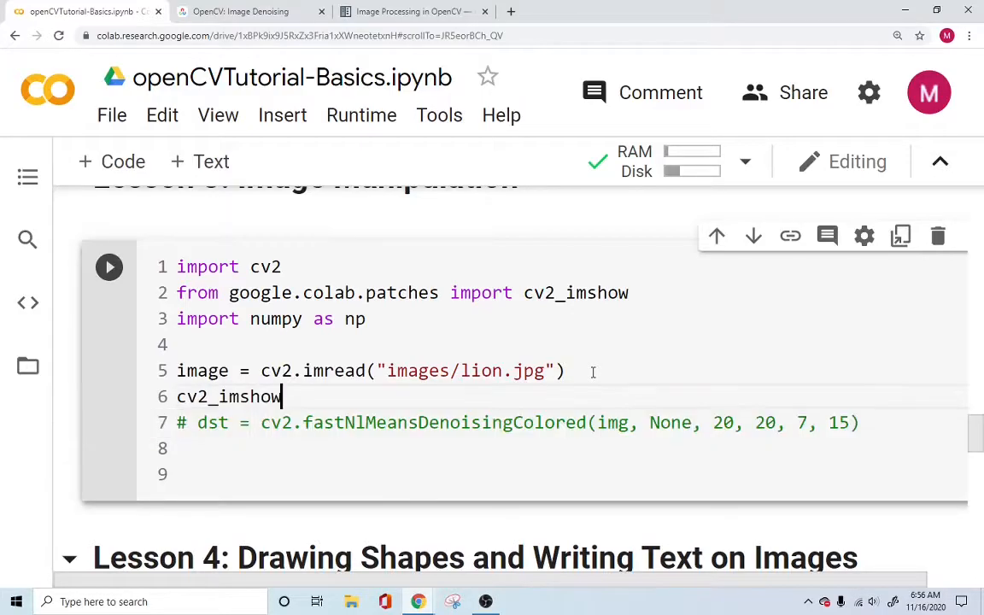
pyautogui.write('(image')
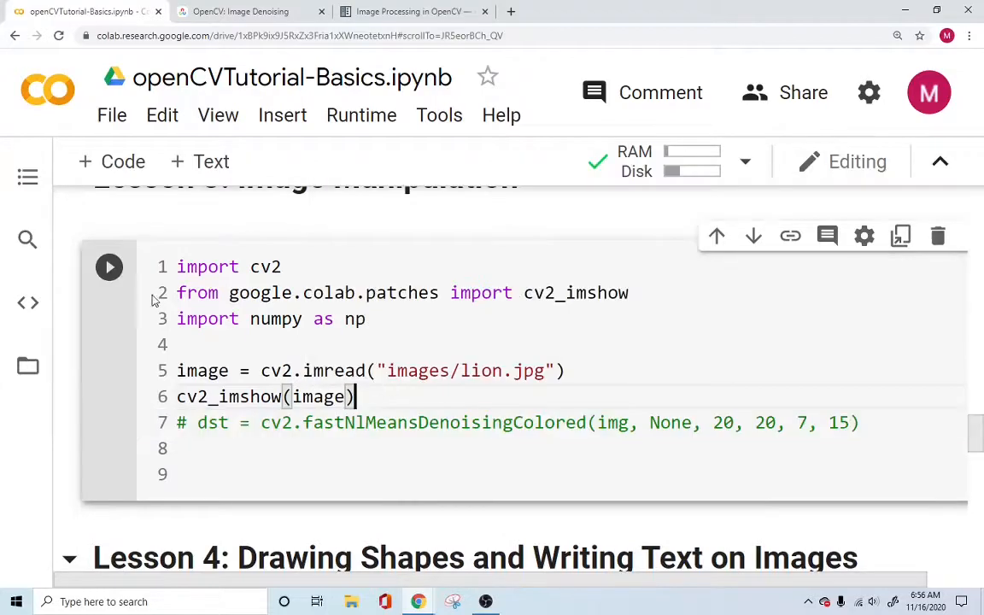
pyautogui.click(108, 266)
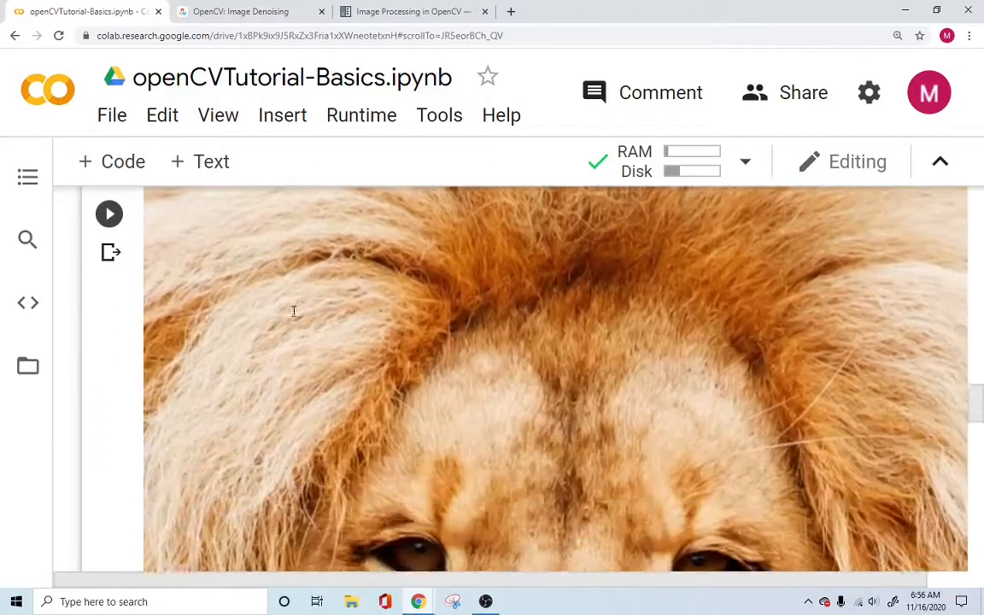
pyautogui.scroll(-3)
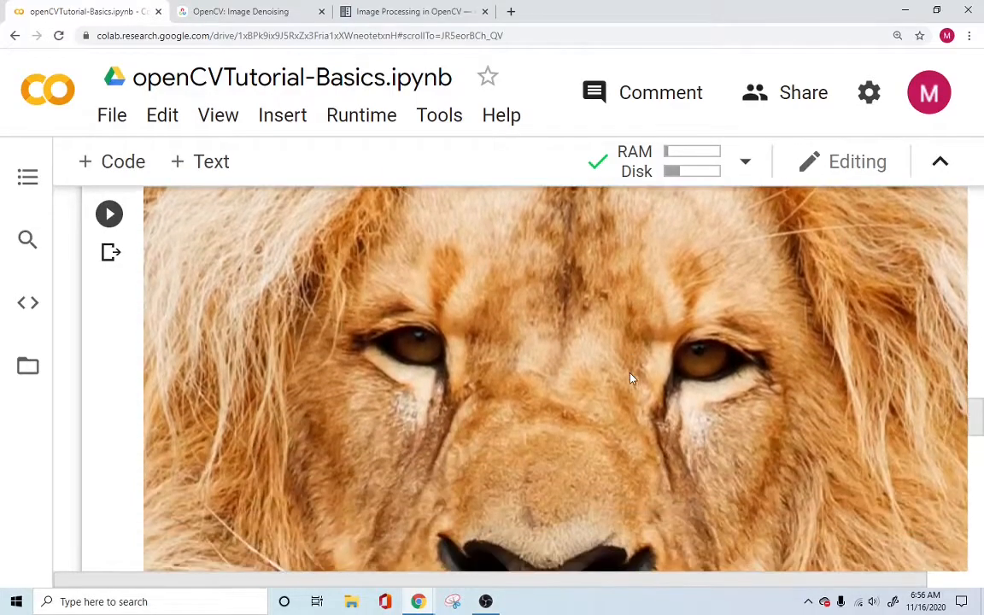
pyautogui.scroll(-3)
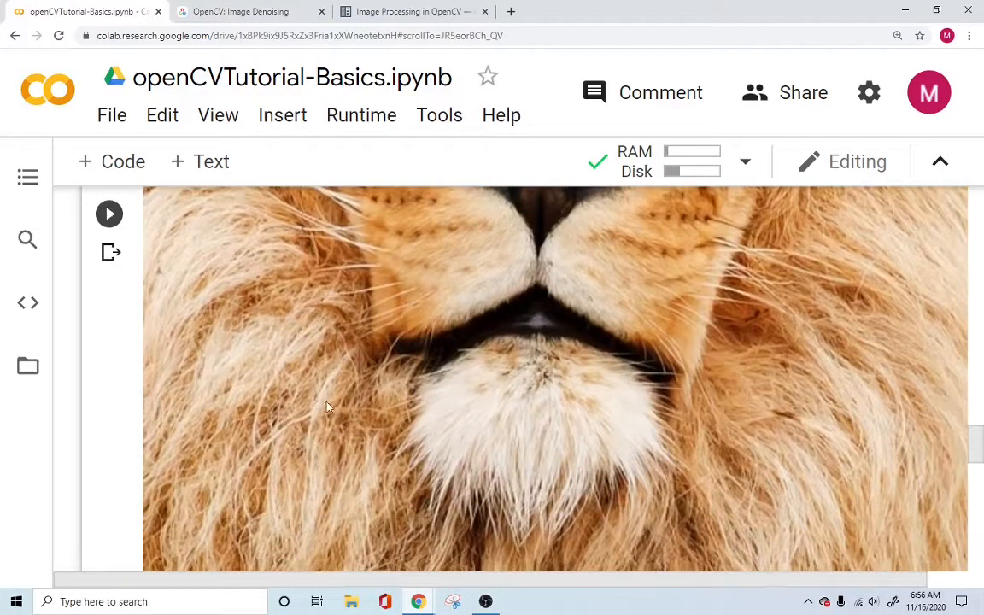
pyautogui.scroll(-3)
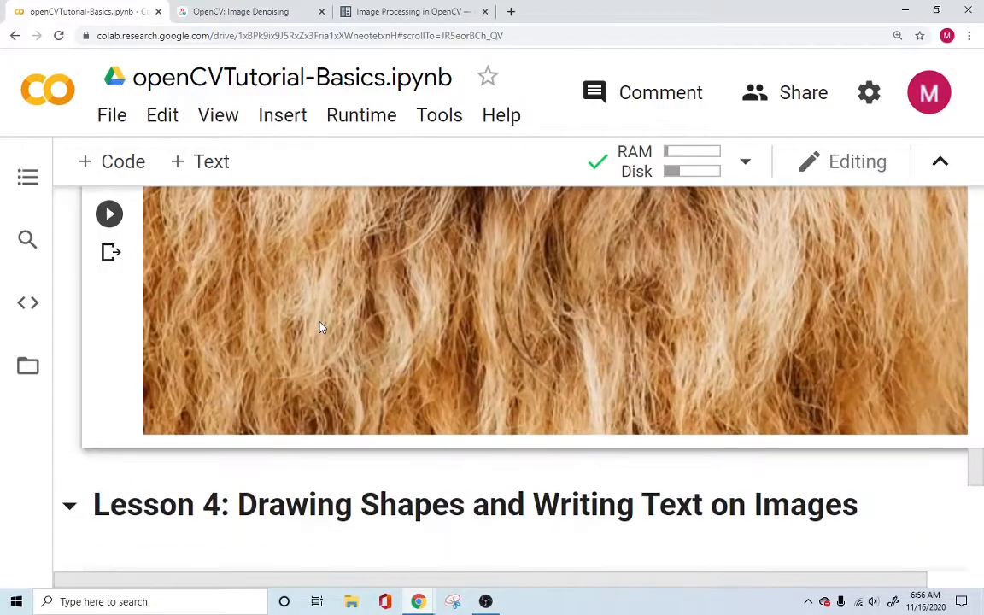
pyautogui.scroll(-3)
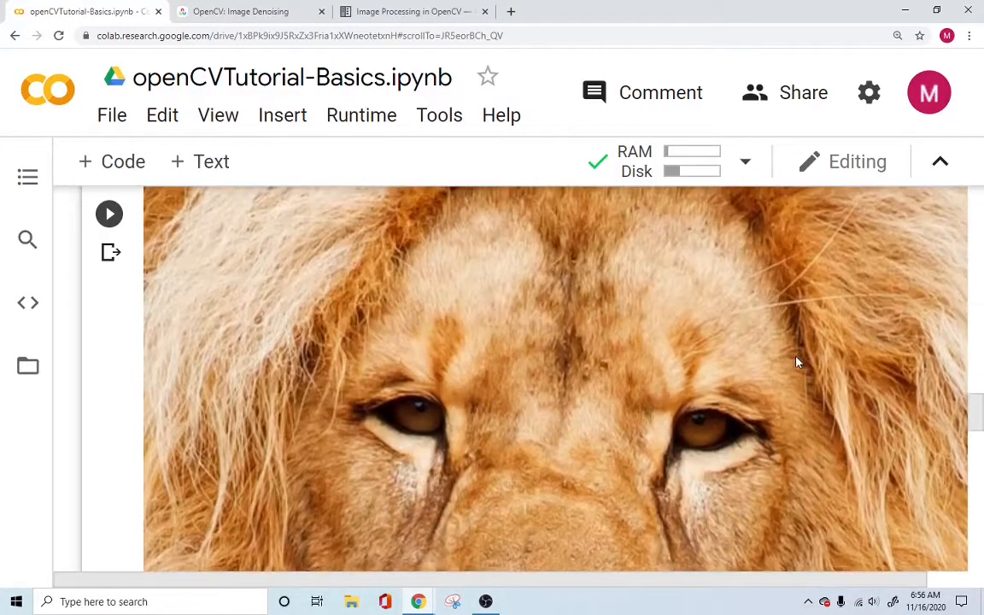
pyautogui.scroll(-3)
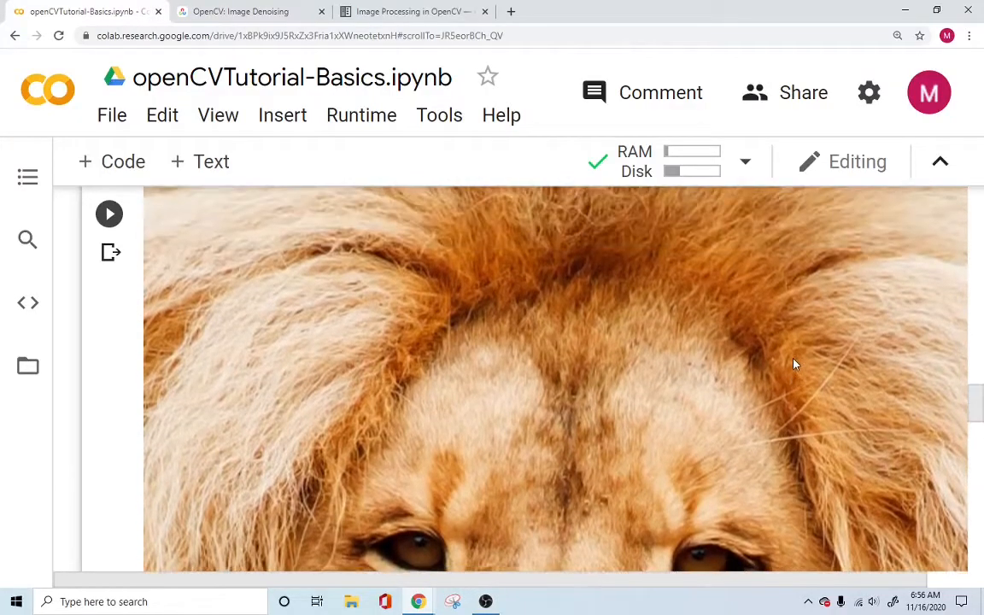
pyautogui.scroll(-3)
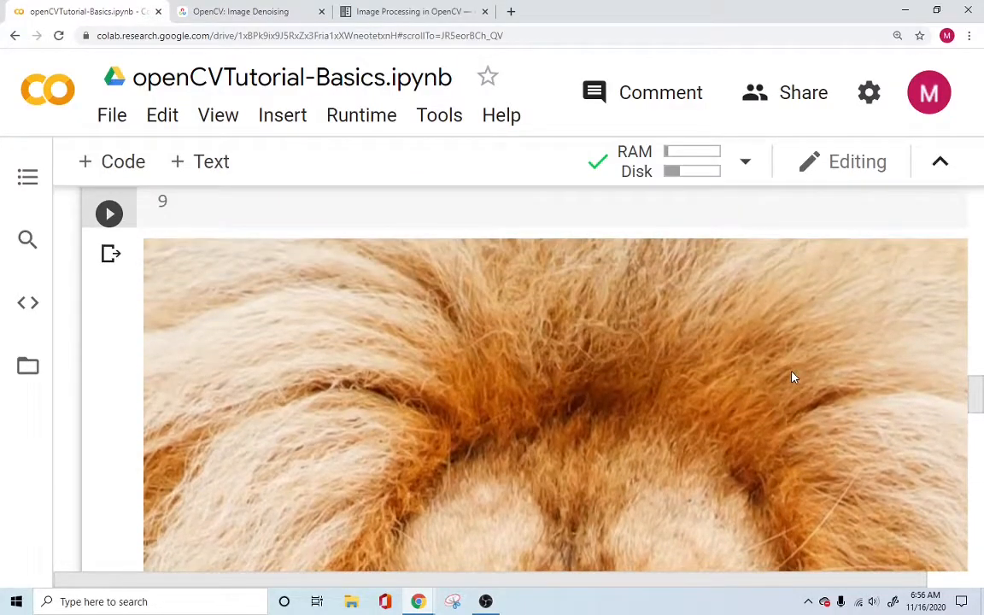
pyautogui.moveTo(613, 322)
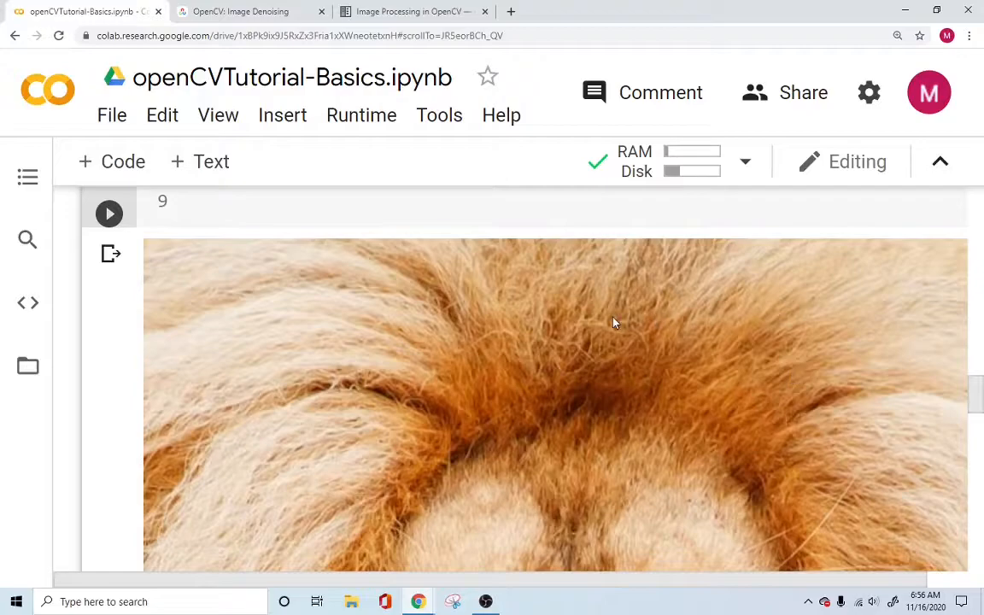
pyautogui.scroll(-3)
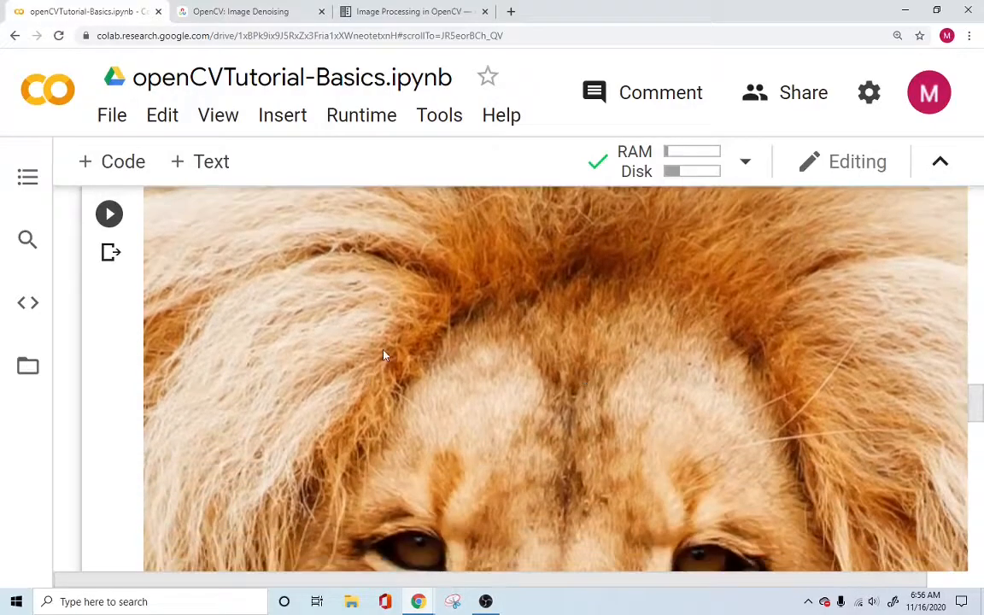
pyautogui.moveTo(547, 279)
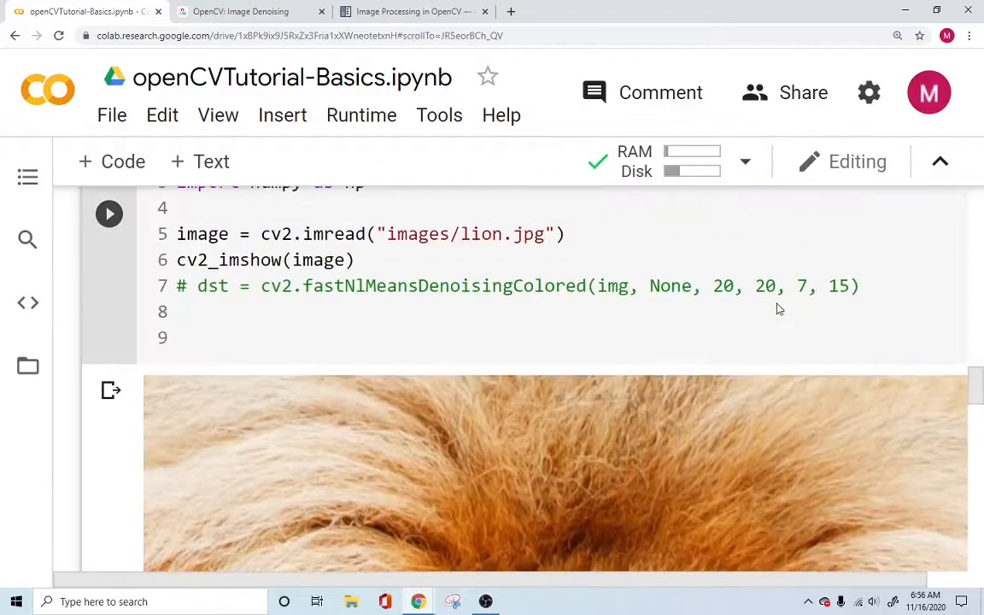
pyautogui.scroll(-3)
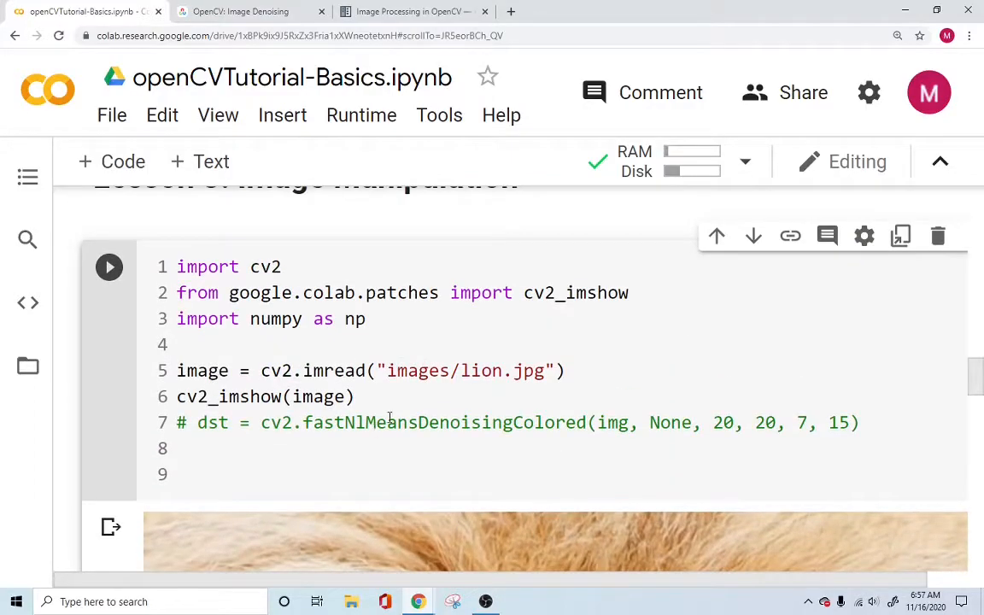
pyautogui.doubleClick(445, 422)
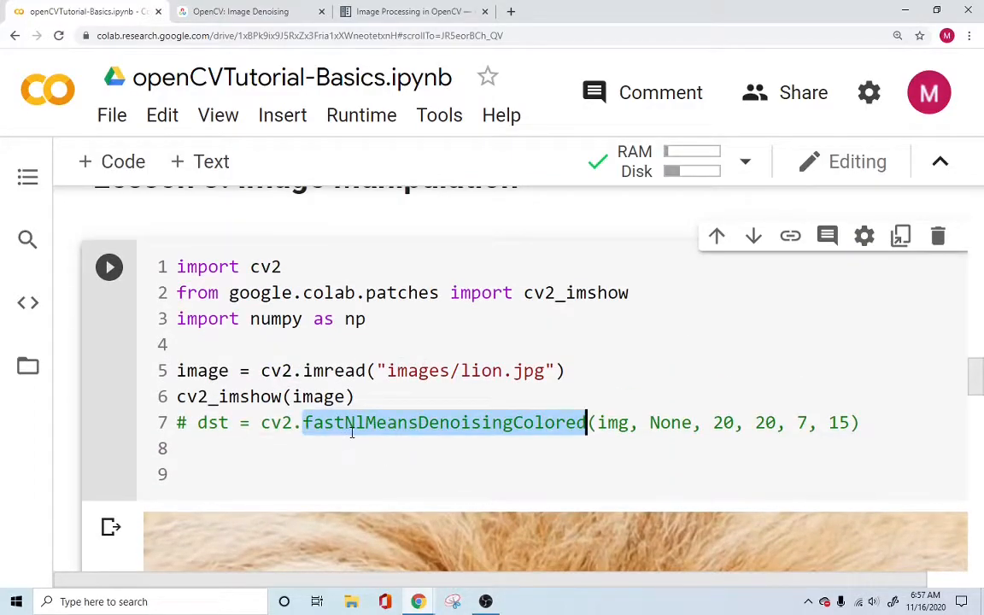
pyautogui.moveTo(487, 433)
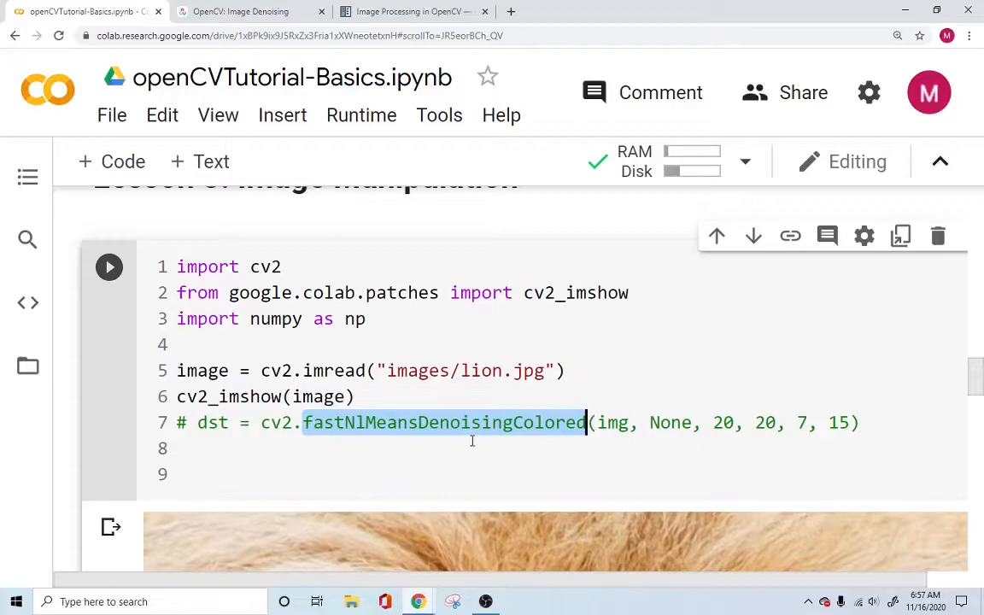
pyautogui.click(241, 11)
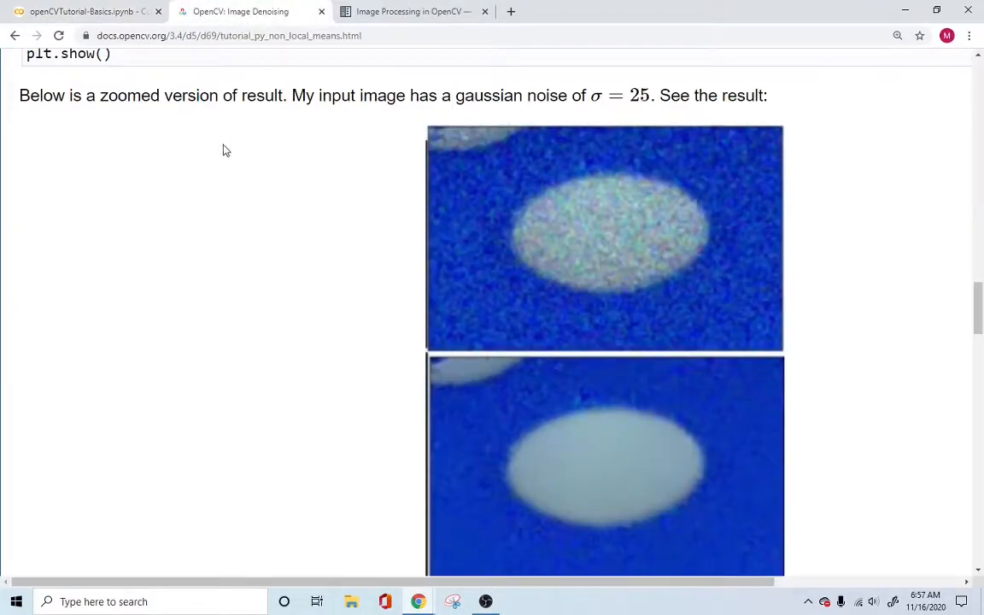
pyautogui.moveTo(730, 237)
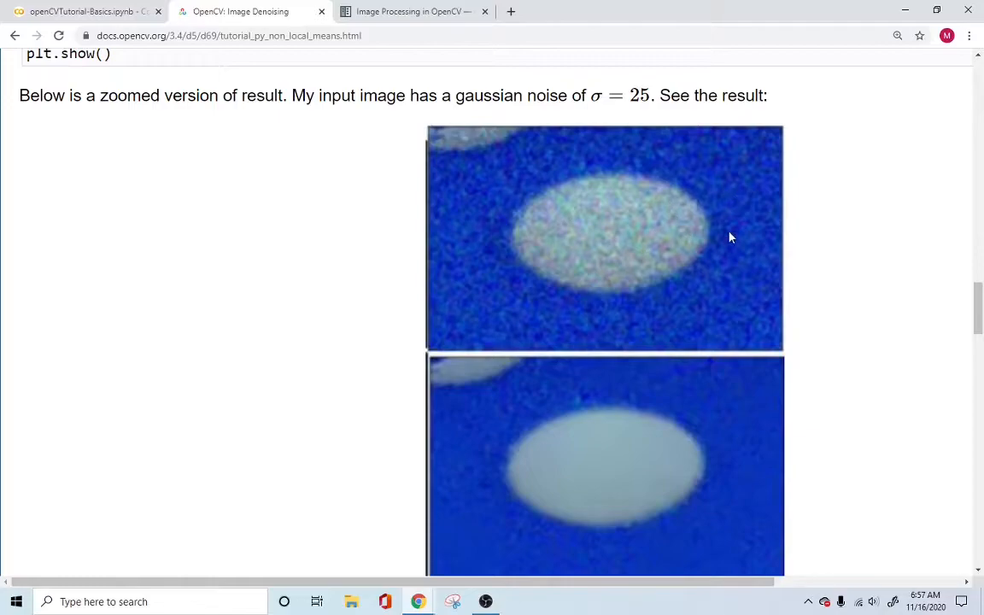
pyautogui.moveTo(154, 54)
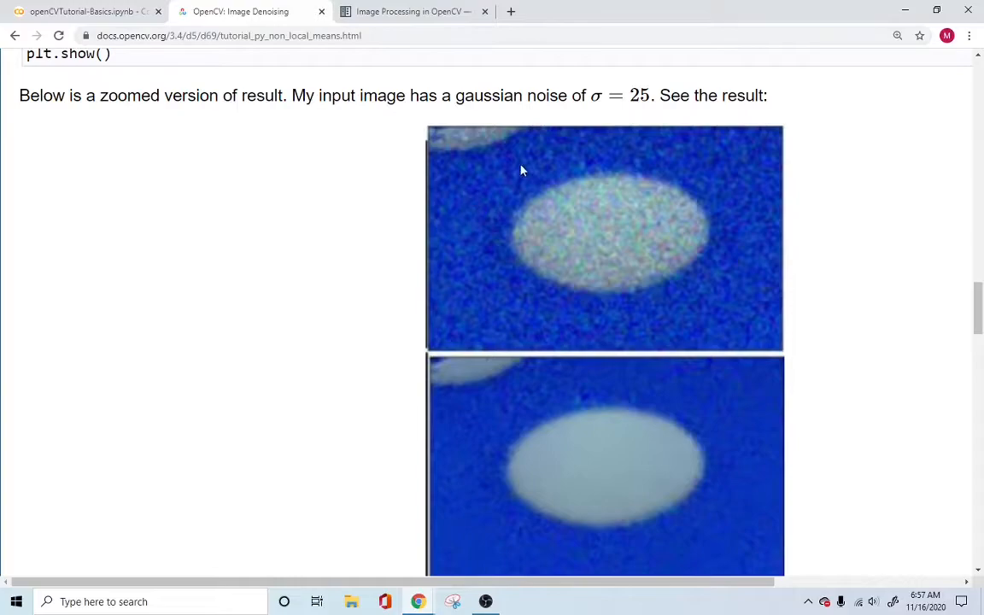
pyautogui.moveTo(467, 259)
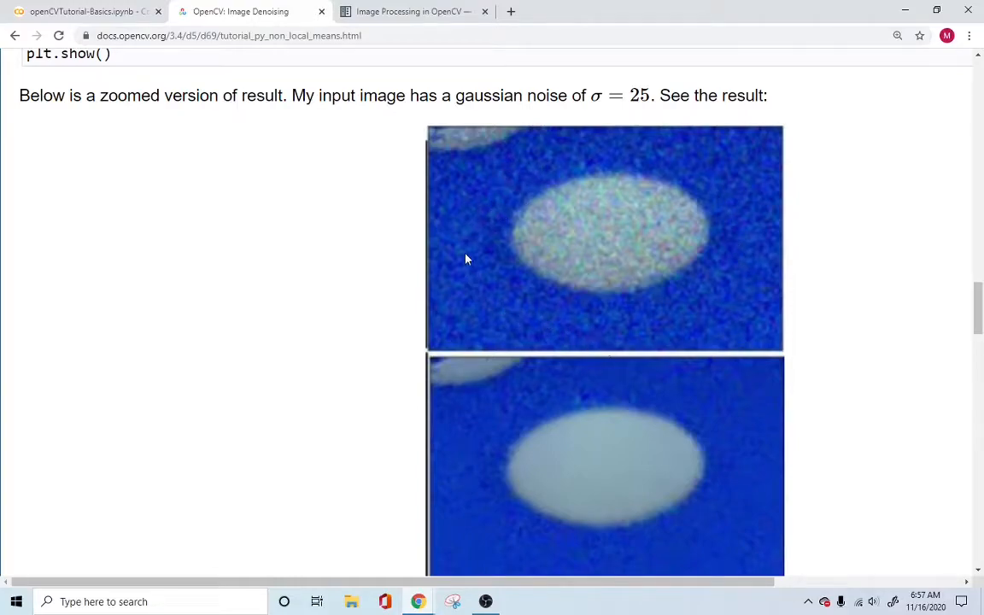
pyautogui.moveTo(768, 242)
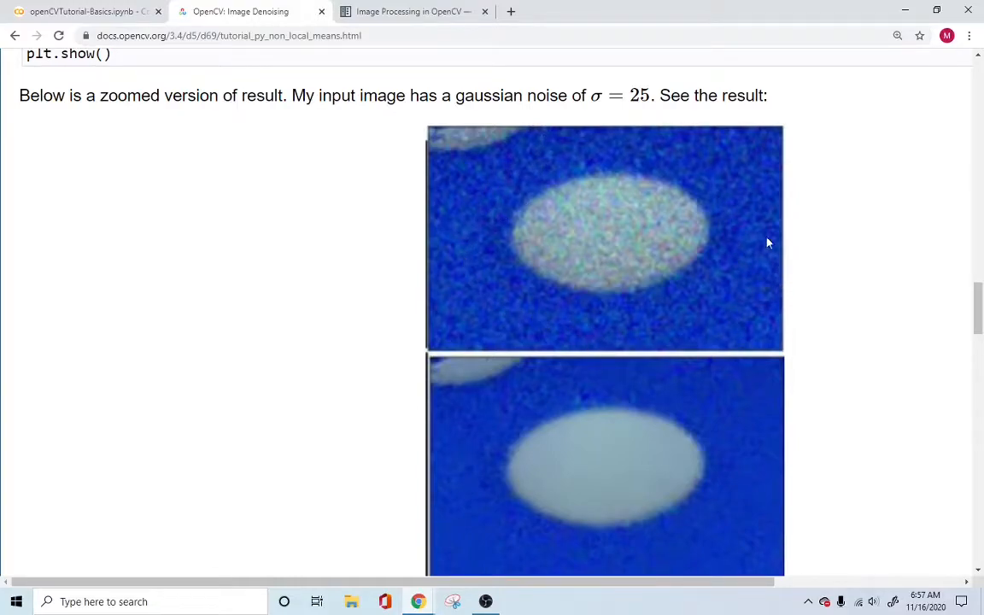
# Step: Scroll the Image Denoising page down to the zoomed noisy and denoised results
pyautogui.scroll(-3)
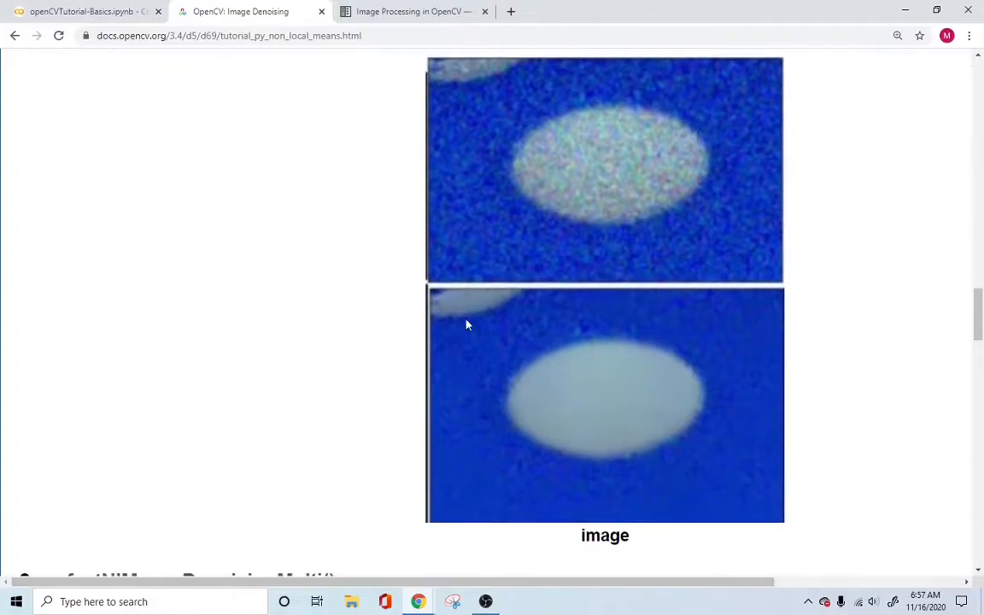
pyautogui.moveTo(492, 360)
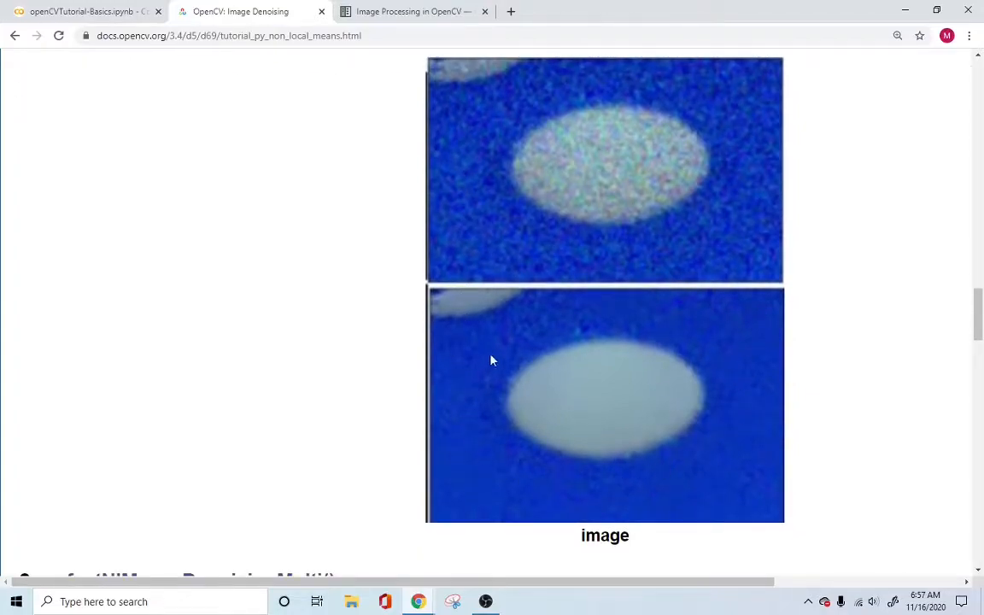
pyautogui.moveTo(731, 451)
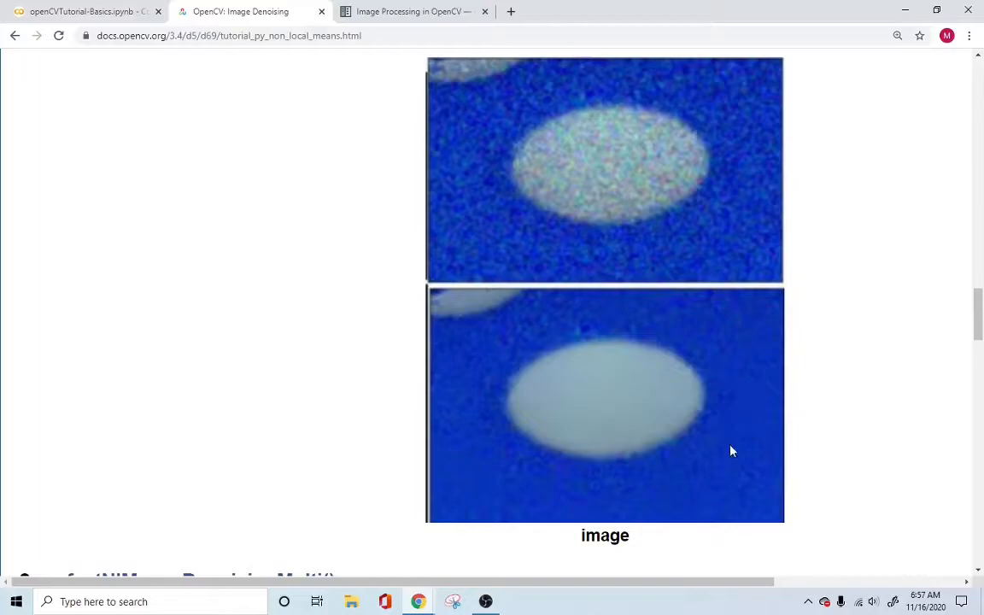
pyautogui.moveTo(729, 442)
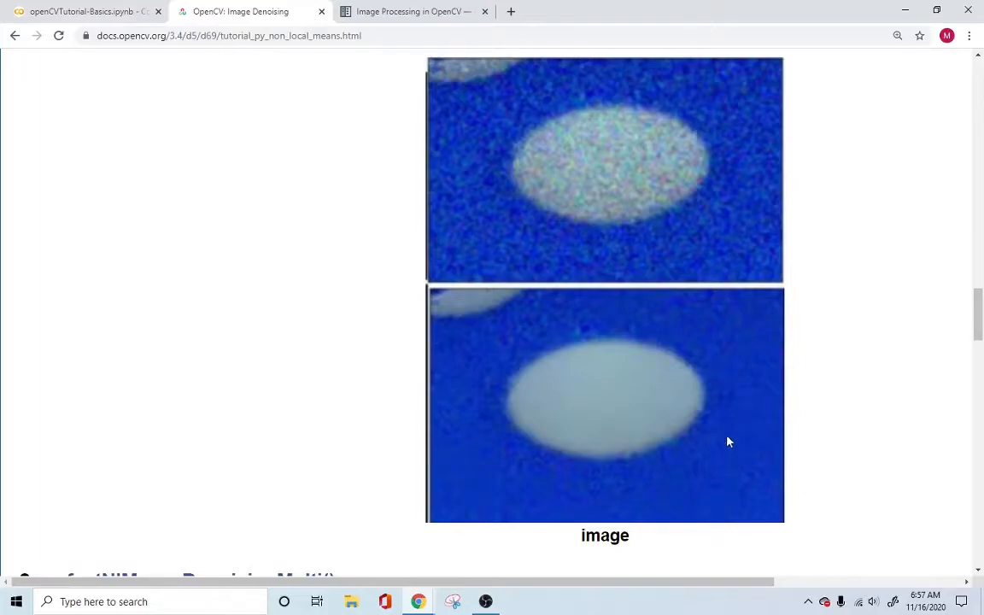
pyautogui.moveTo(475, 374)
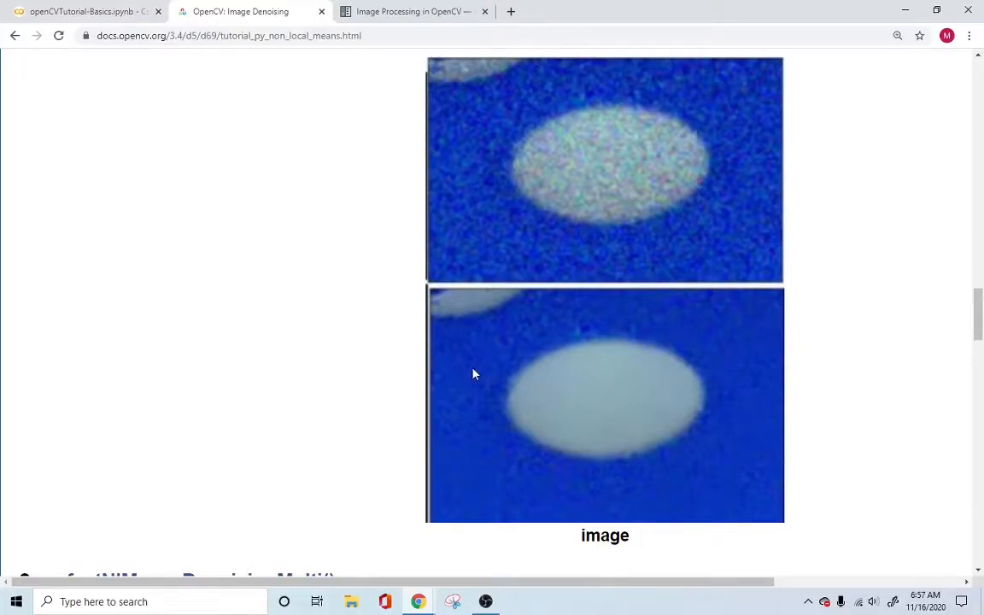
pyautogui.moveTo(476, 382)
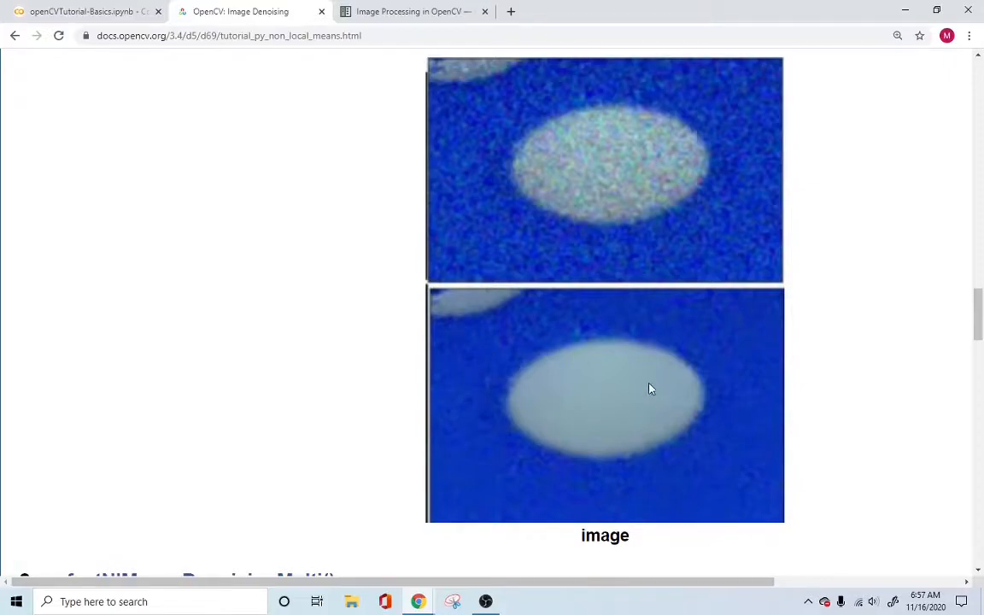
pyautogui.moveTo(699, 386)
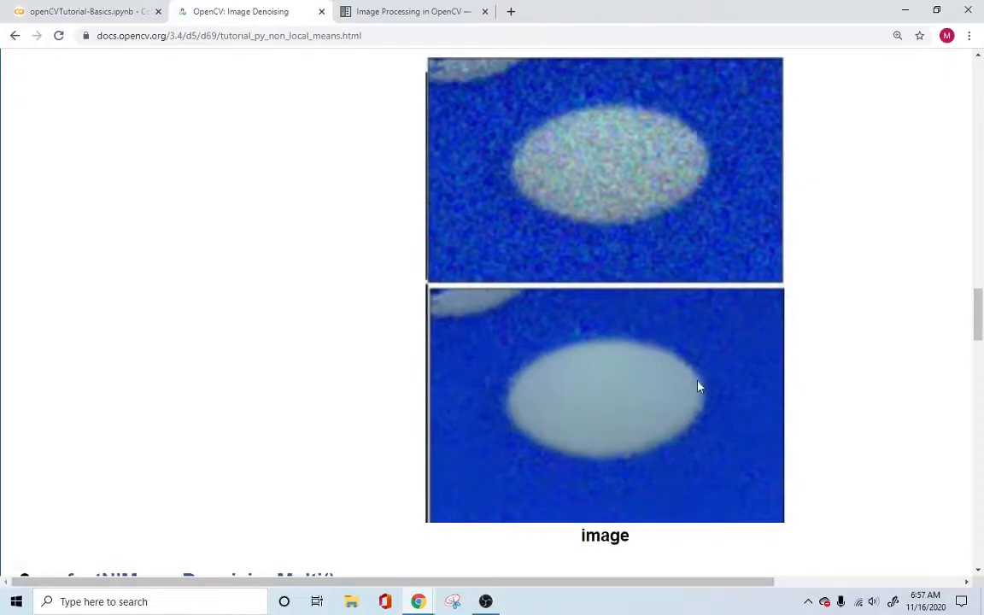
pyautogui.moveTo(505, 483)
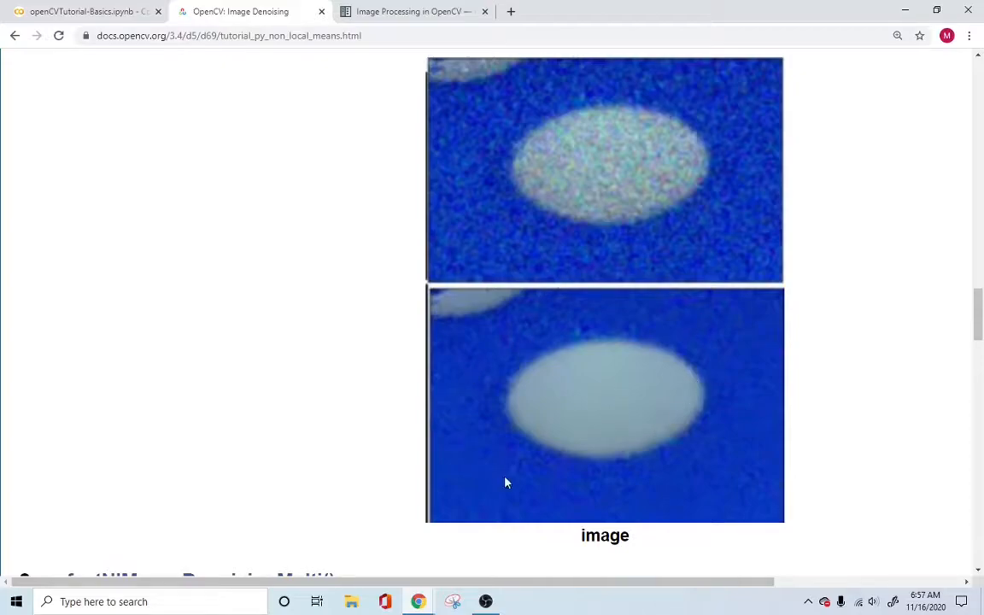
pyautogui.moveTo(741, 383)
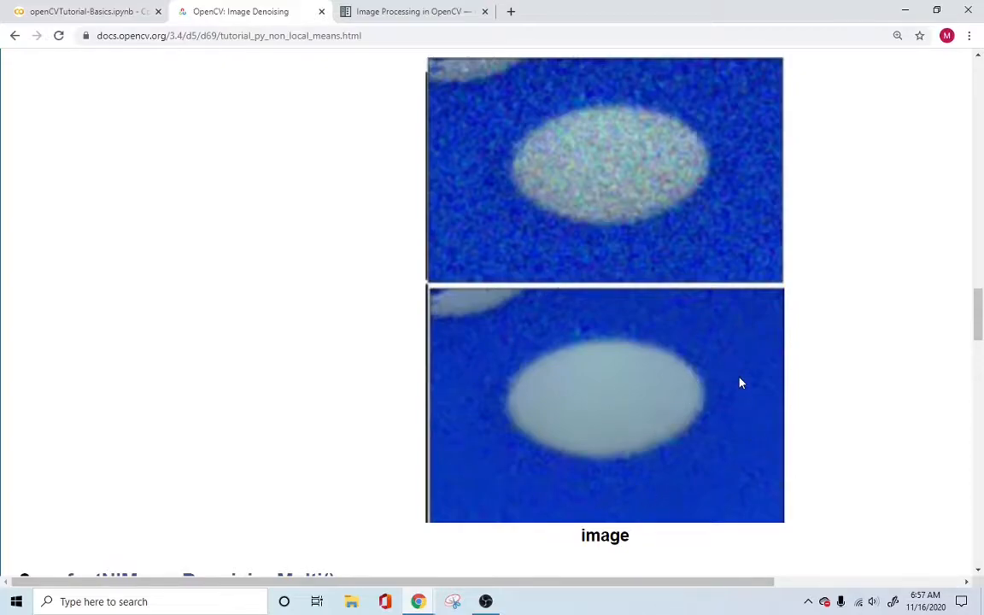
pyautogui.moveTo(711, 403)
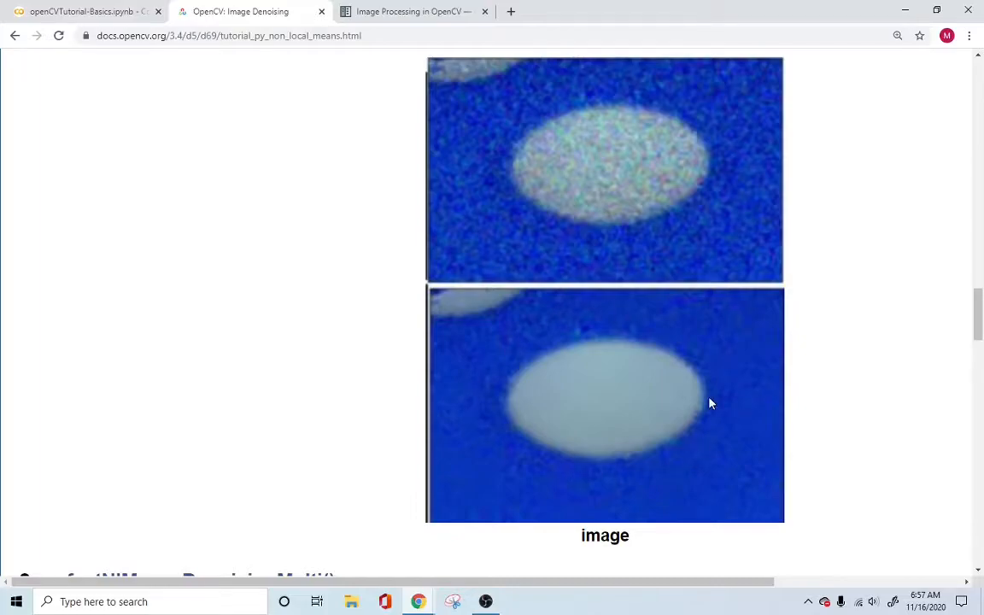
pyautogui.moveTo(669, 154)
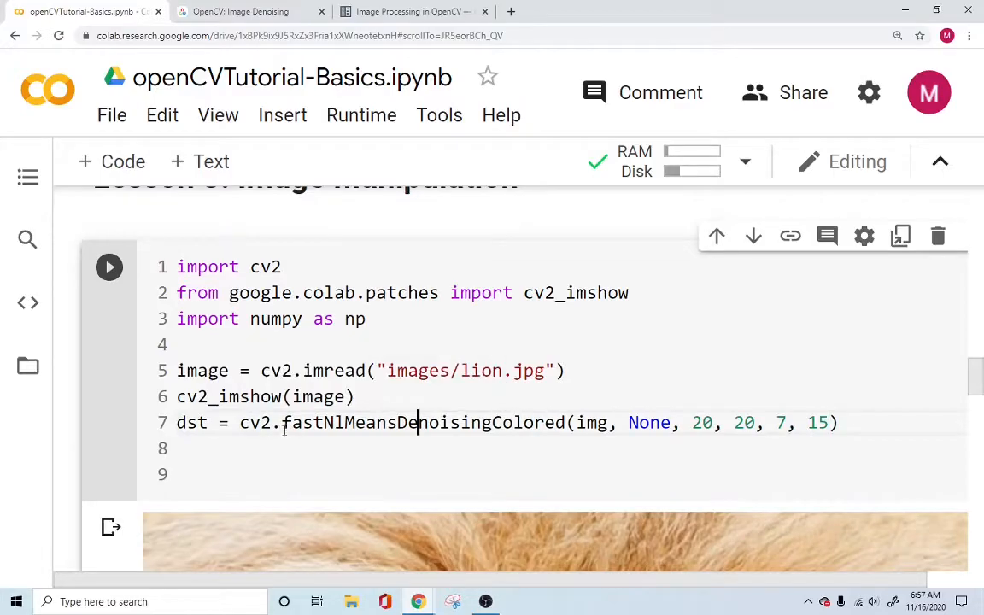
# Step: Write dst = cv2.fastNlMeansDenoisingColored(image, None, 20, 20, 7, 15) and highlight its numeric parameters
pyautogui.doubleClick(306, 422)
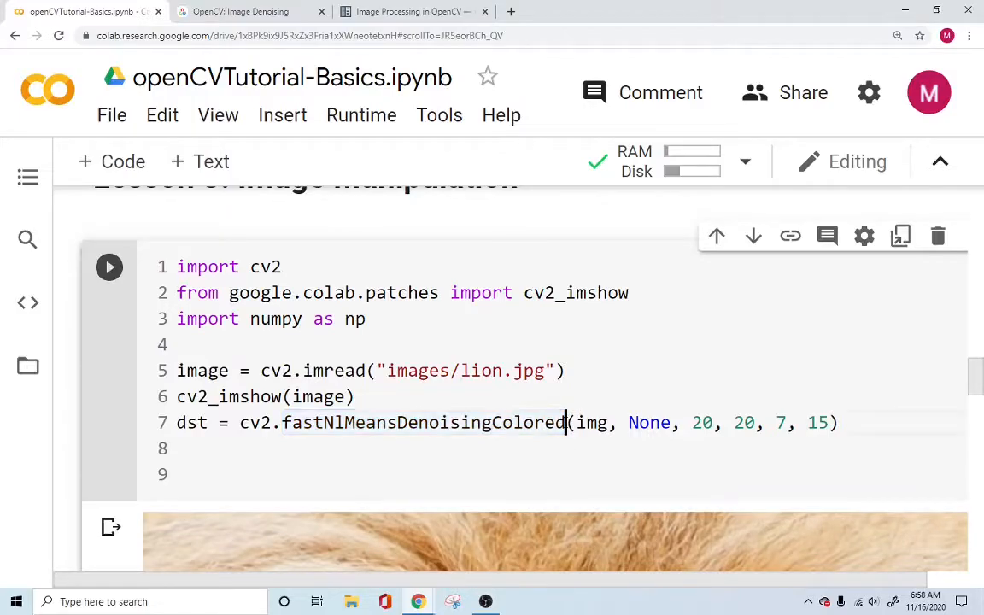
pyautogui.doubleClick(423, 423)
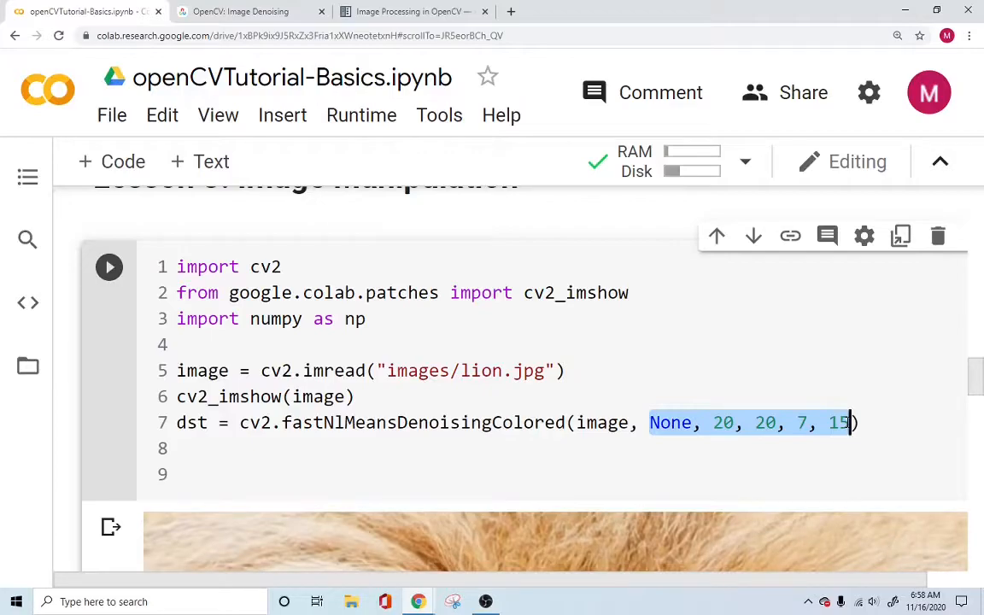
pyautogui.scroll(-3)
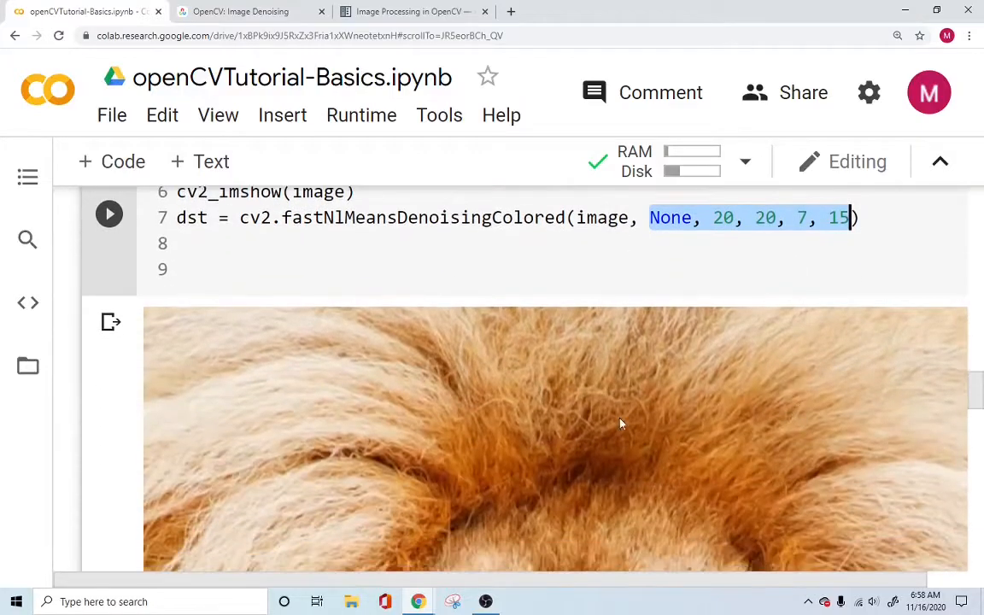
pyautogui.moveTo(381, 387)
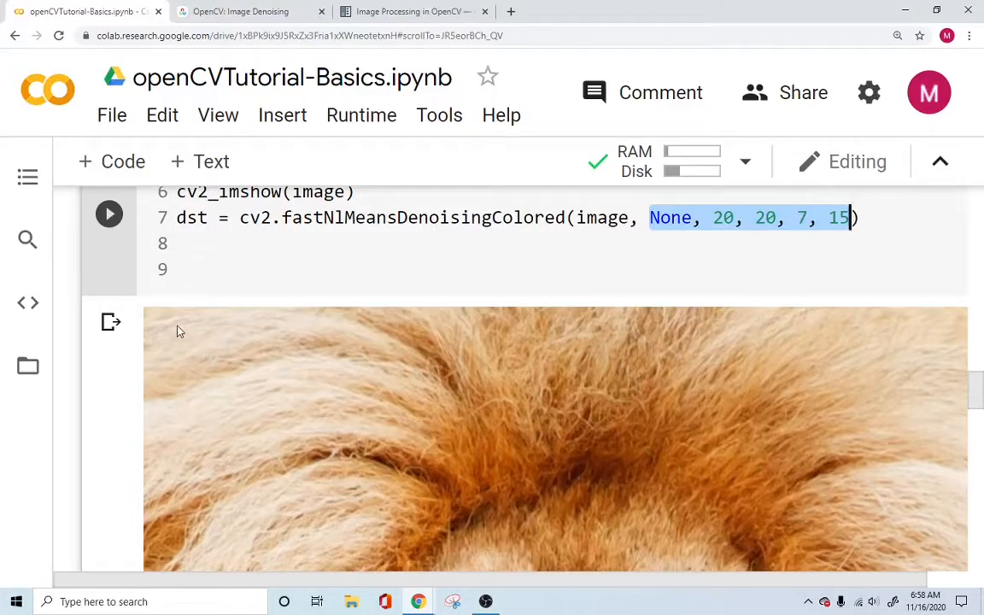
pyautogui.moveTo(910, 359)
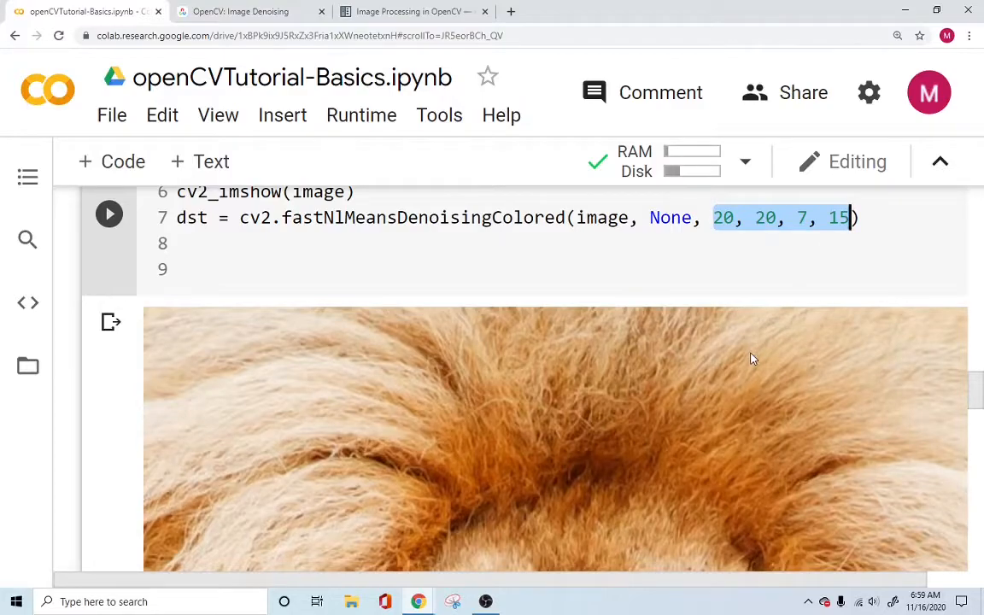
pyautogui.moveTo(782, 376)
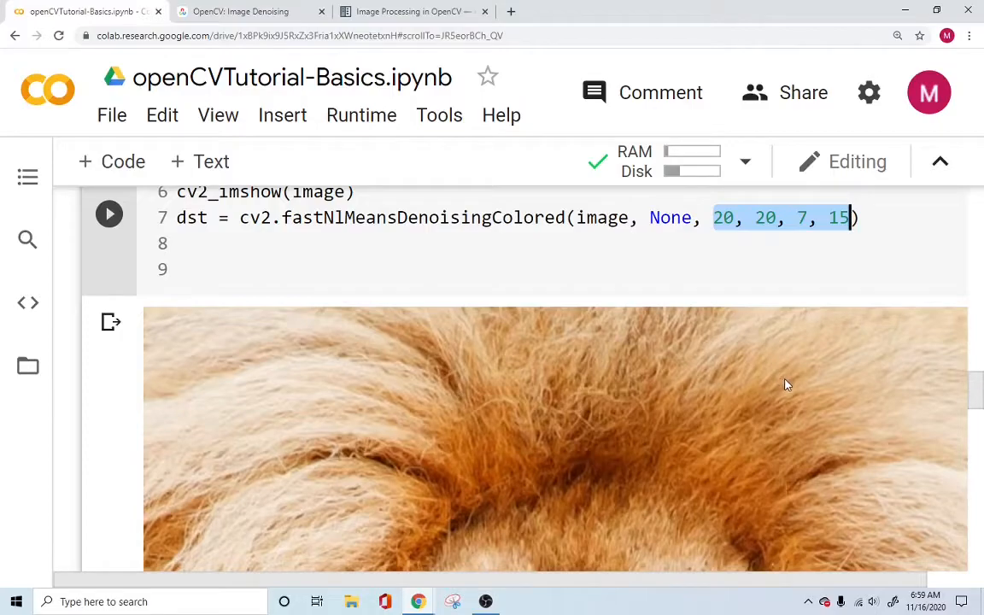
pyautogui.moveTo(776, 389)
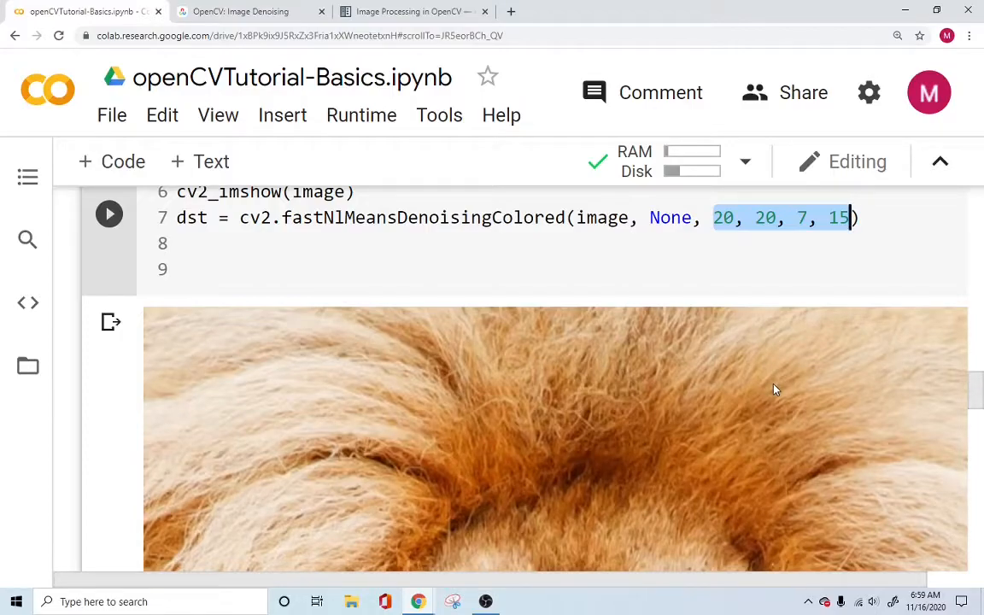
pyautogui.moveTo(760, 387)
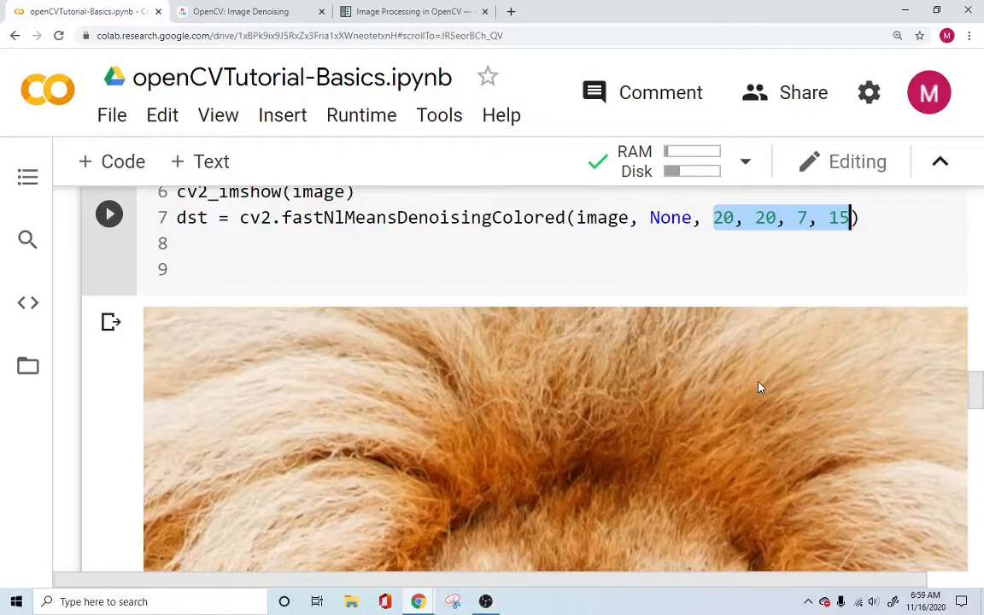
pyautogui.click(716, 217)
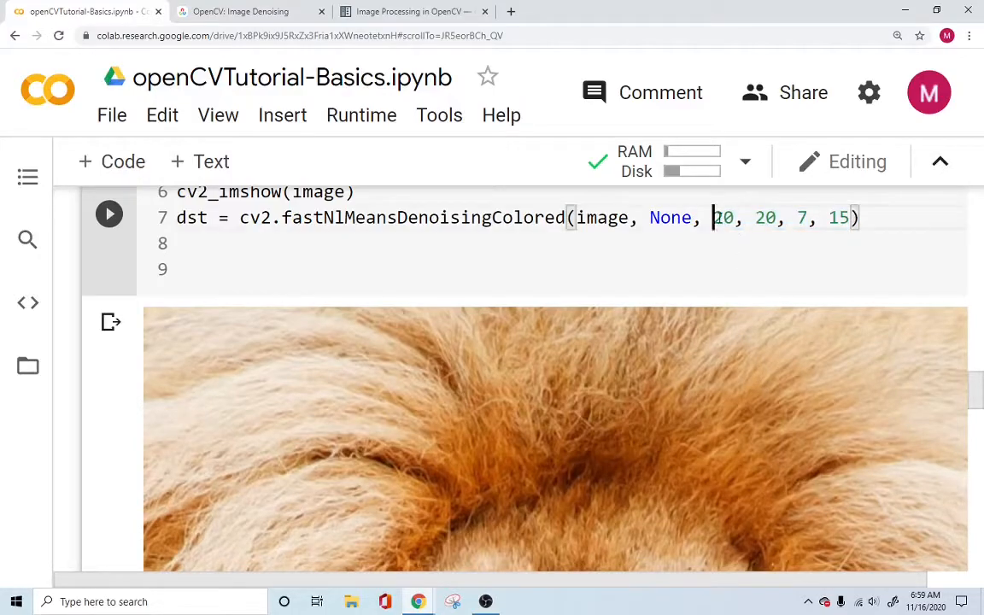
pyautogui.moveTo(714, 217); pyautogui.dragTo(850, 217)
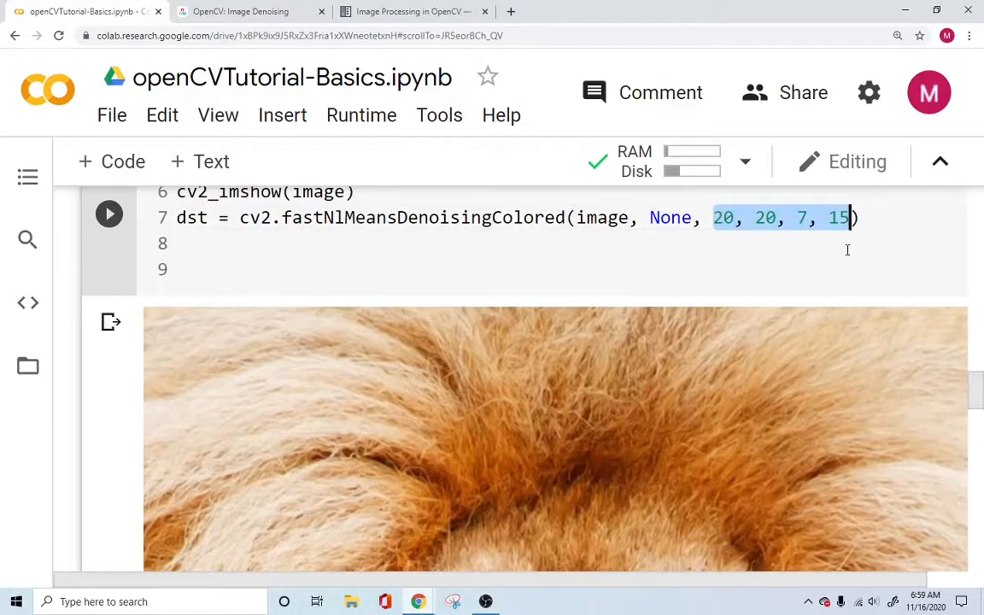
pyautogui.scroll(-3)
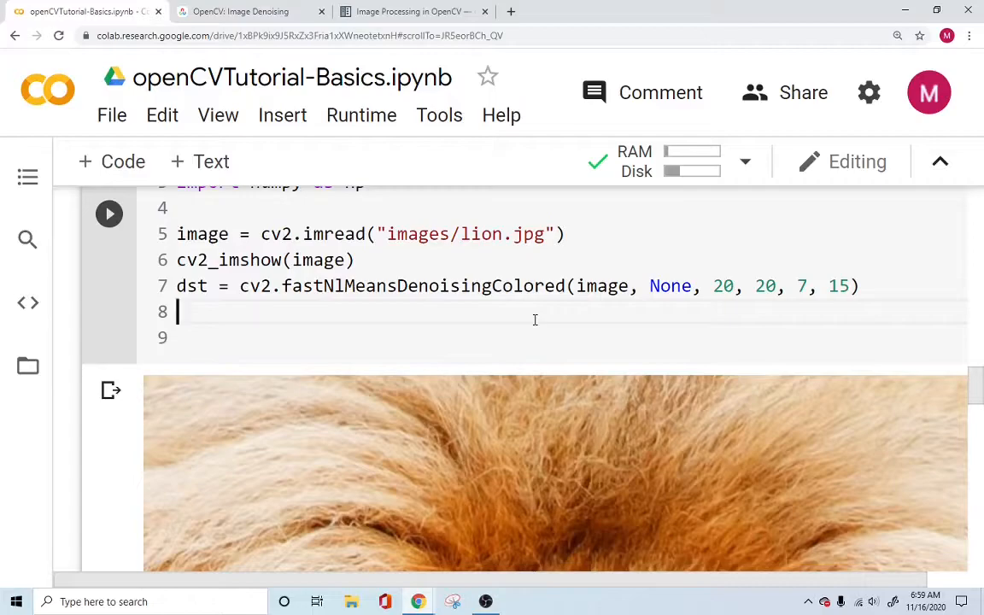
# Step: Add display = np.hstack((image, dst)) below the denoising line
pyautogui.press('enter')
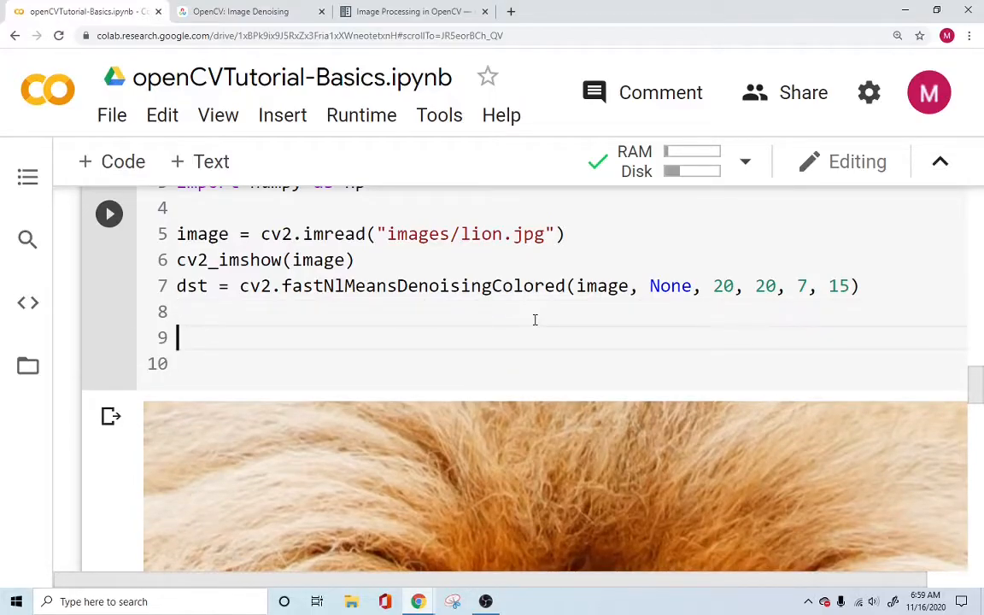
pyautogui.doubleClick(317, 260)
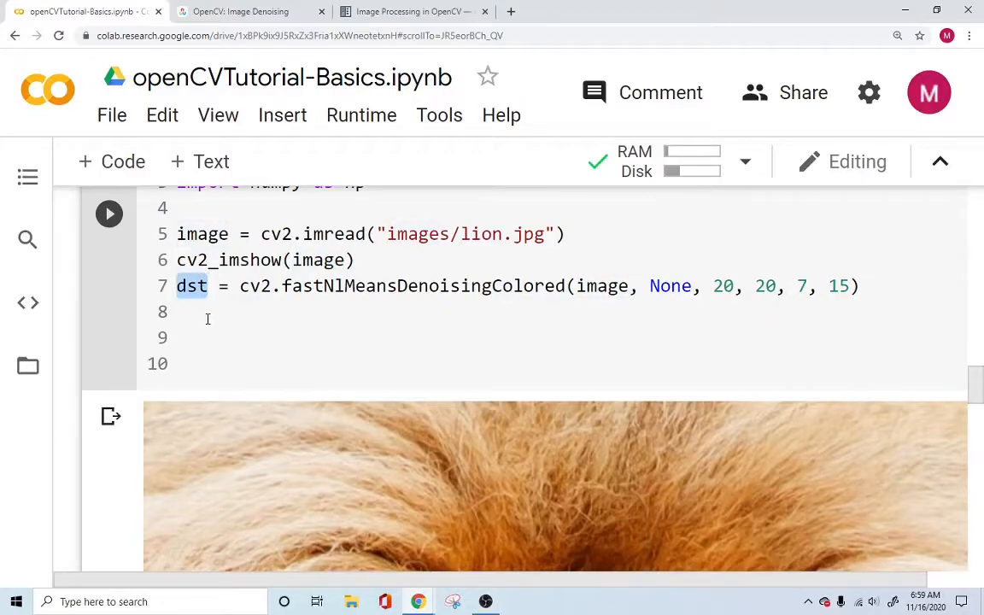
pyautogui.click(179, 311)
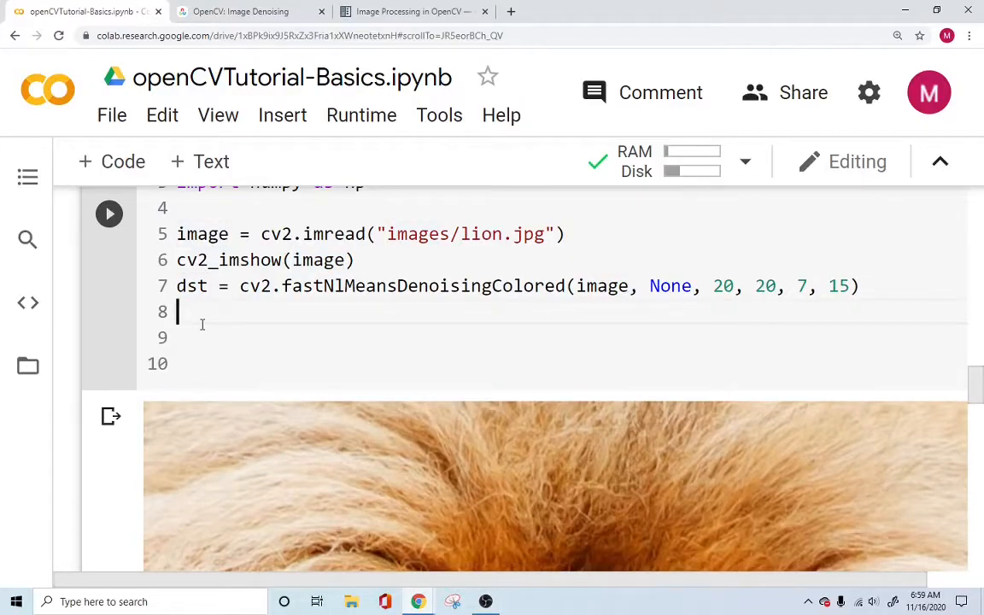
pyautogui.press('enter')
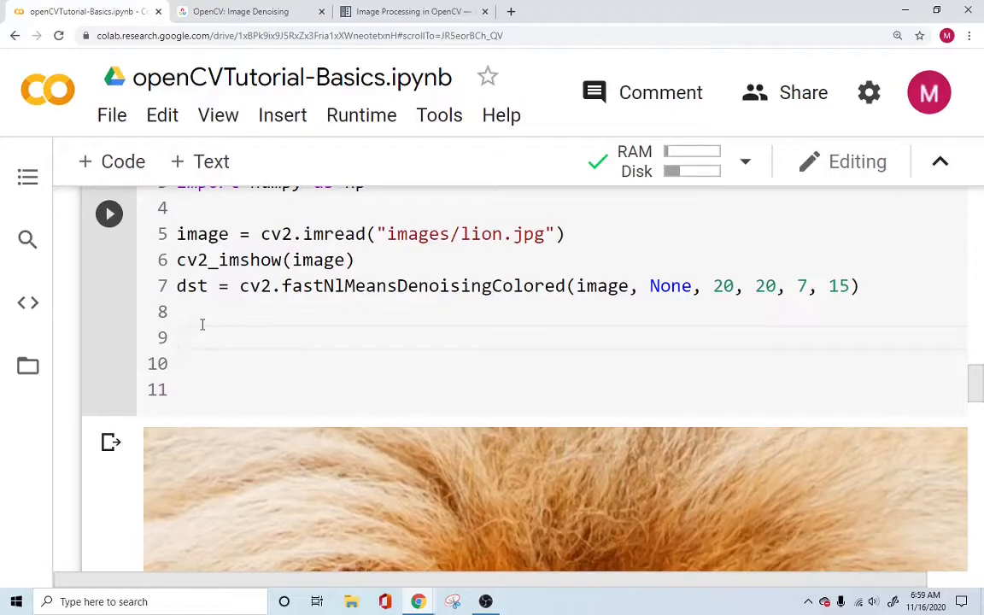
pyautogui.write('display =')
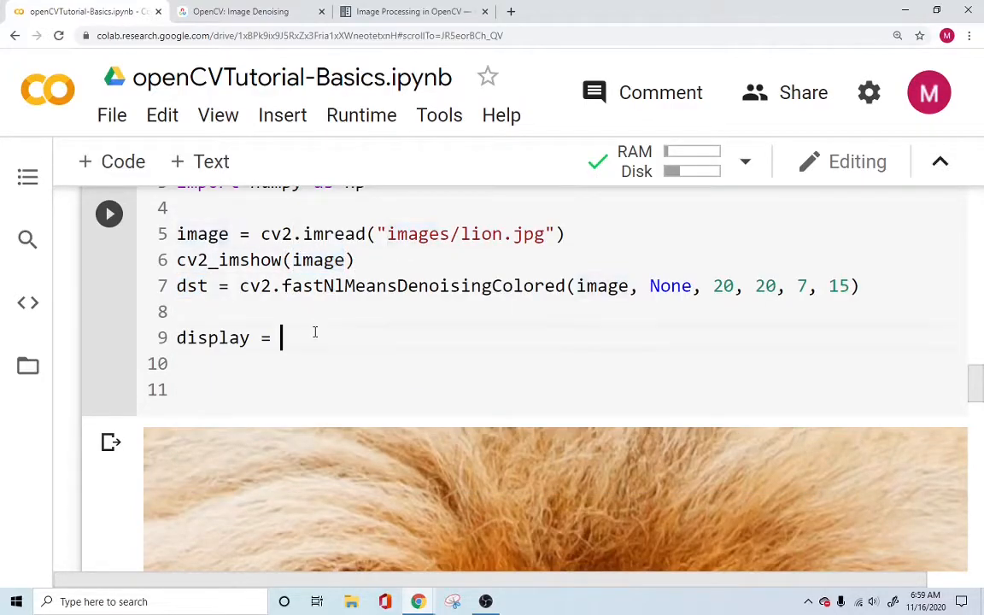
pyautogui.write('n')
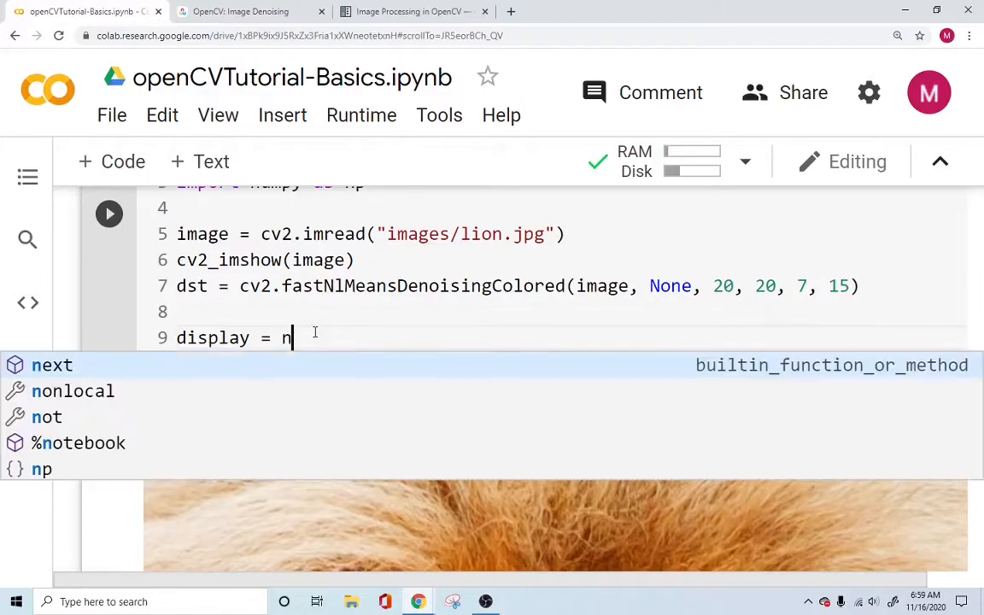
pyautogui.write('p.hstack((')
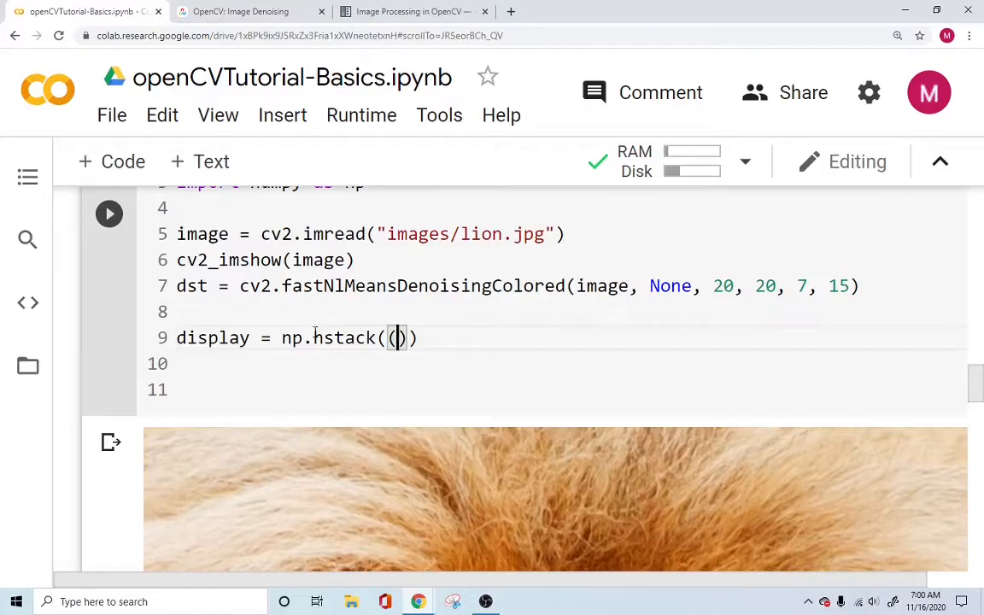
pyautogui.write('image,')
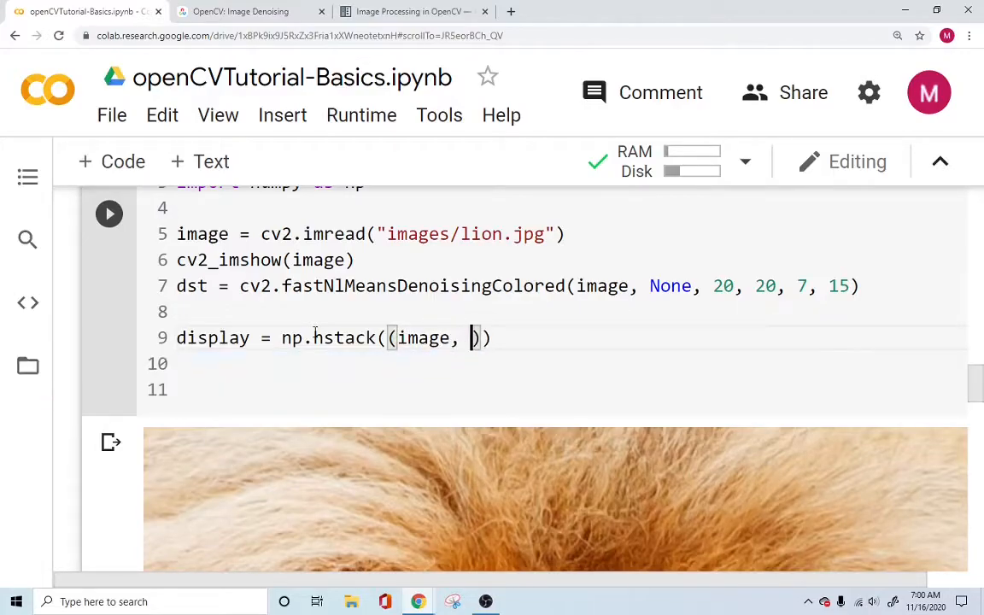
pyautogui.write('dst')
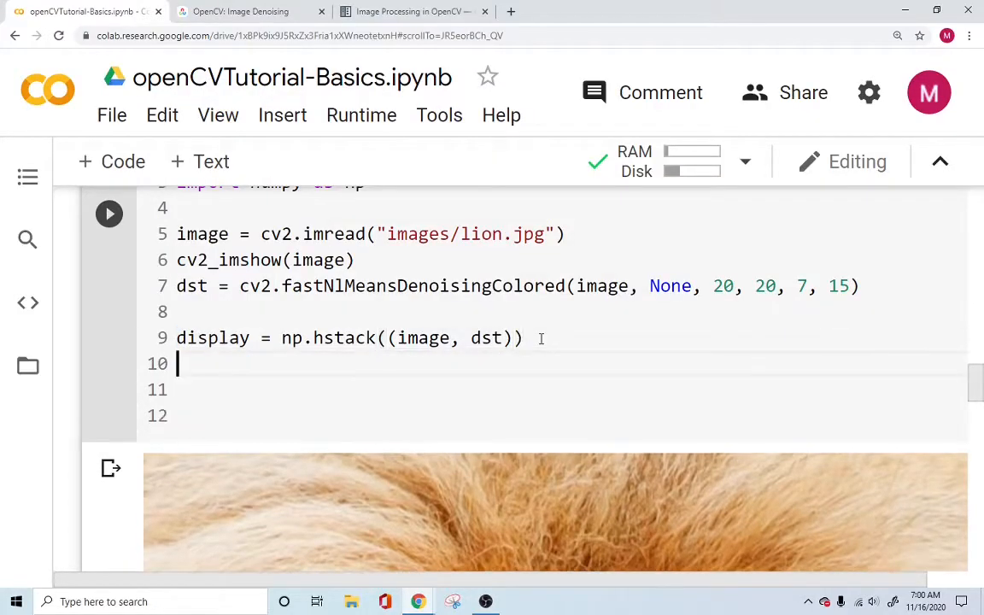
# Step: Add cv2_imshow(display) and comment out the original cv2_imshow(image) line
pyautogui.write('cv2')
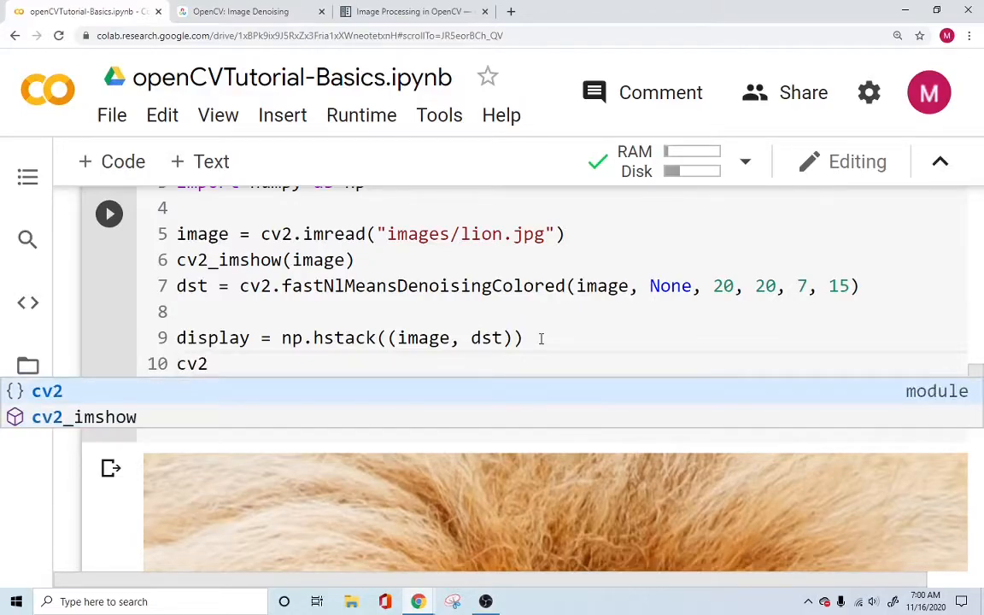
pyautogui.click(83, 417)
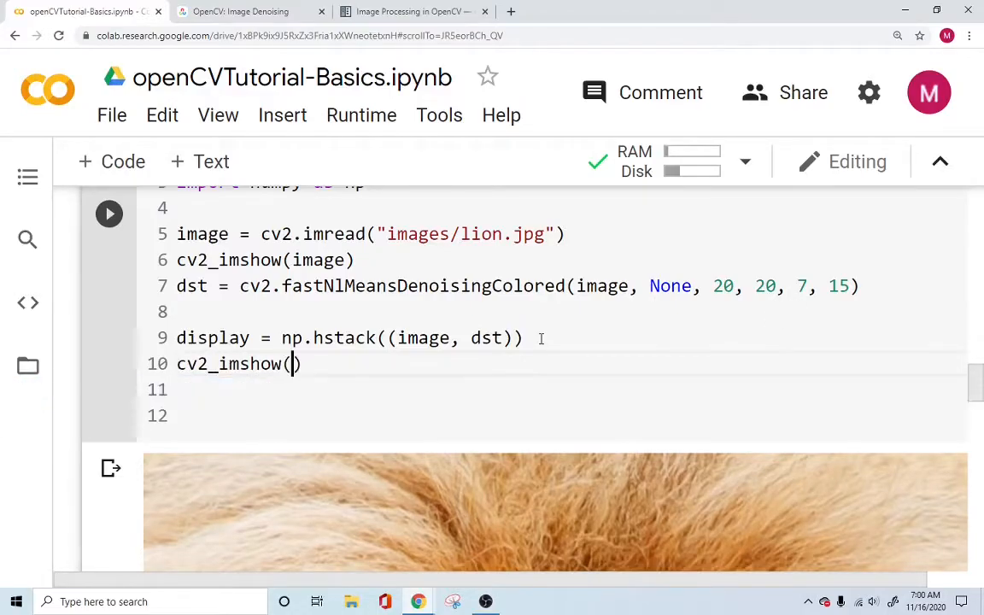
pyautogui.write('display')
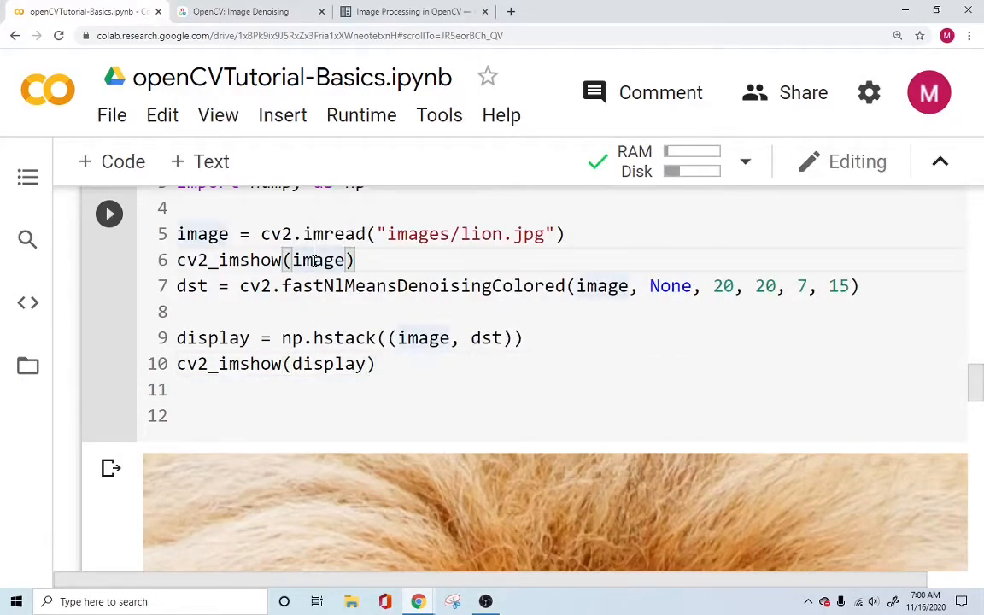
pyautogui.write('#')
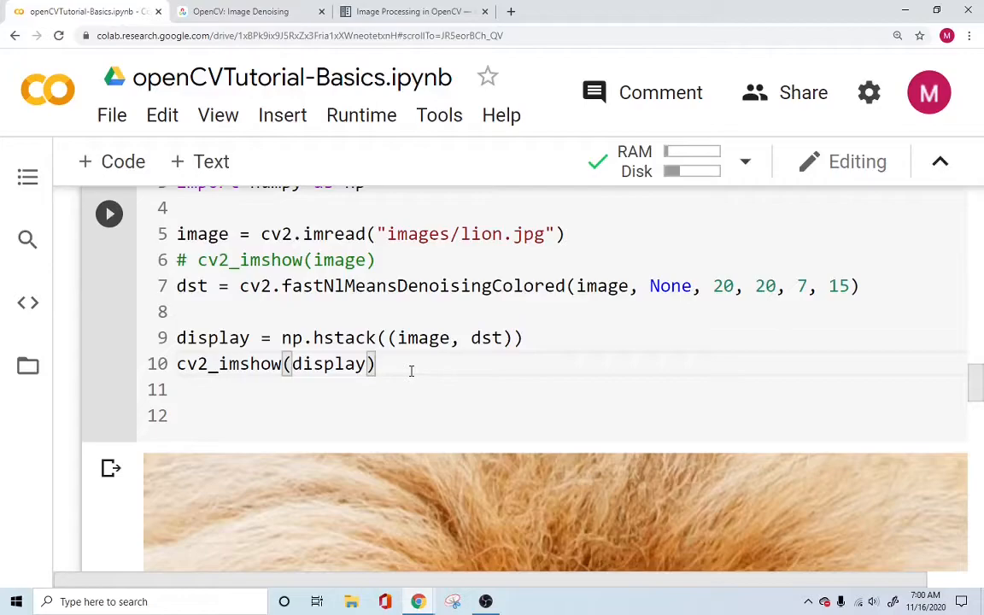
pyautogui.moveTo(110, 214)
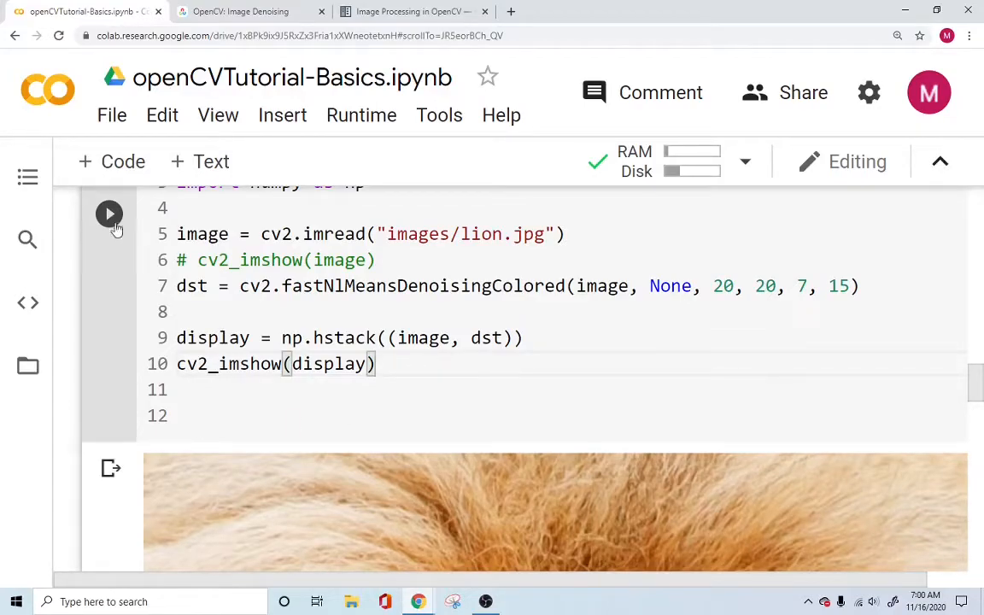
# Step: Run the cell and scroll through the original versus denoised lion output
pyautogui.click(109, 214)
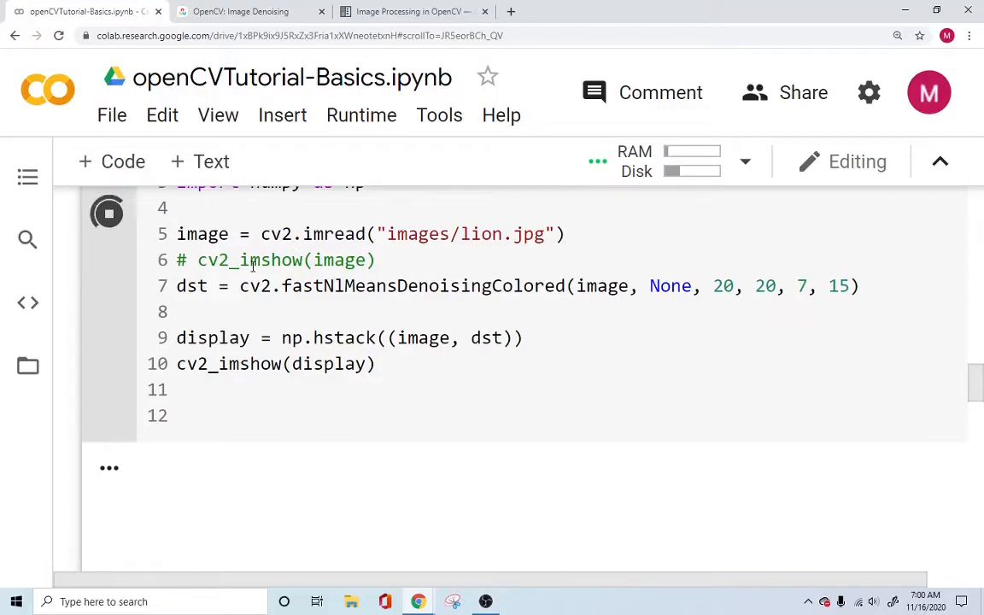
pyautogui.click(108, 213)
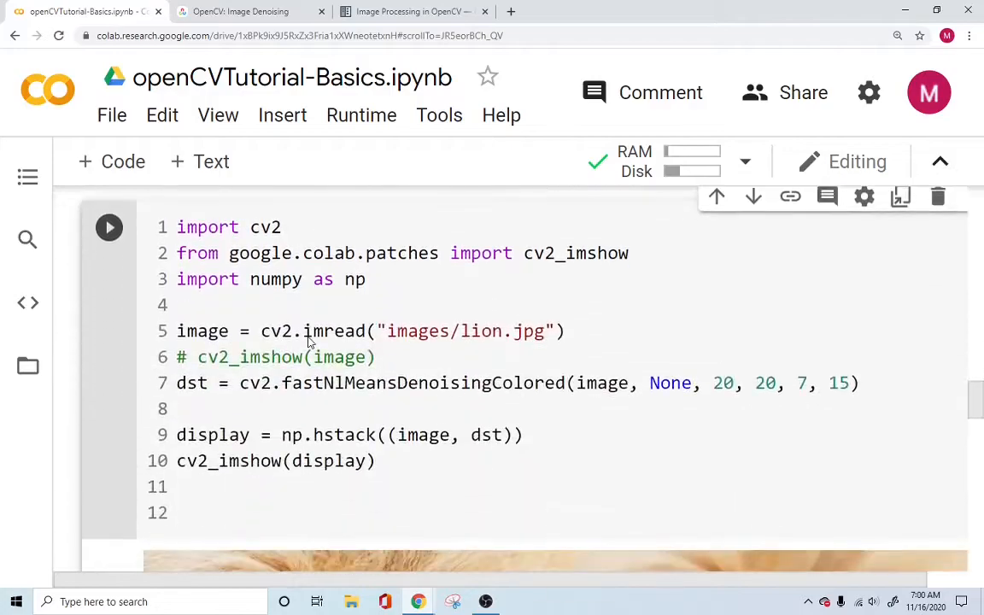
pyautogui.click(108, 226)
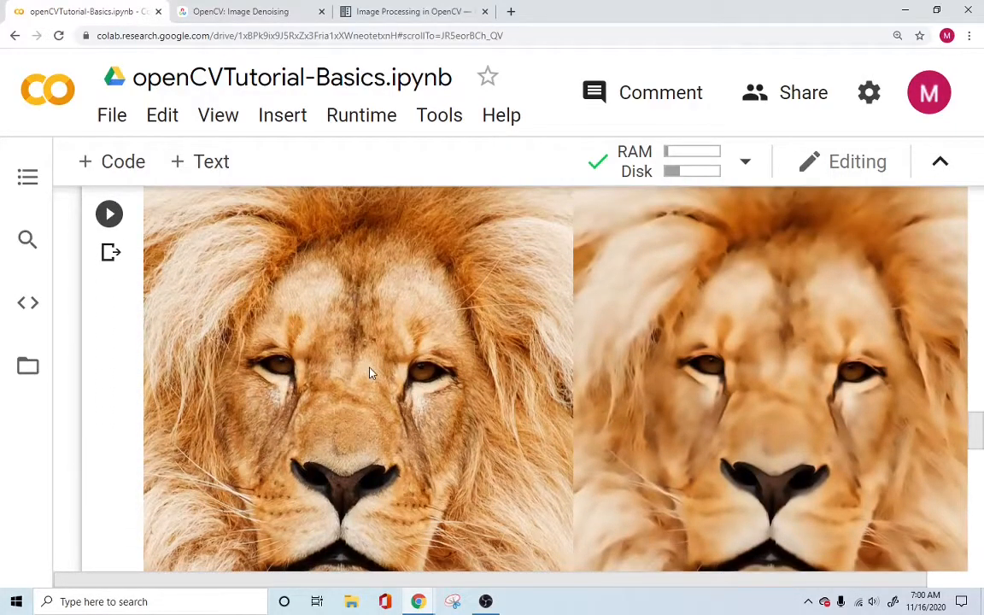
pyautogui.moveTo(382, 336)
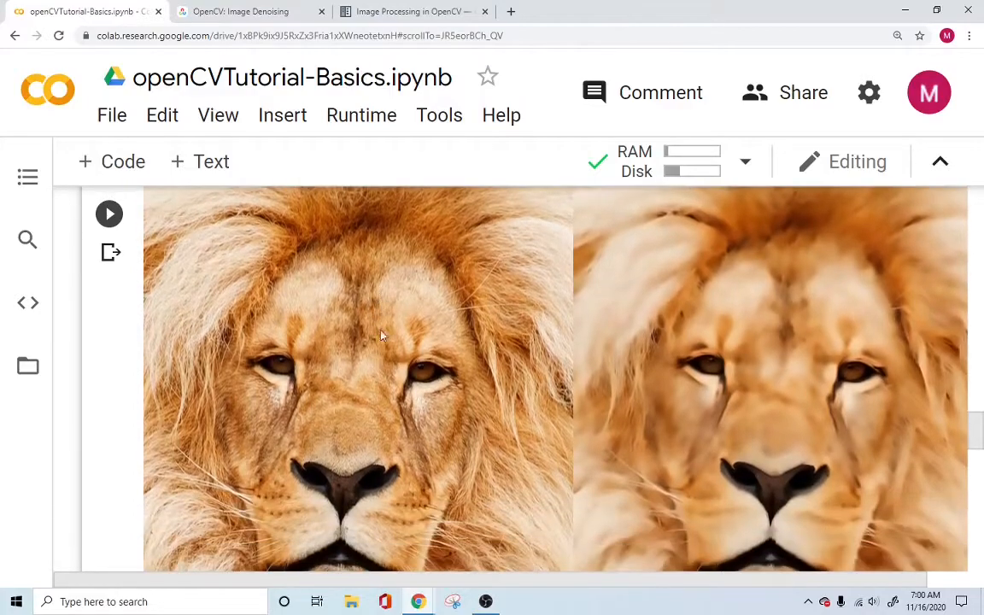
pyautogui.moveTo(452, 235)
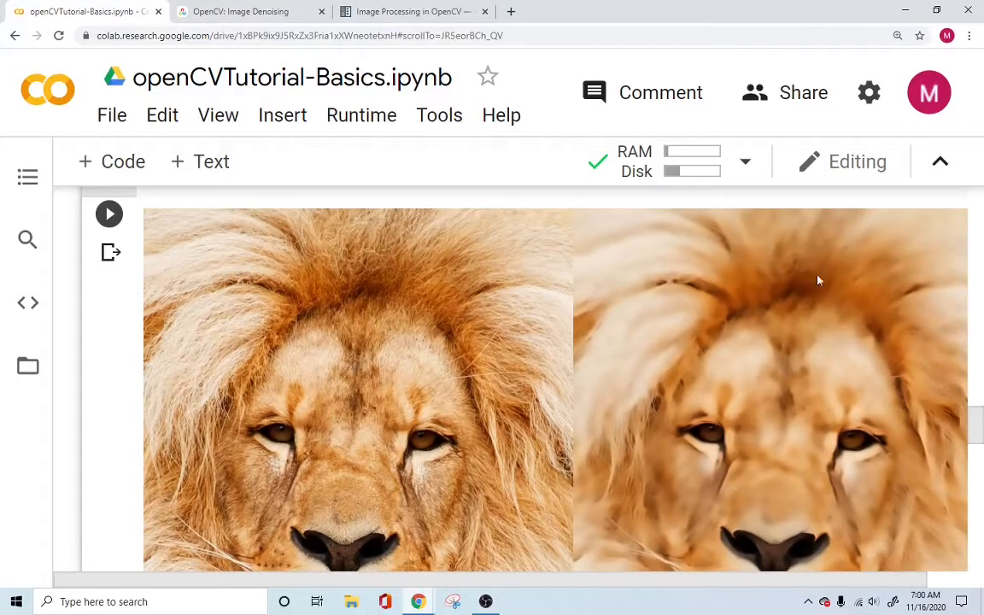
pyautogui.moveTo(768, 296)
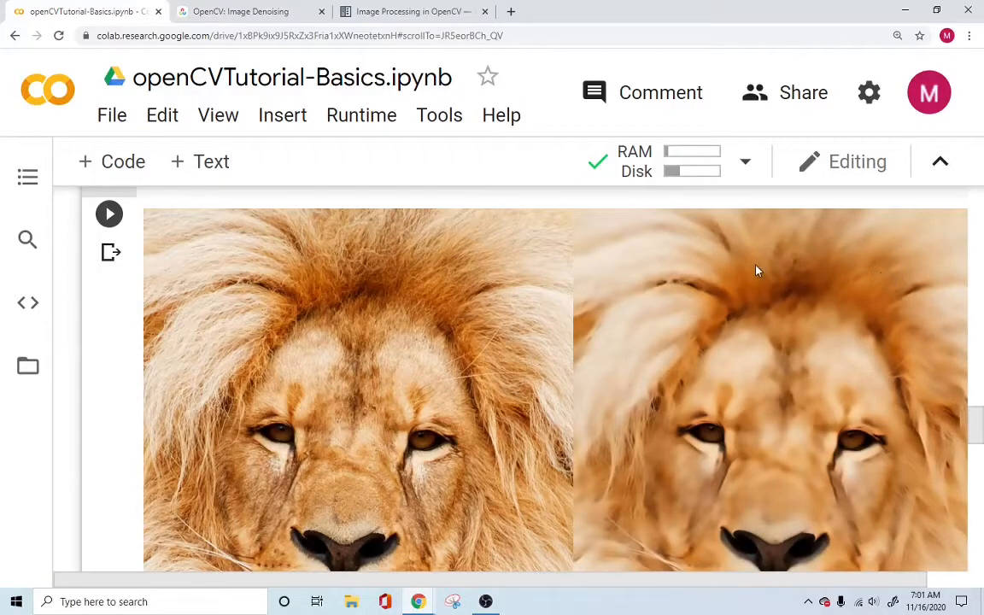
pyautogui.scroll(-3)
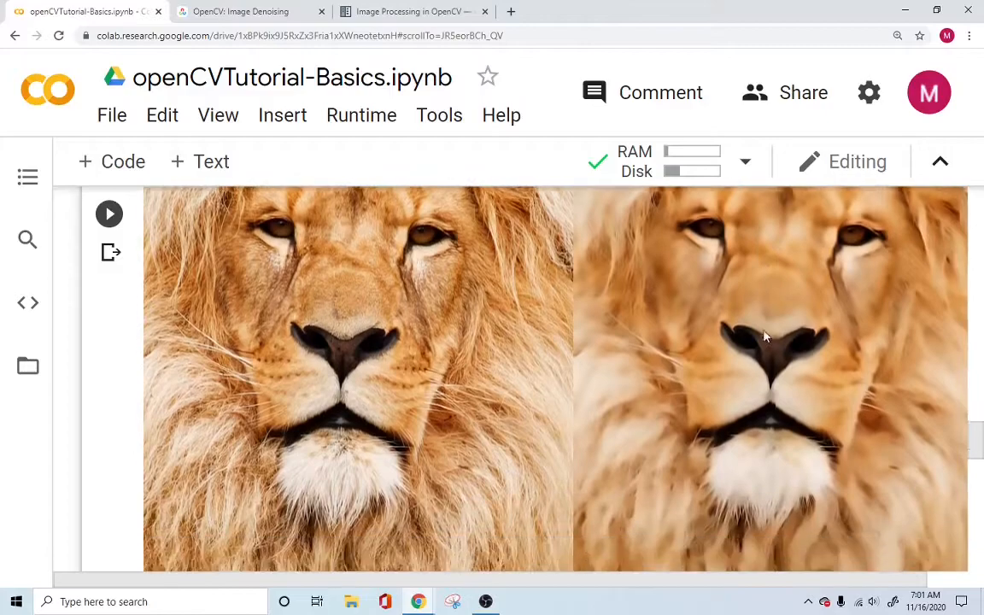
pyautogui.scroll(-3)
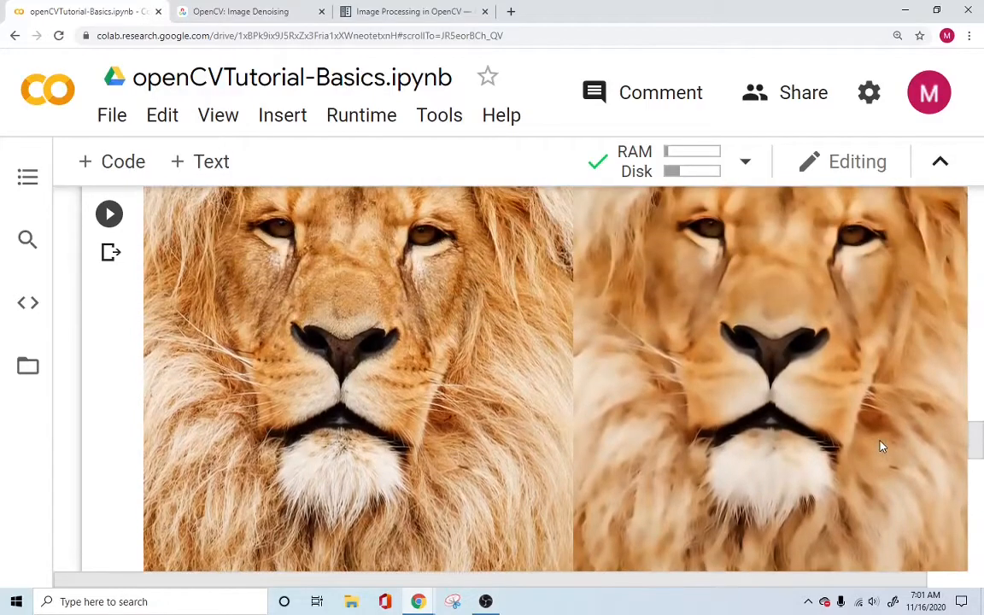
pyautogui.scroll(-3)
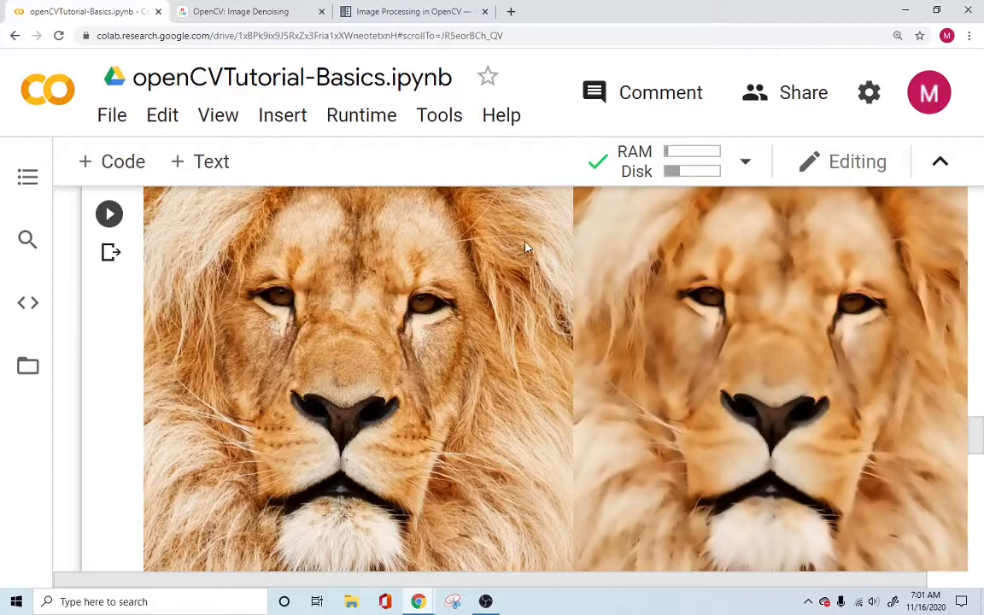
pyautogui.moveTo(592, 342)
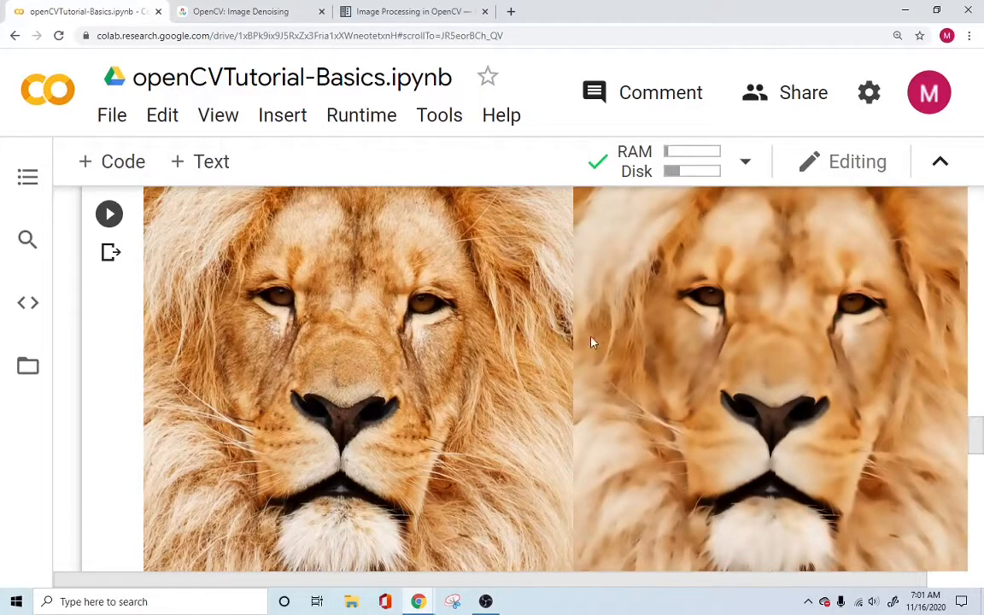
pyautogui.moveTo(726, 380)
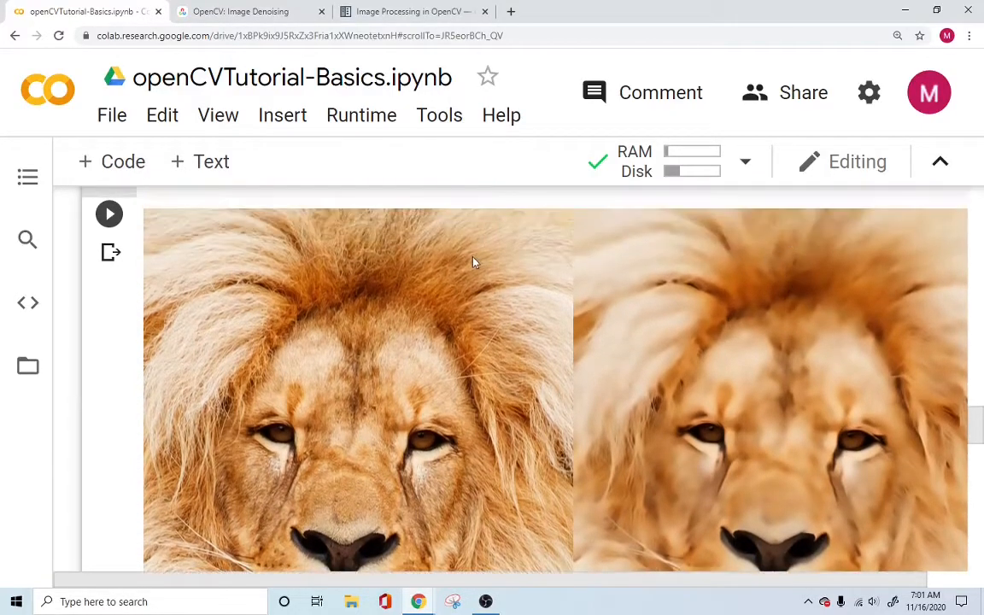
pyautogui.moveTo(880, 326)
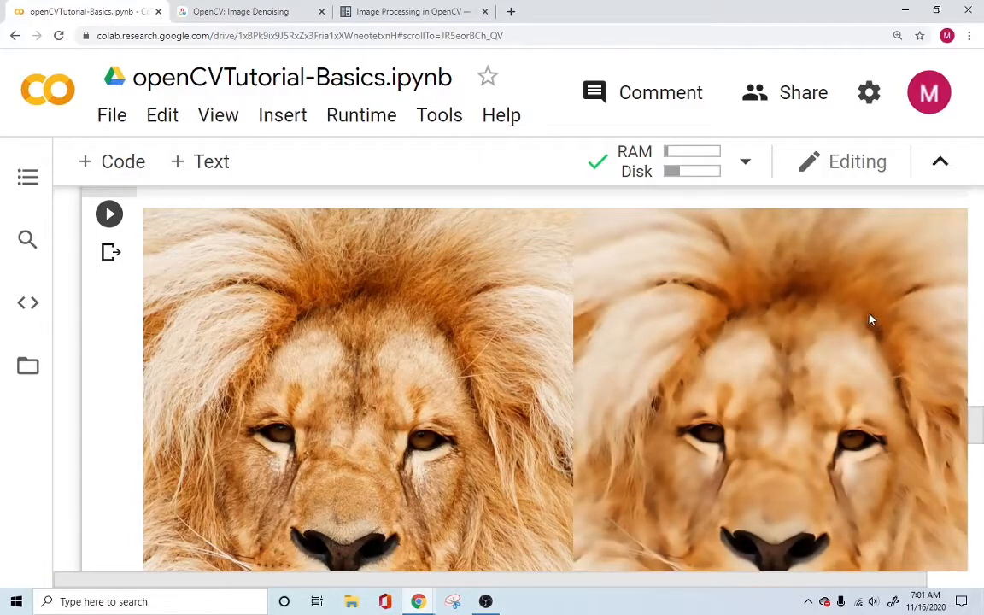
pyautogui.scroll(-3)
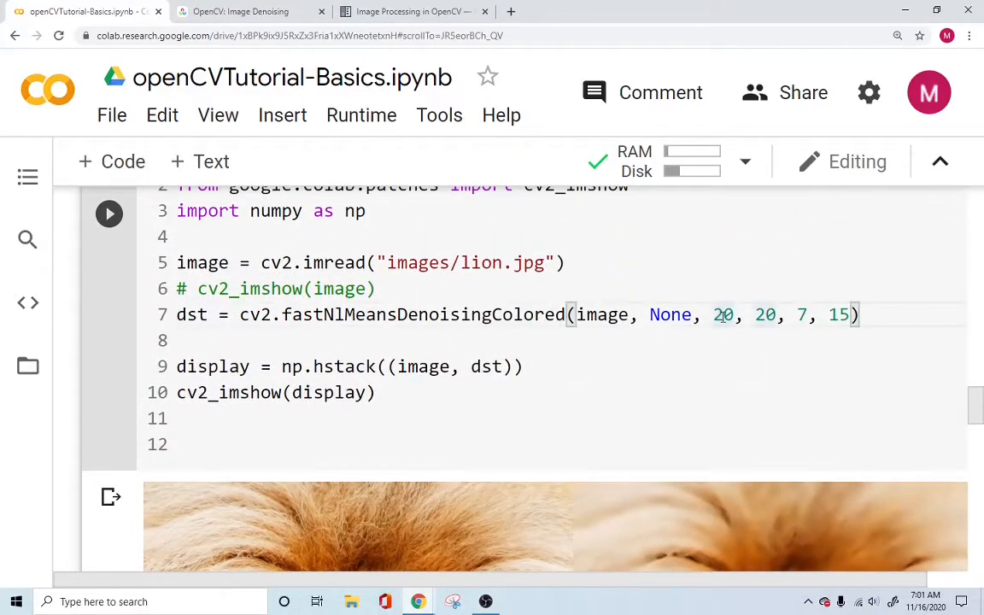
pyautogui.doubleClick(724, 314)
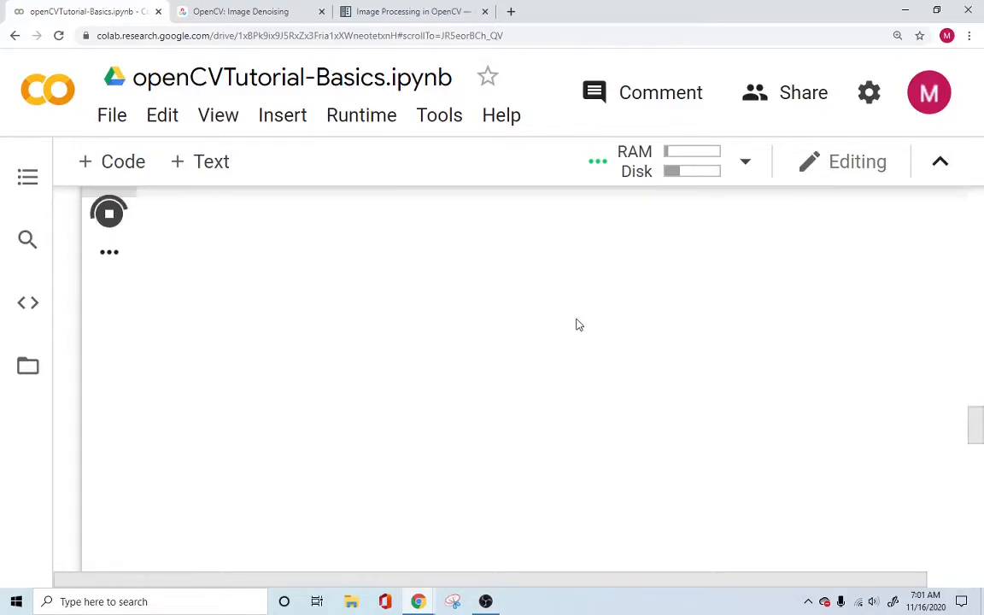
pyautogui.click(110, 212)
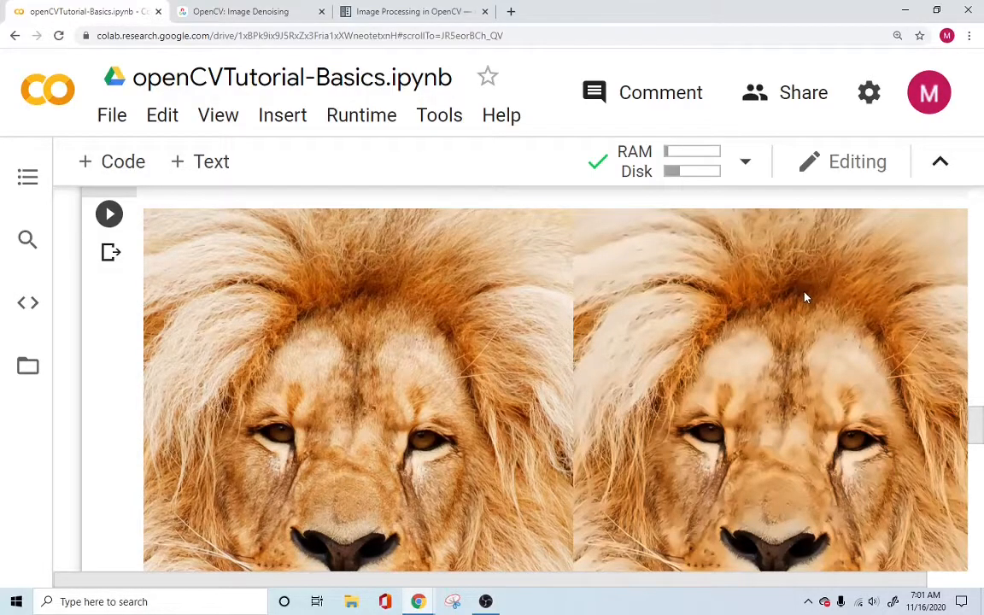
pyautogui.scroll(-3)
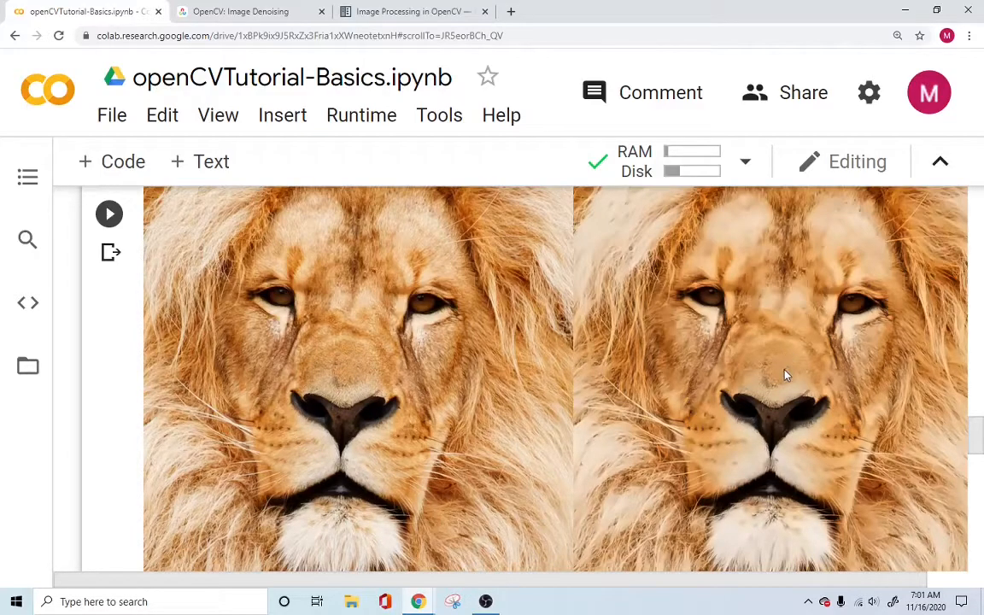
pyautogui.moveTo(784, 370)
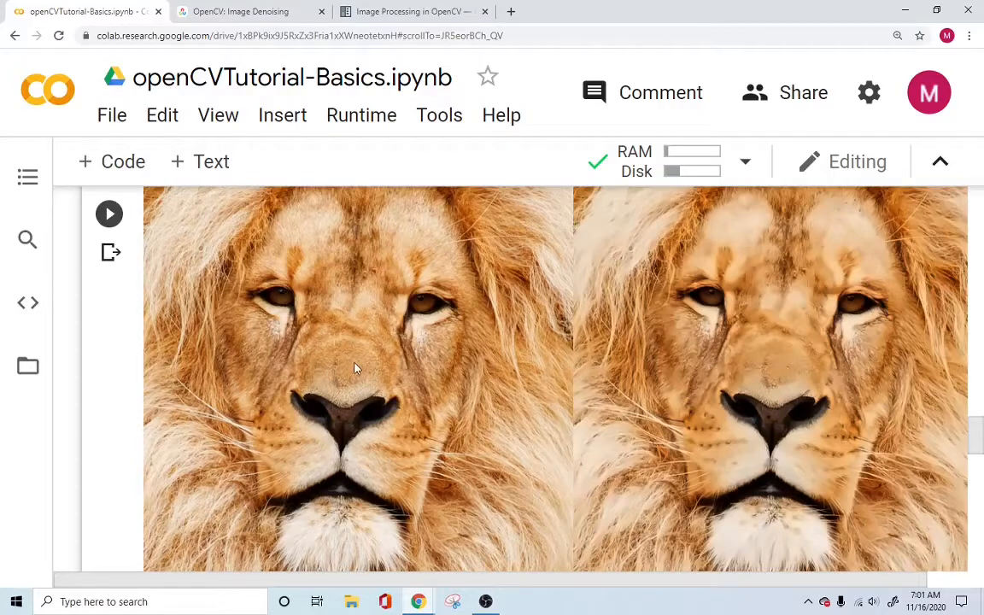
pyautogui.moveTo(235, 327)
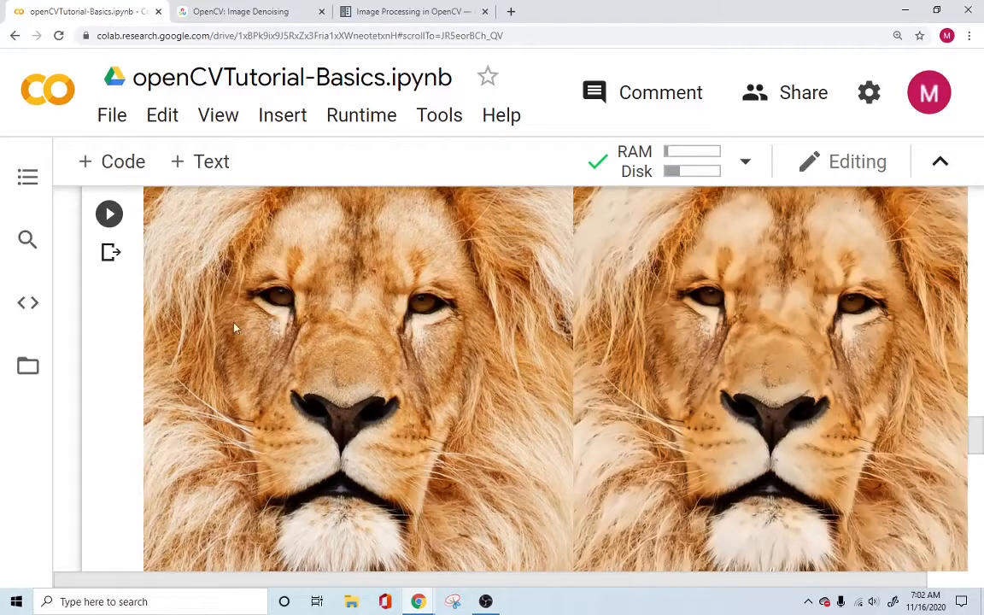
pyautogui.moveTo(586, 266)
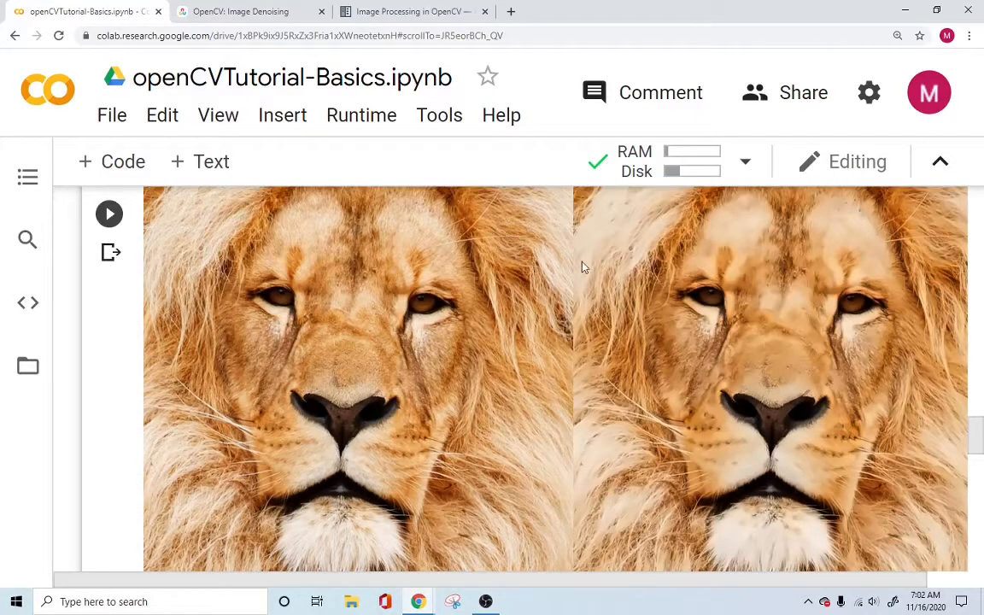
pyautogui.moveTo(675, 345)
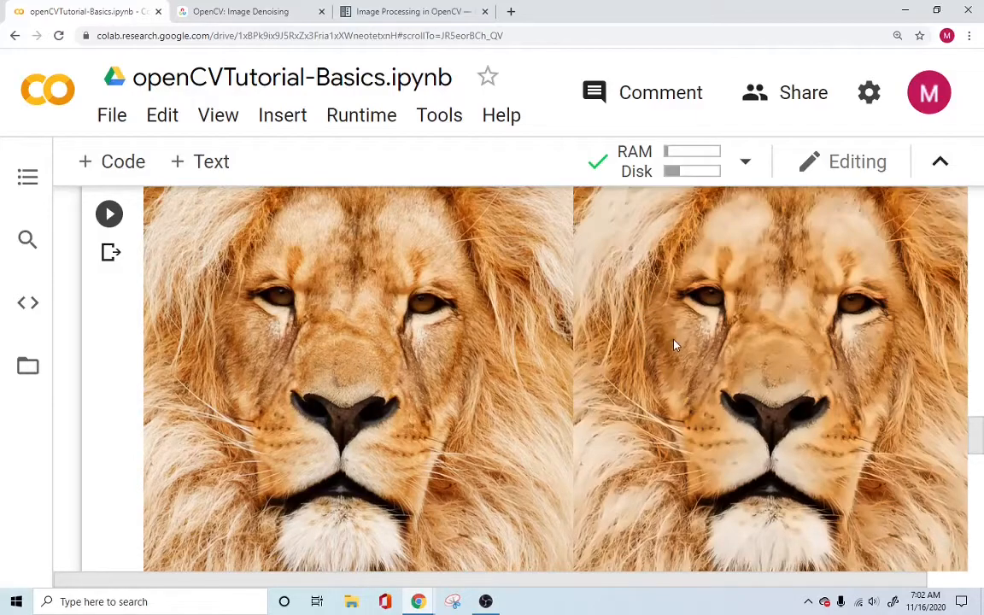
pyautogui.moveTo(786, 367)
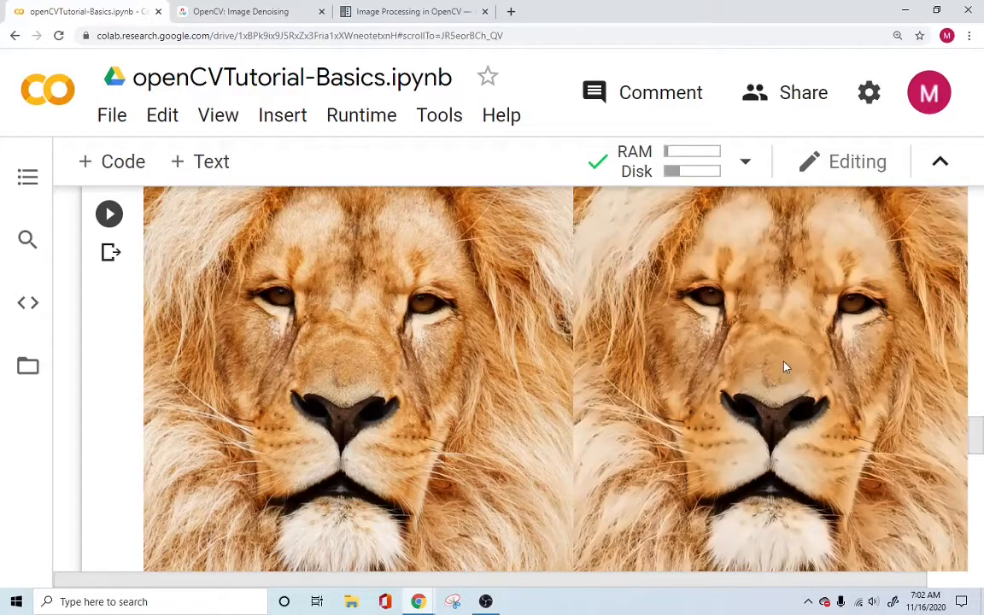
pyautogui.moveTo(359, 368)
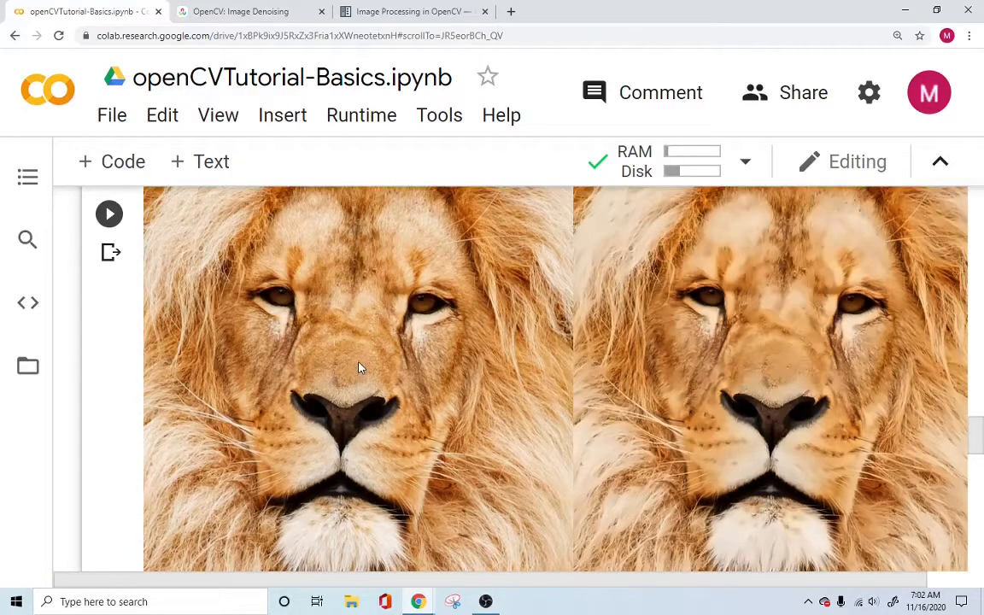
pyautogui.moveTo(347, 372)
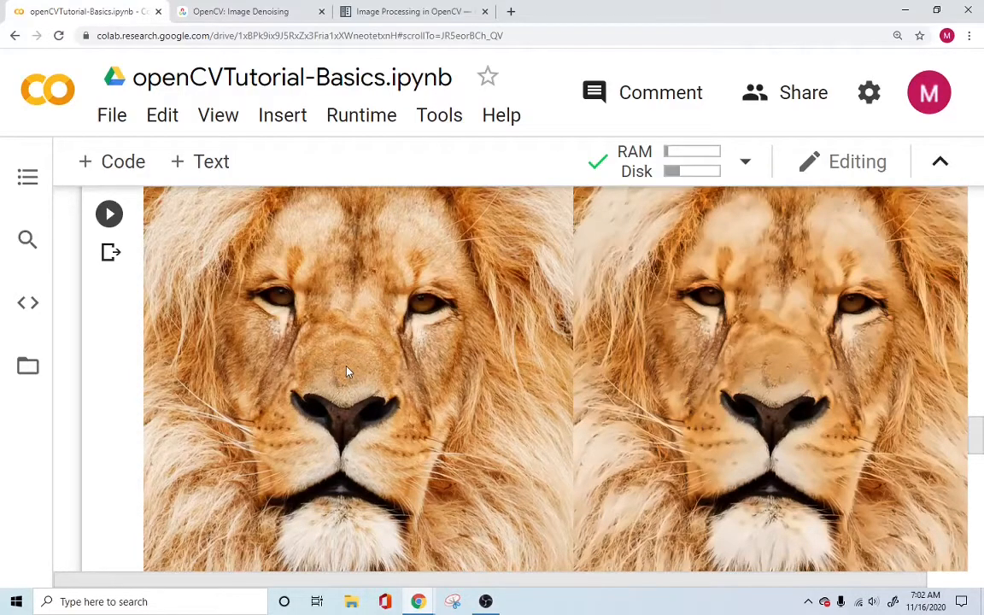
pyautogui.moveTo(795, 359)
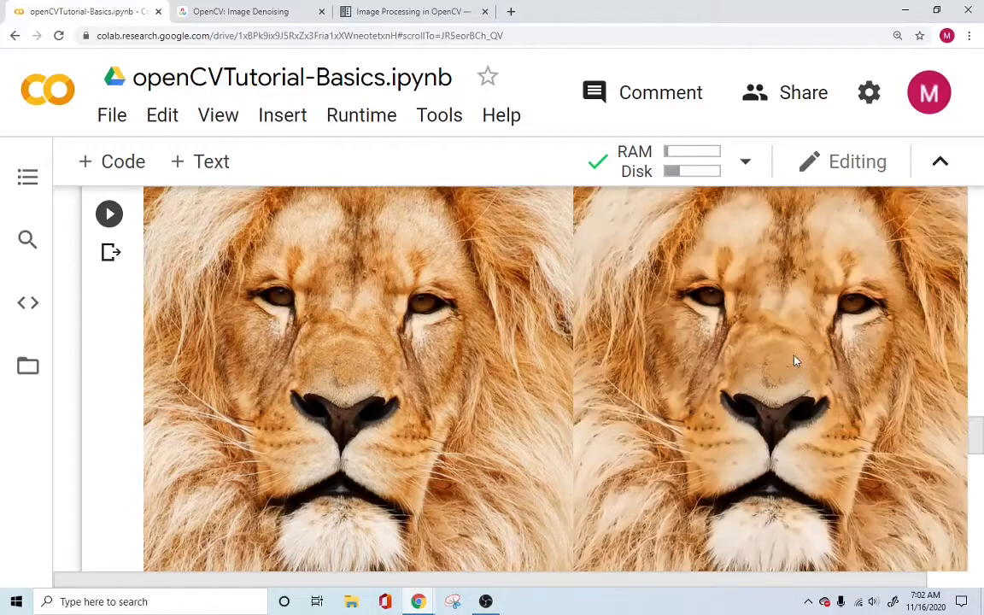
pyautogui.moveTo(675, 357)
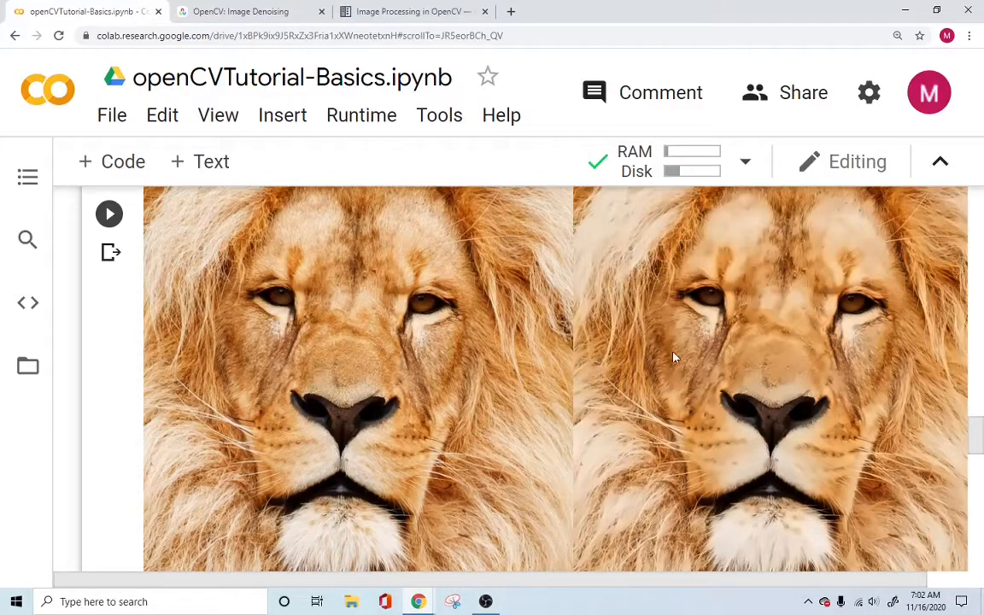
pyautogui.moveTo(611, 338)
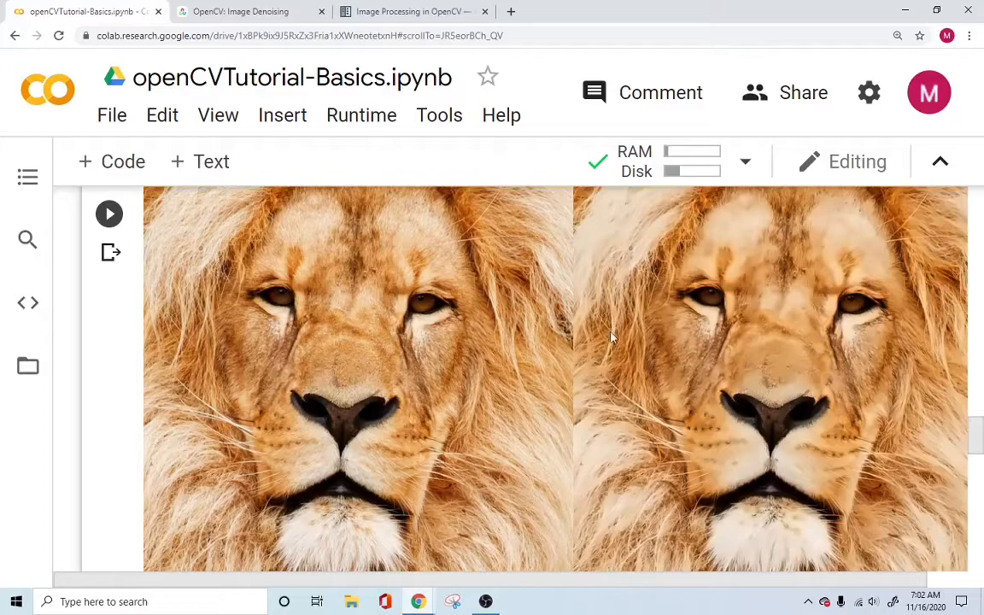
pyautogui.scroll(-3)
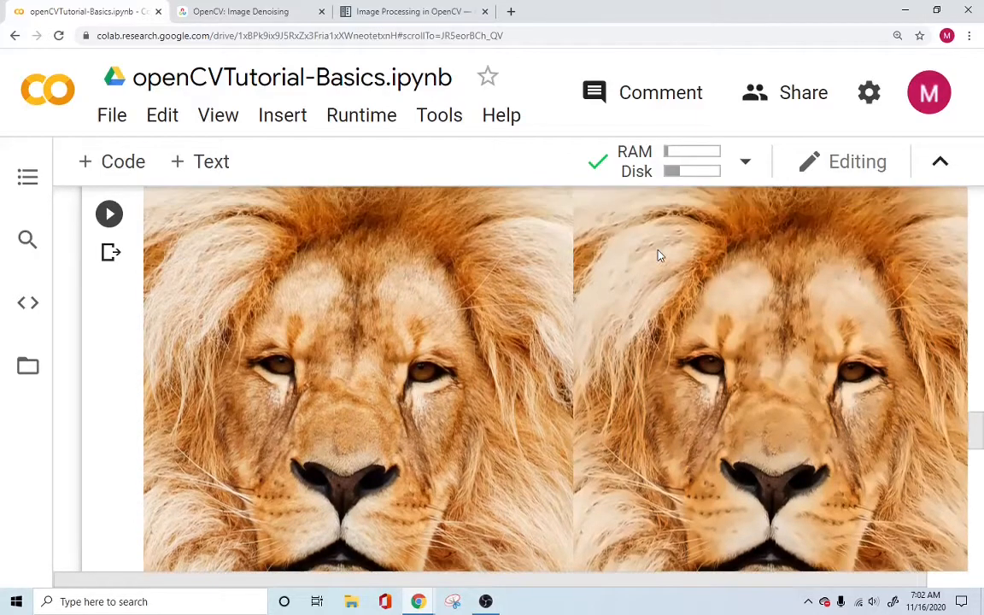
pyautogui.moveTo(692, 245)
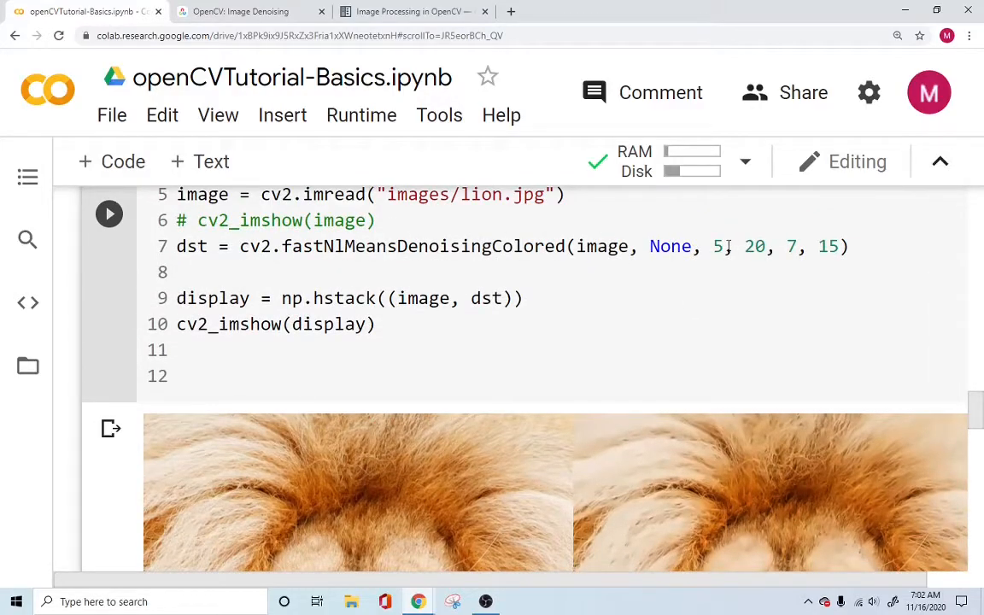
# Step: Change fastNlMeansDenoisingColored's h from 5 to 50, rerun the cell, and scroll to the blurred lion
pyautogui.press('Backspace')
pyautogui.write('0')
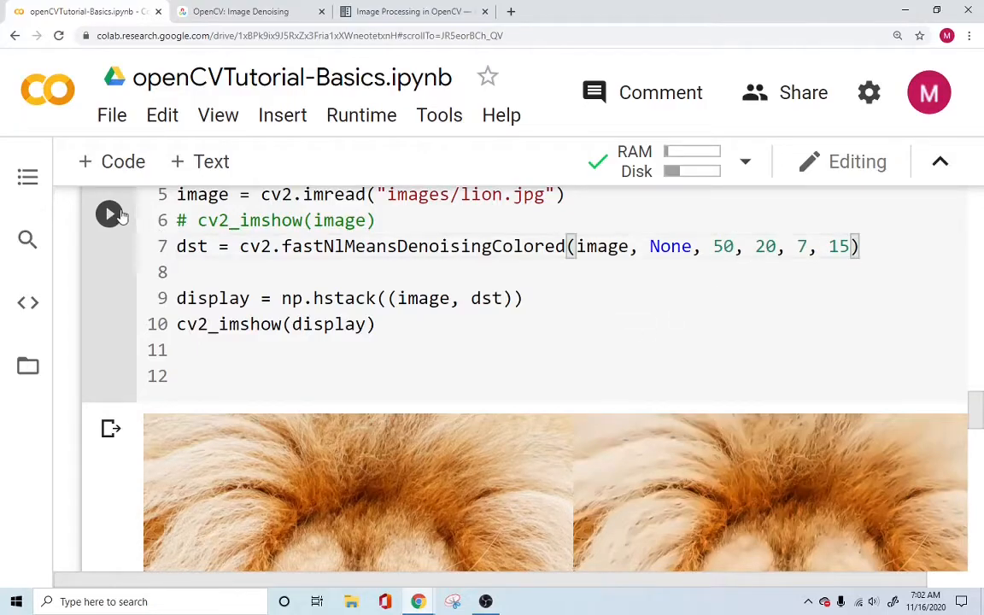
pyautogui.click(109, 213)
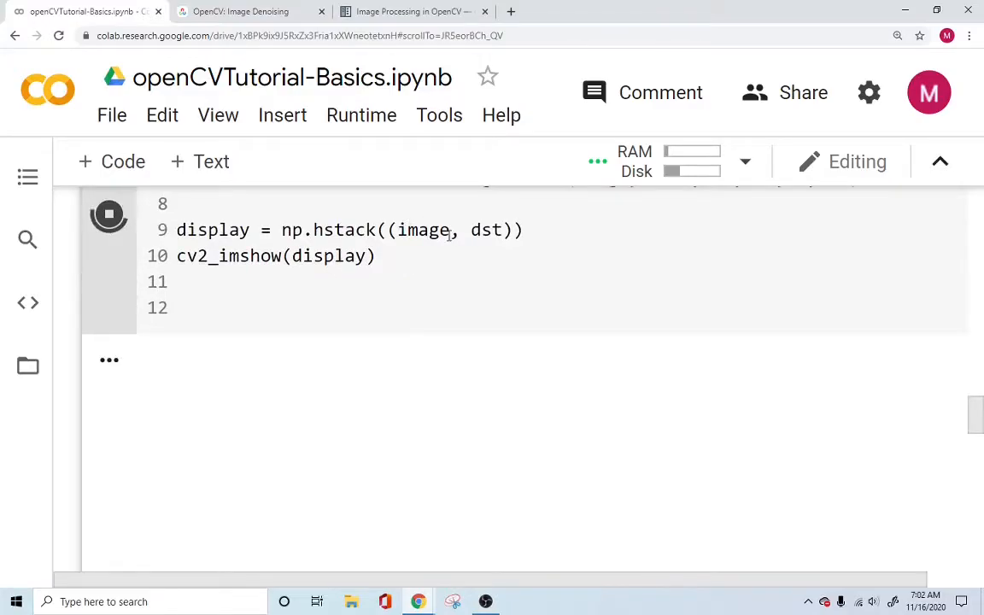
pyautogui.click(109, 213)
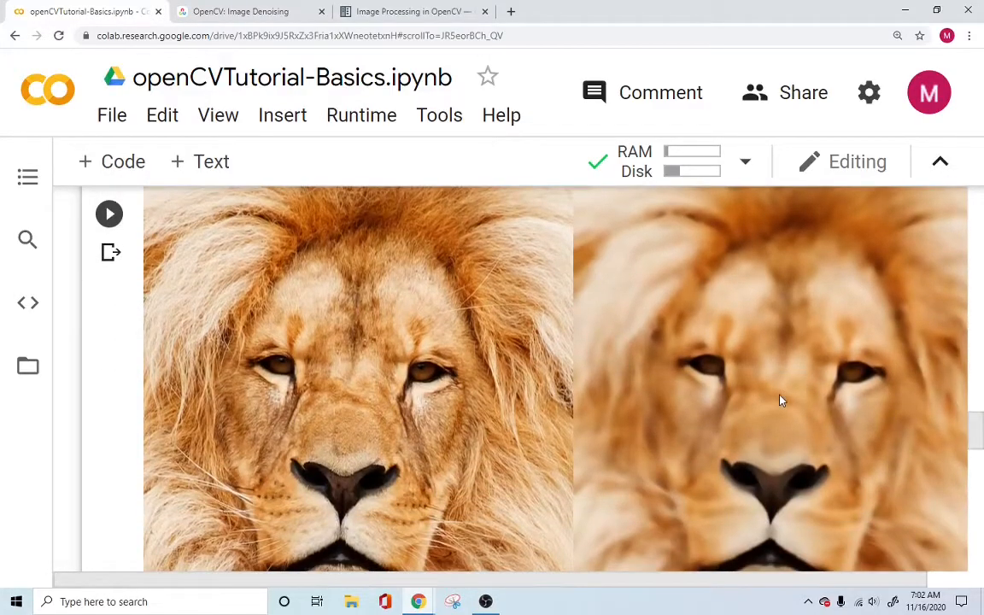
pyautogui.scroll(-3)
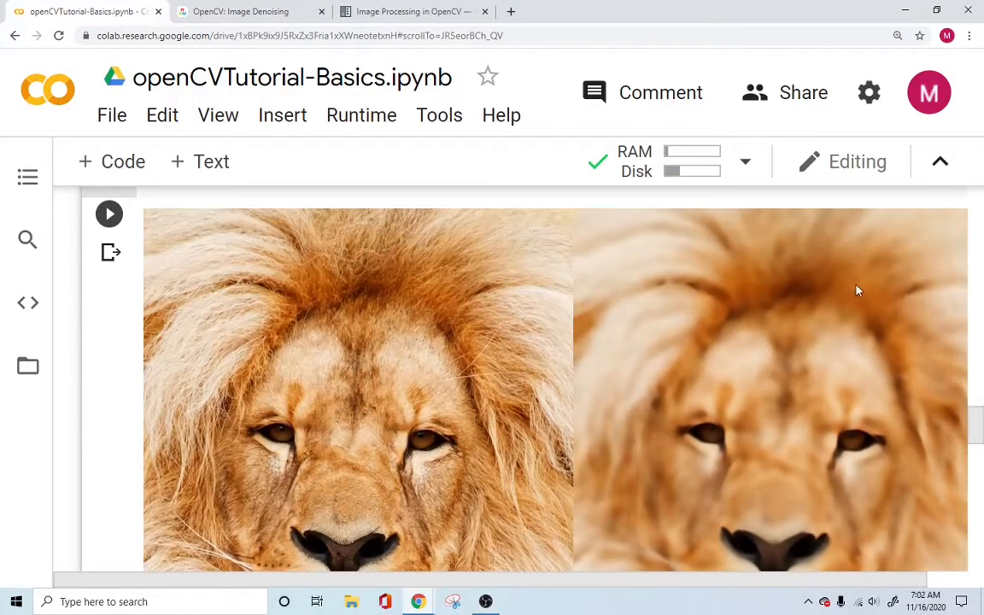
pyautogui.scroll(-3)
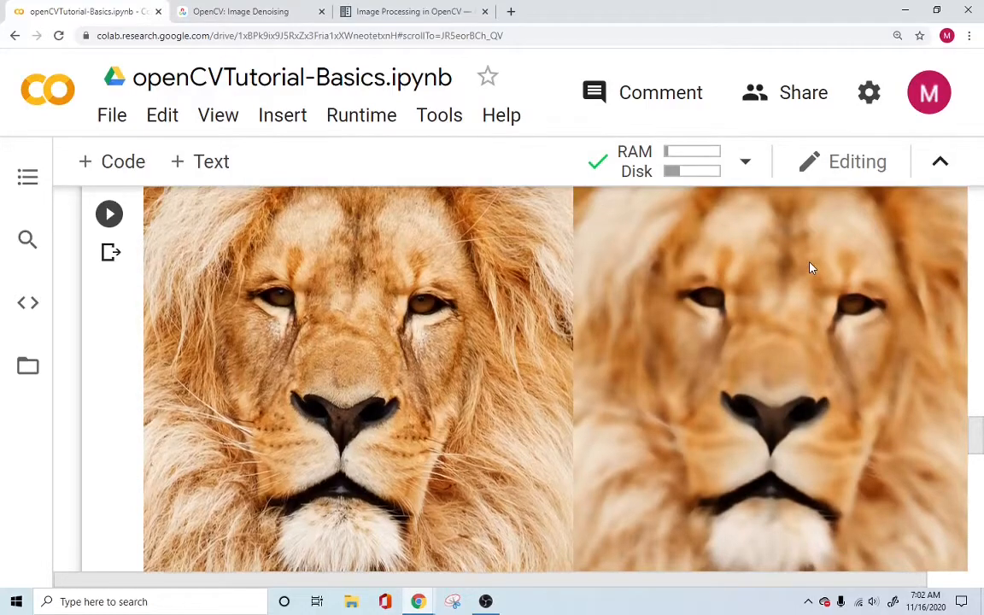
pyautogui.scroll(-3)
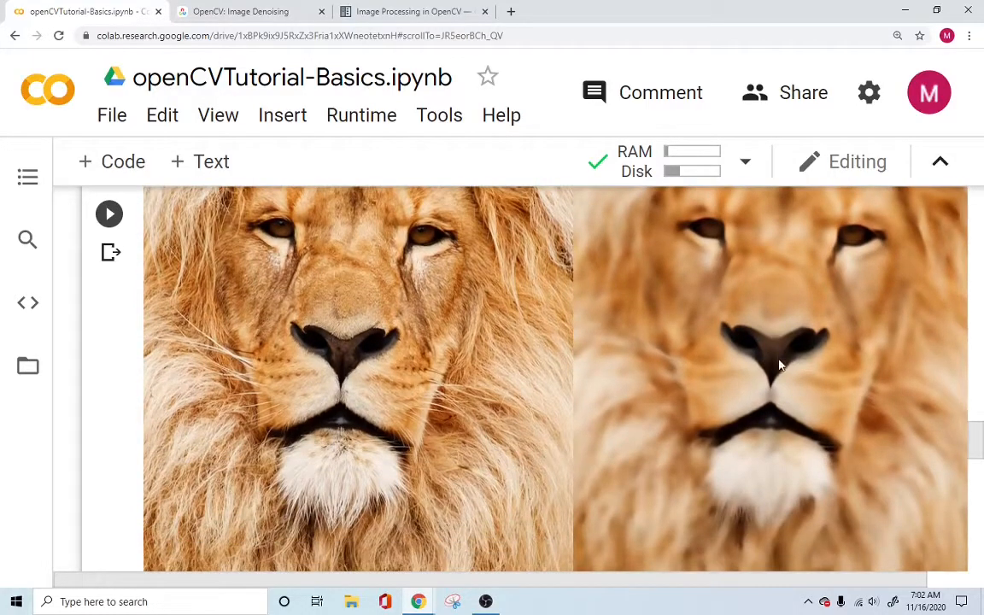
pyautogui.moveTo(764, 355)
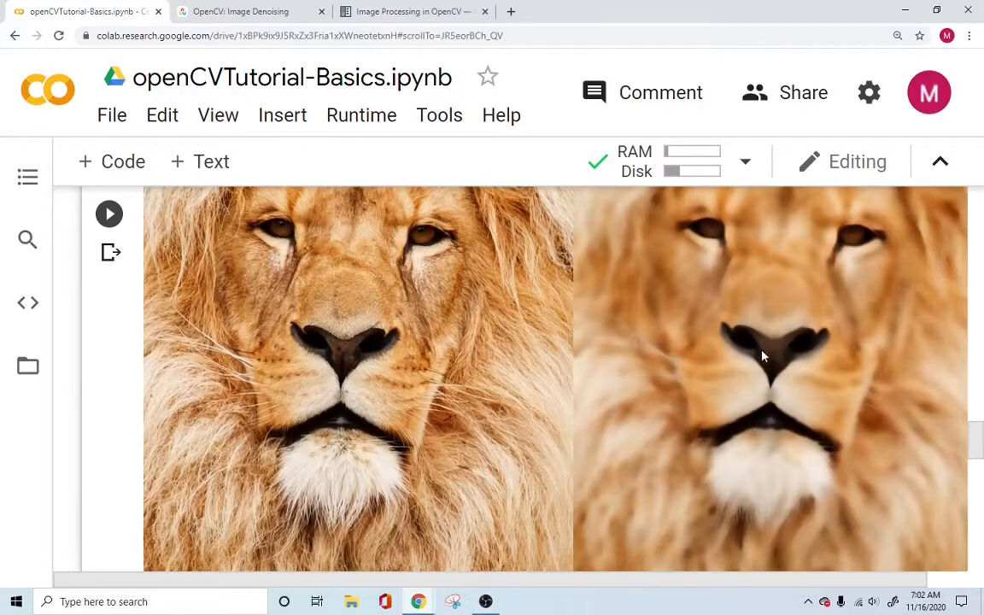
pyautogui.moveTo(794, 351)
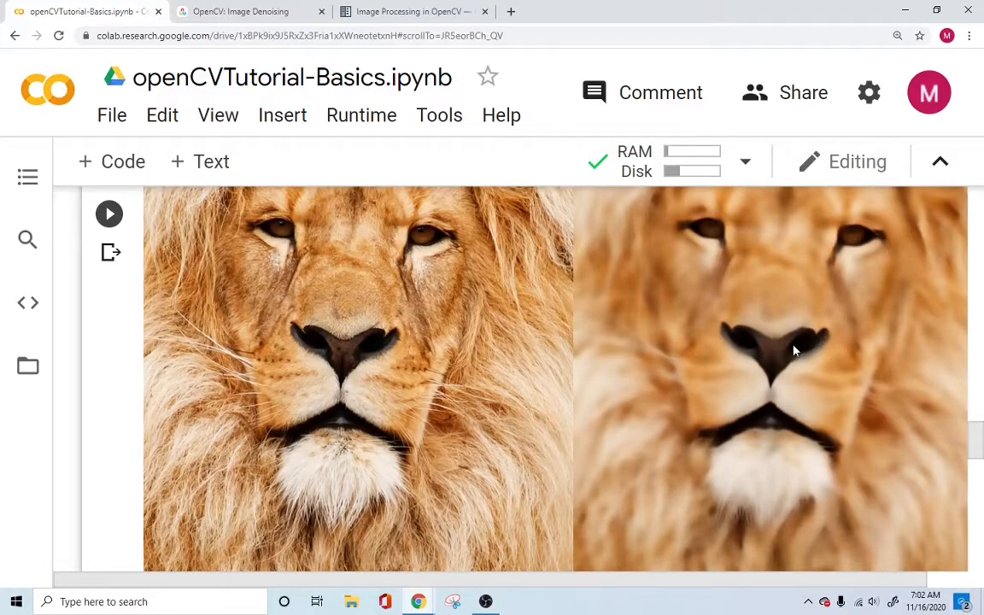
pyautogui.moveTo(768, 395)
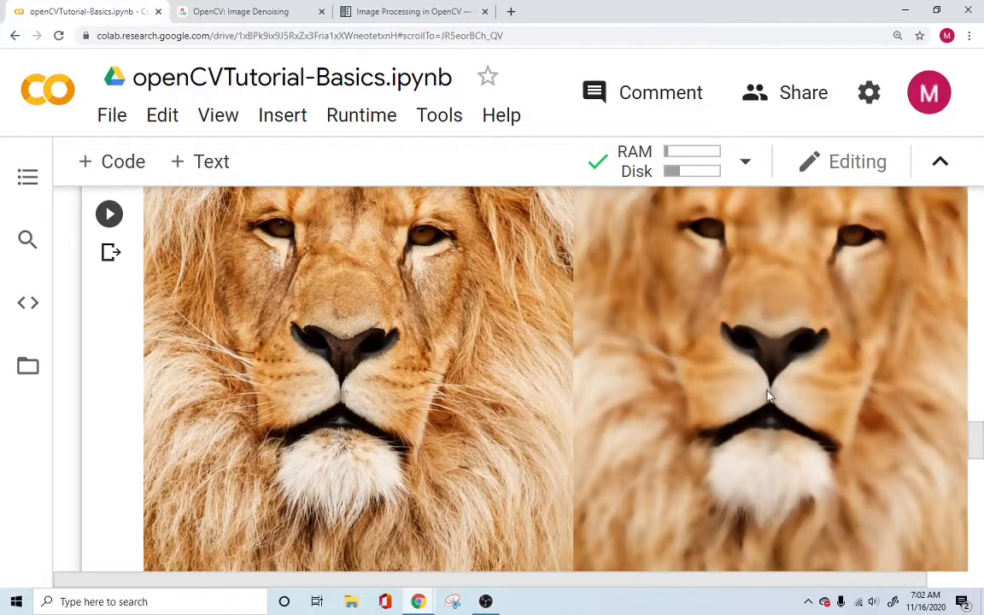
pyautogui.moveTo(718, 388)
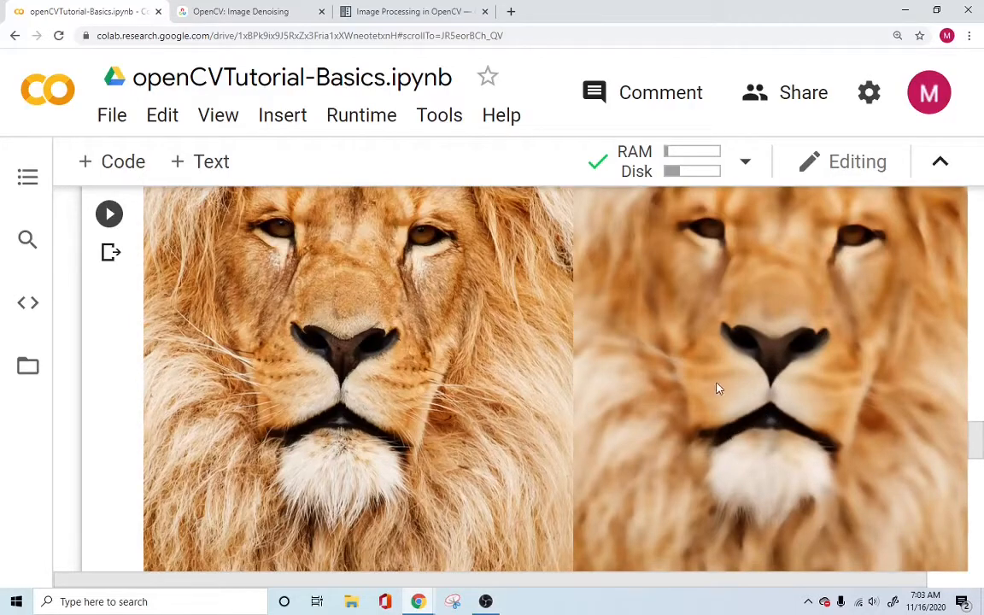
pyautogui.moveTo(886, 340)
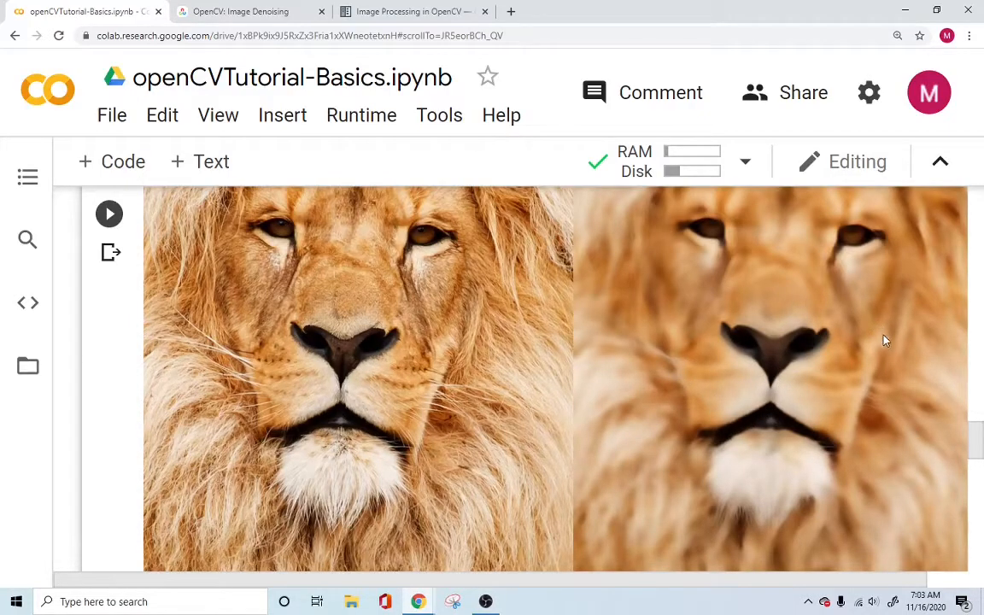
pyautogui.scroll(-3)
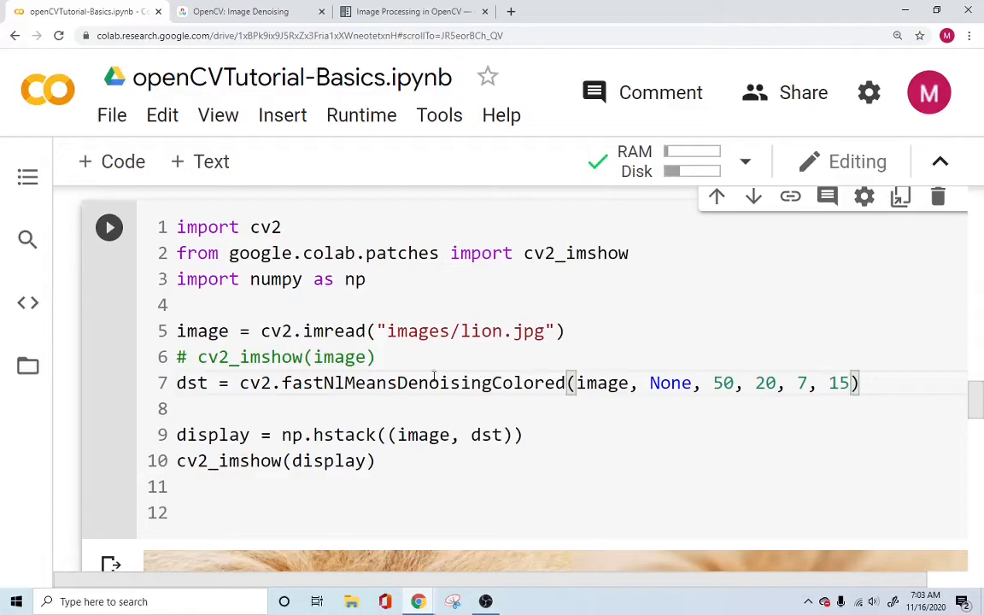
# Step: Select the 'display' variable in the denoising code cell
pyautogui.doubleClick(329, 460)
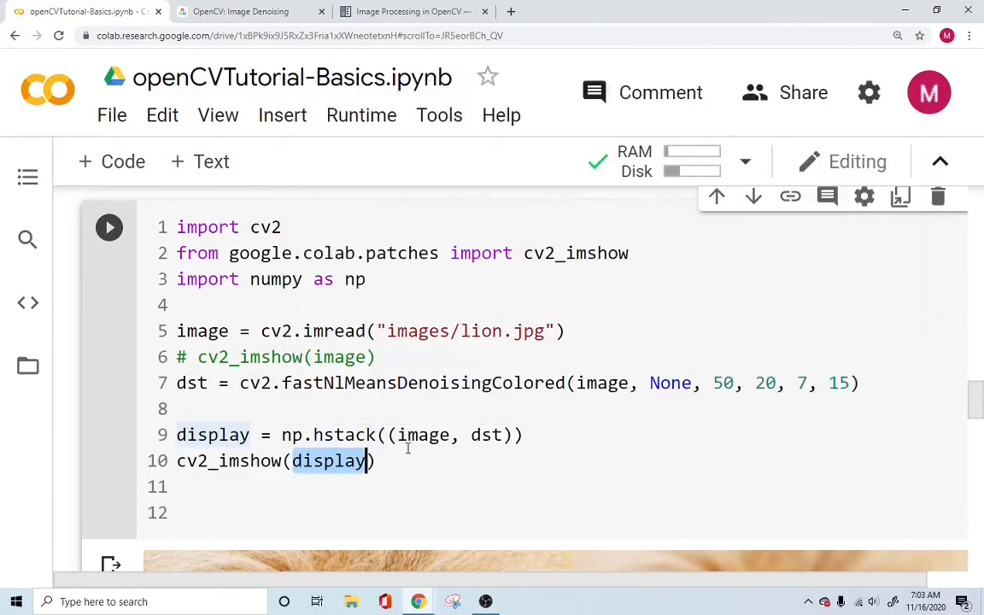
pyautogui.moveTo(423, 435)
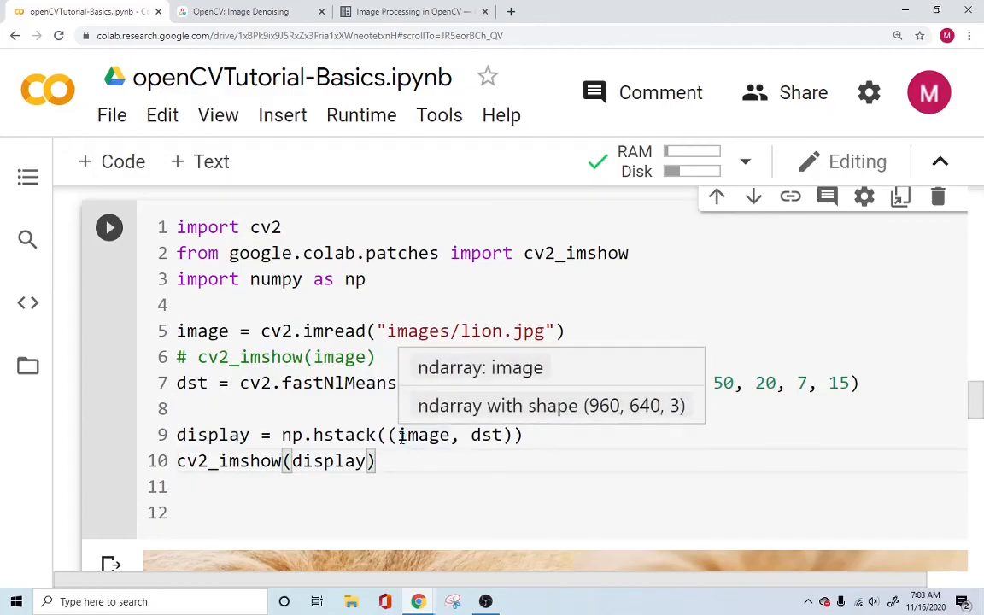